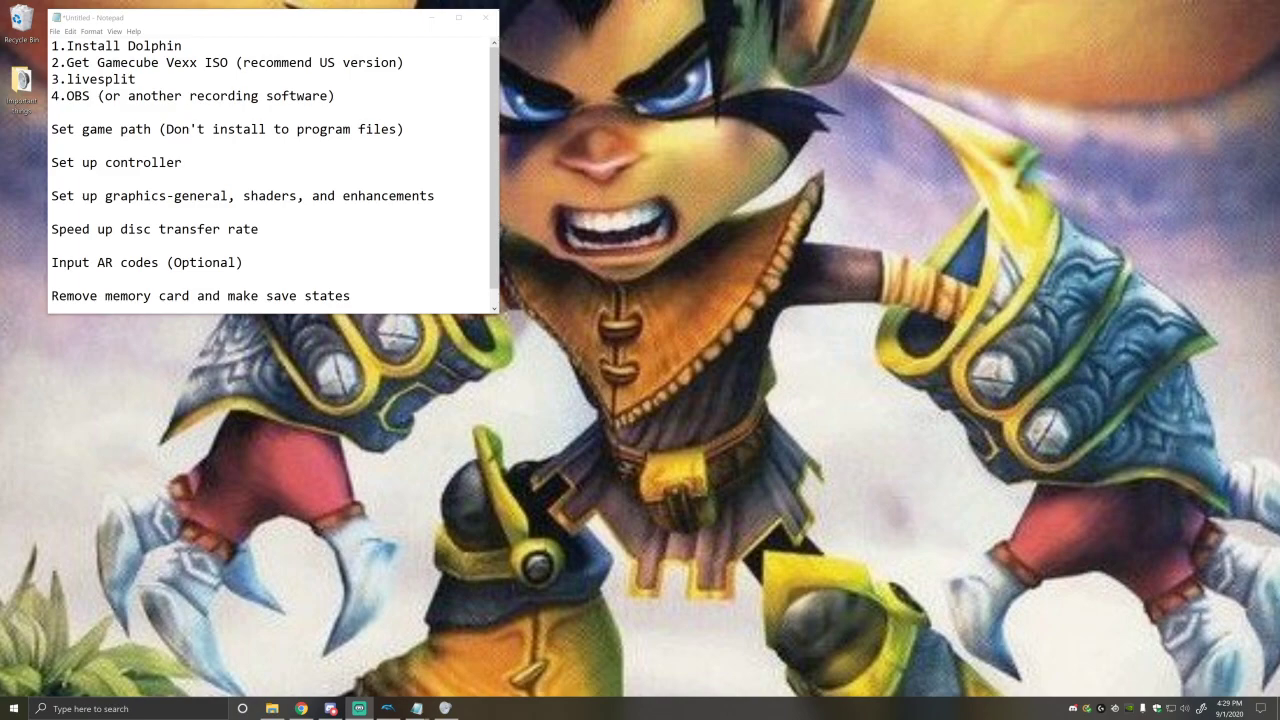
{"action": "mouse_move", "coordinate": [347, 99]}
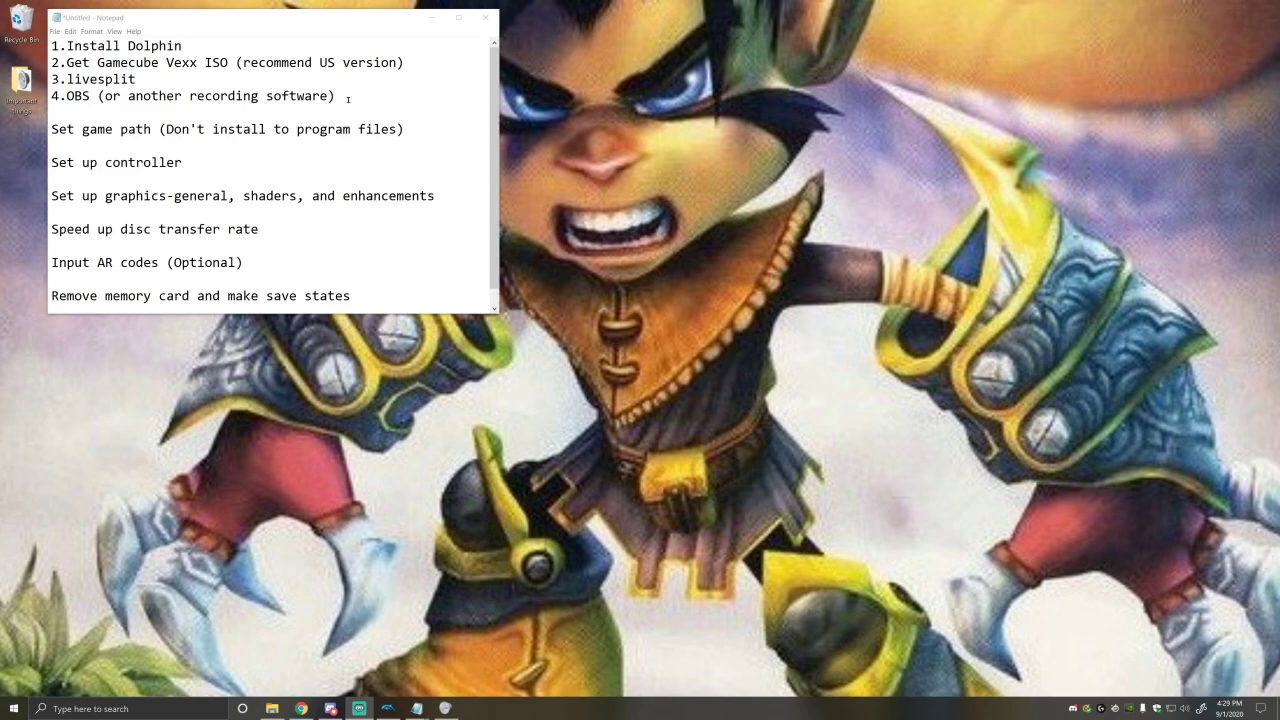
- Review the setup notes, briefly check File Explorer, and switch to Dolphin's game list
{"action": "left_click_drag", "start_coordinate": [54, 45], "coordinate": [335, 95]}
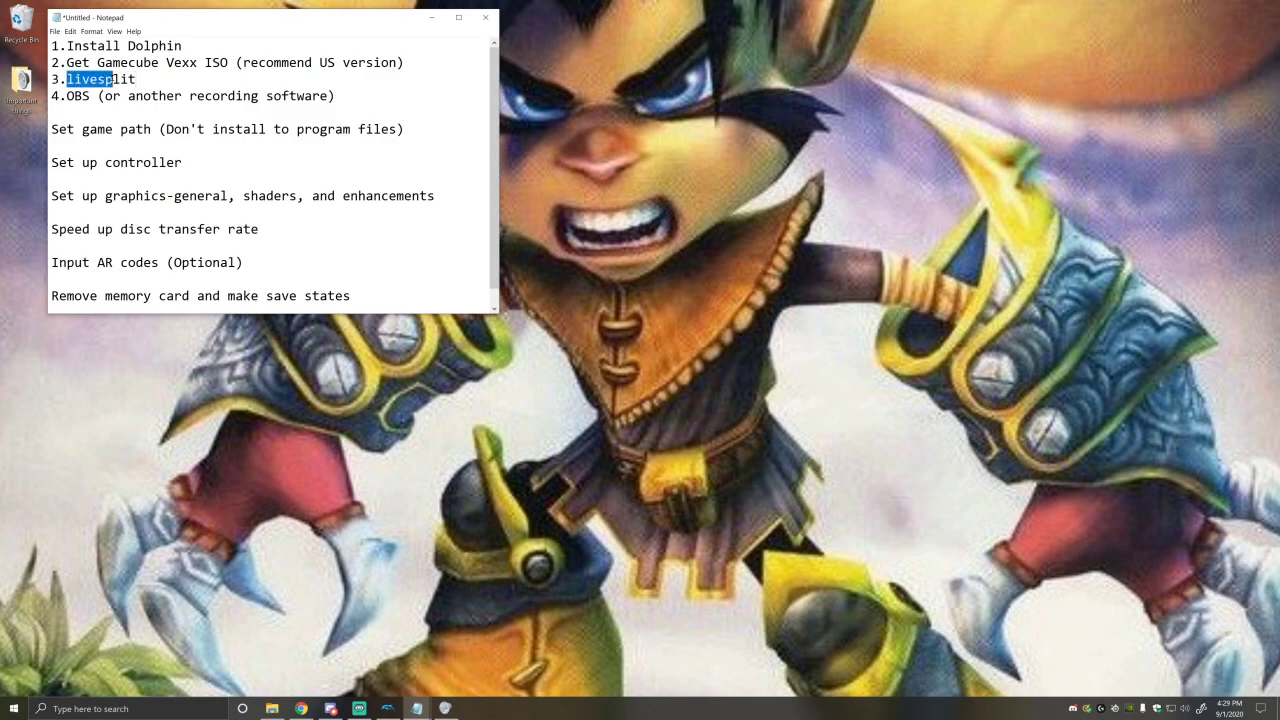
{"action": "type", "text": "lit"}
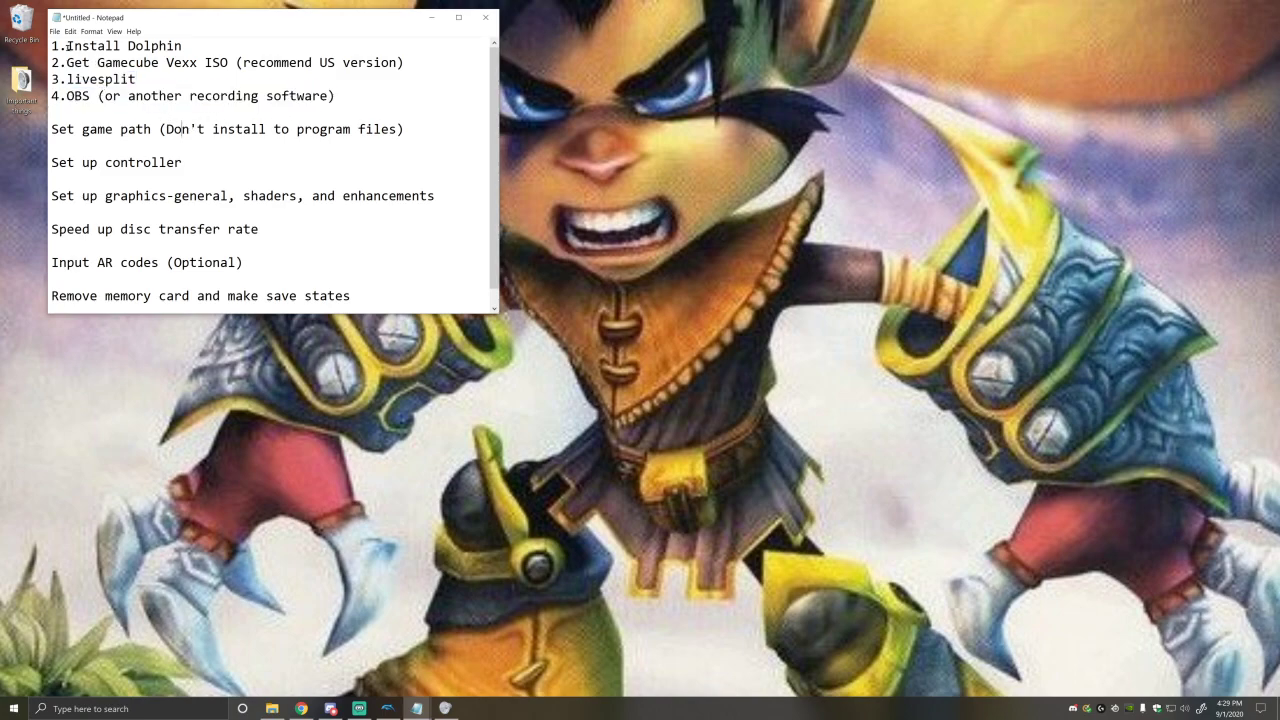
{"action": "left_click_drag", "start_coordinate": [52, 45], "coordinate": [335, 95]}
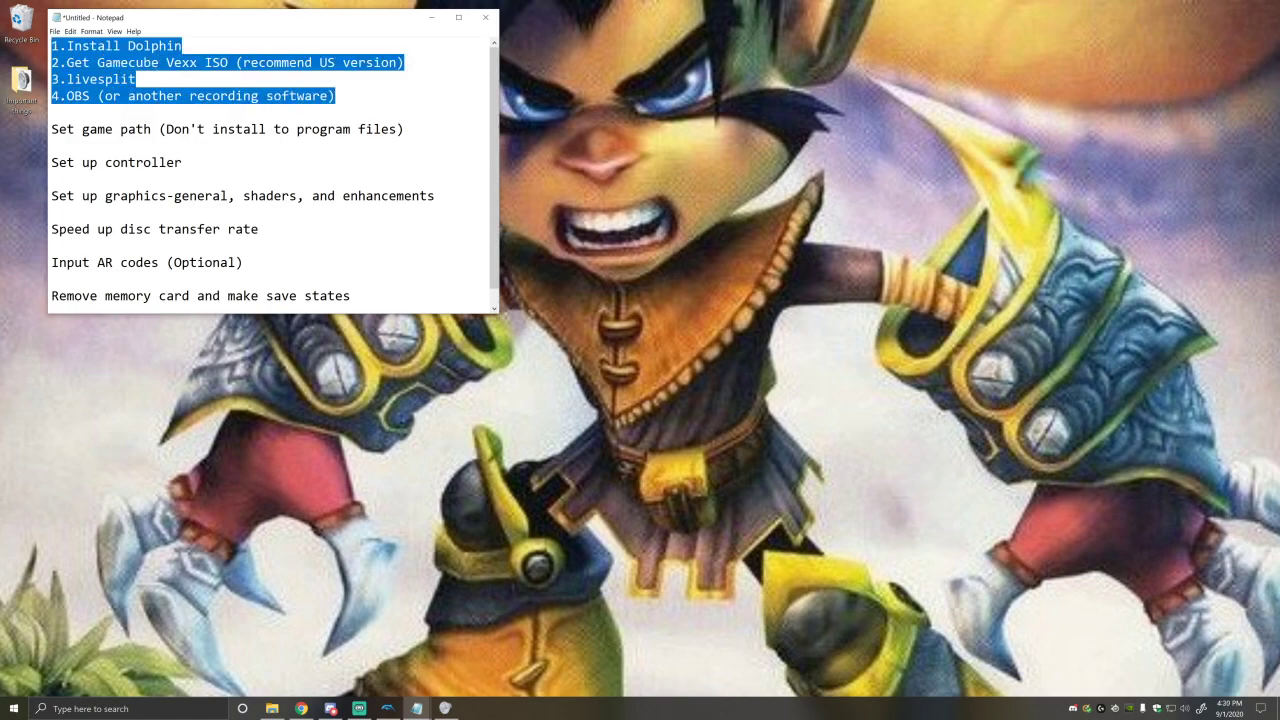
{"action": "left_click", "coordinate": [271, 708]}
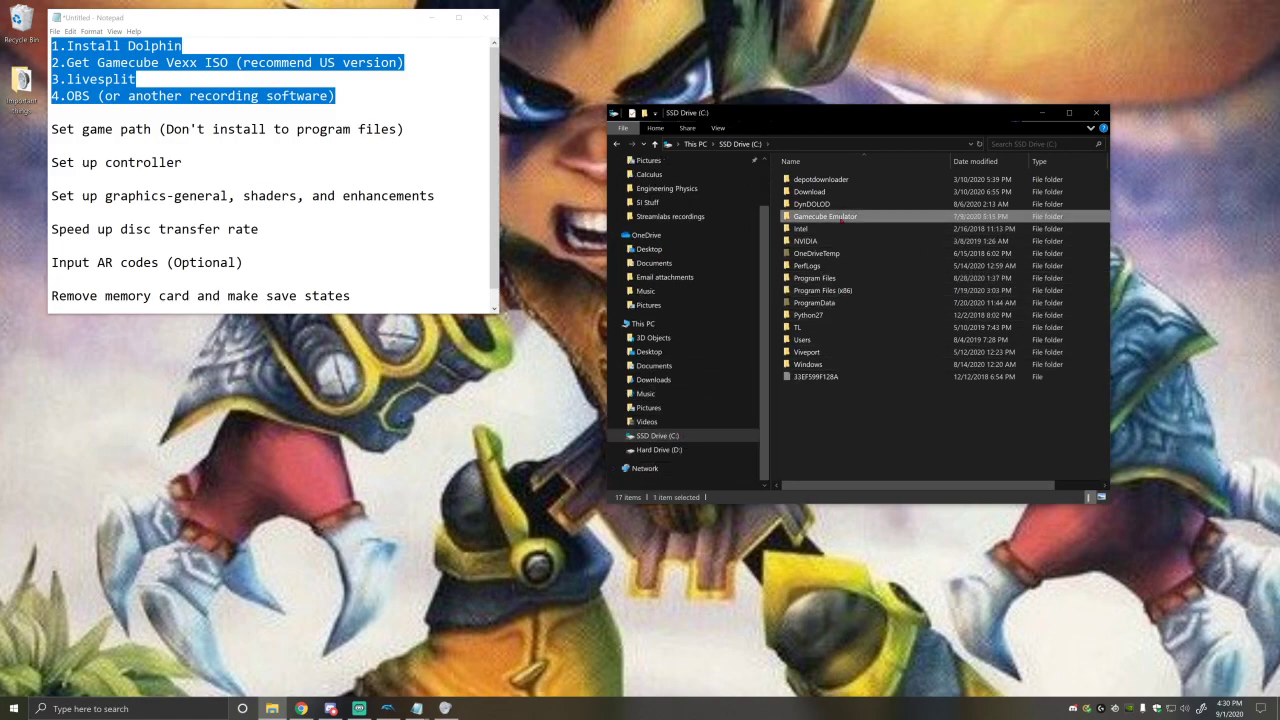
{"action": "mouse_move", "coordinate": [825, 216]}
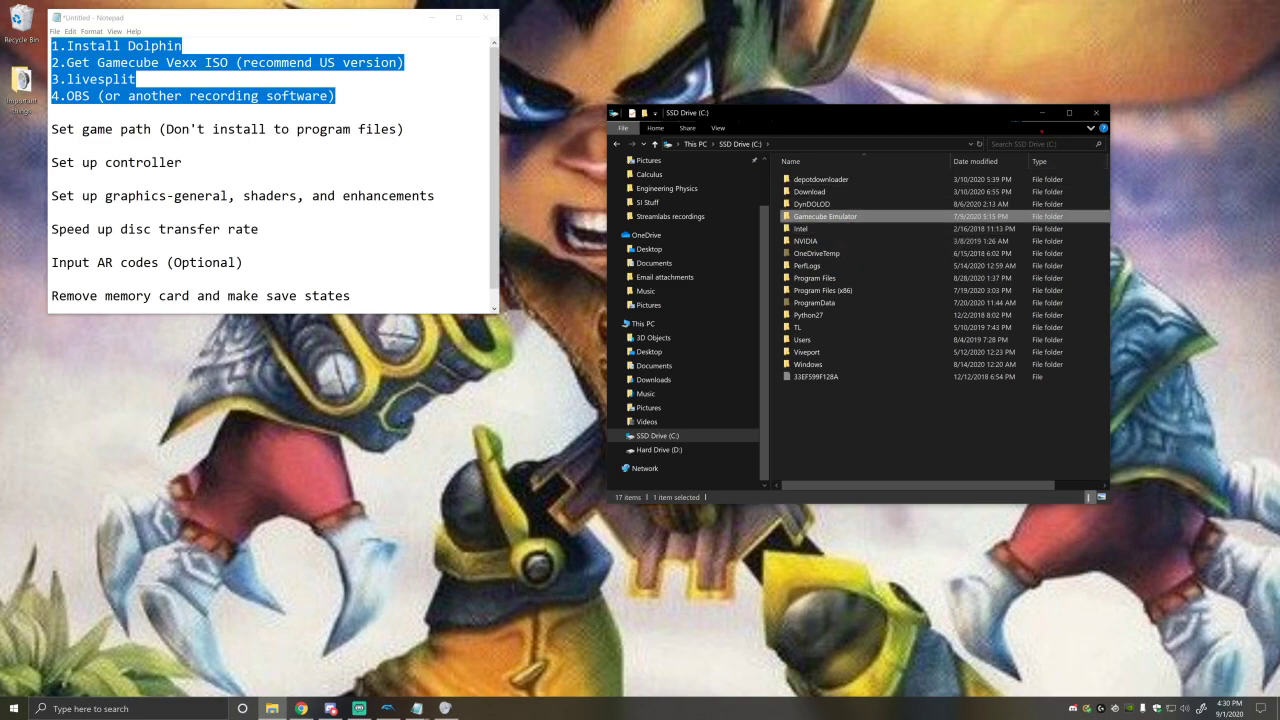
{"action": "left_click", "coordinate": [1096, 112]}
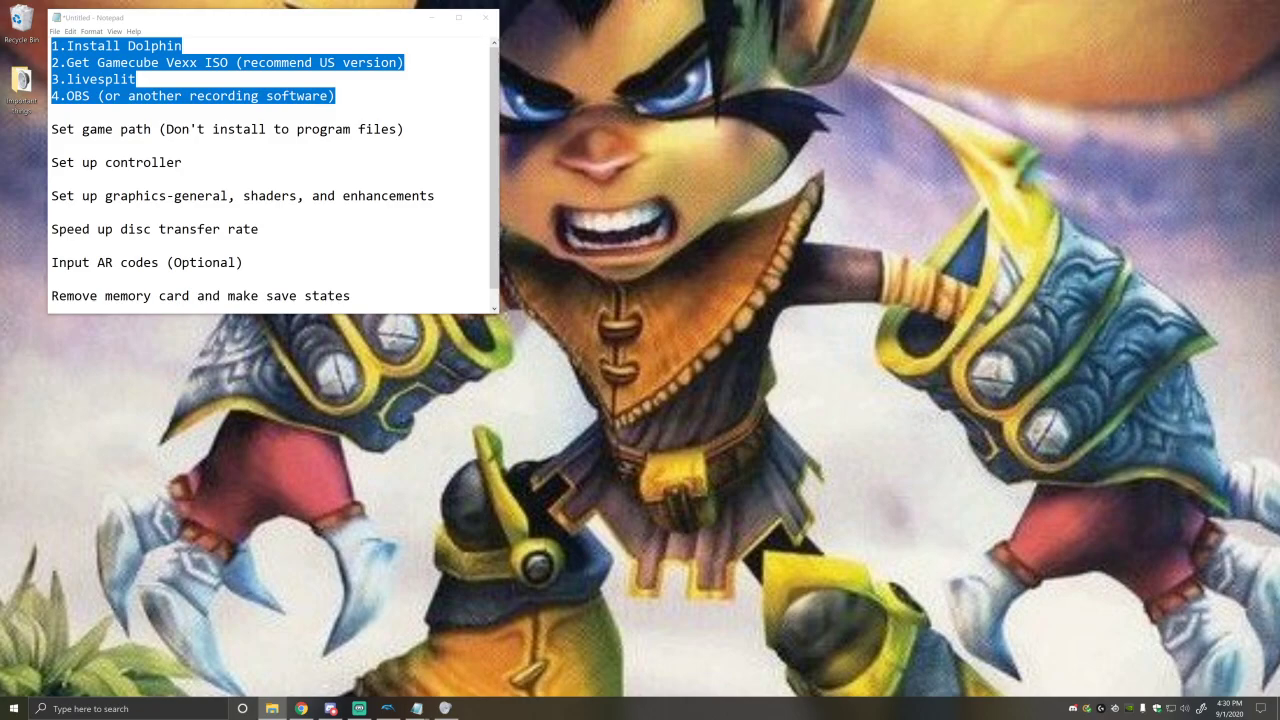
{"action": "left_click", "coordinate": [358, 708]}
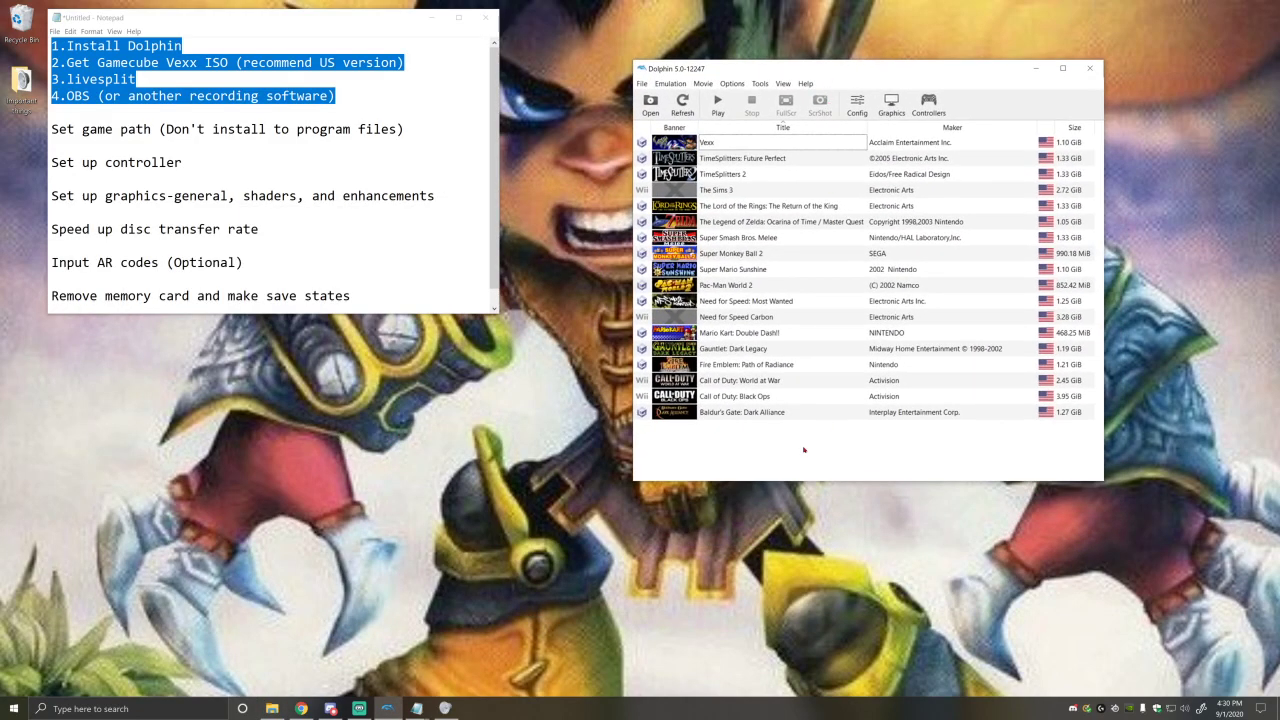
{"action": "left_click", "coordinate": [760, 141]}
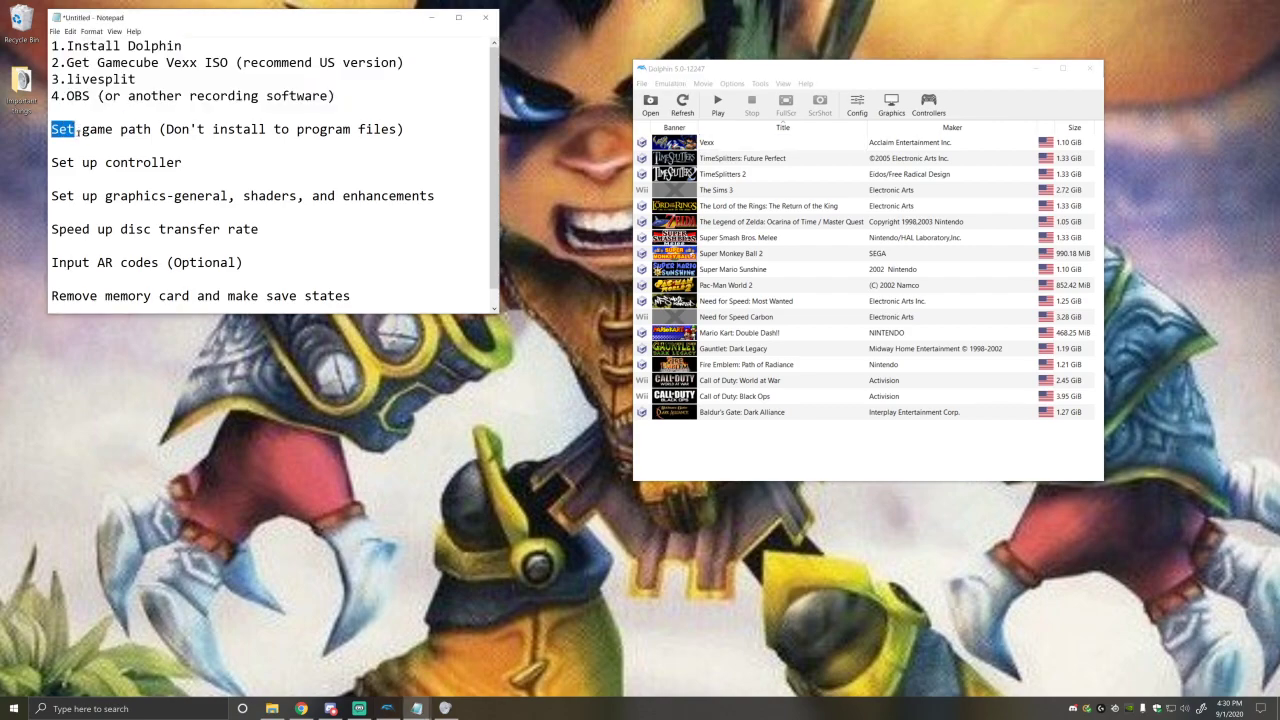
{"action": "left_click_drag", "start_coordinate": [52, 128], "coordinate": [404, 128]}
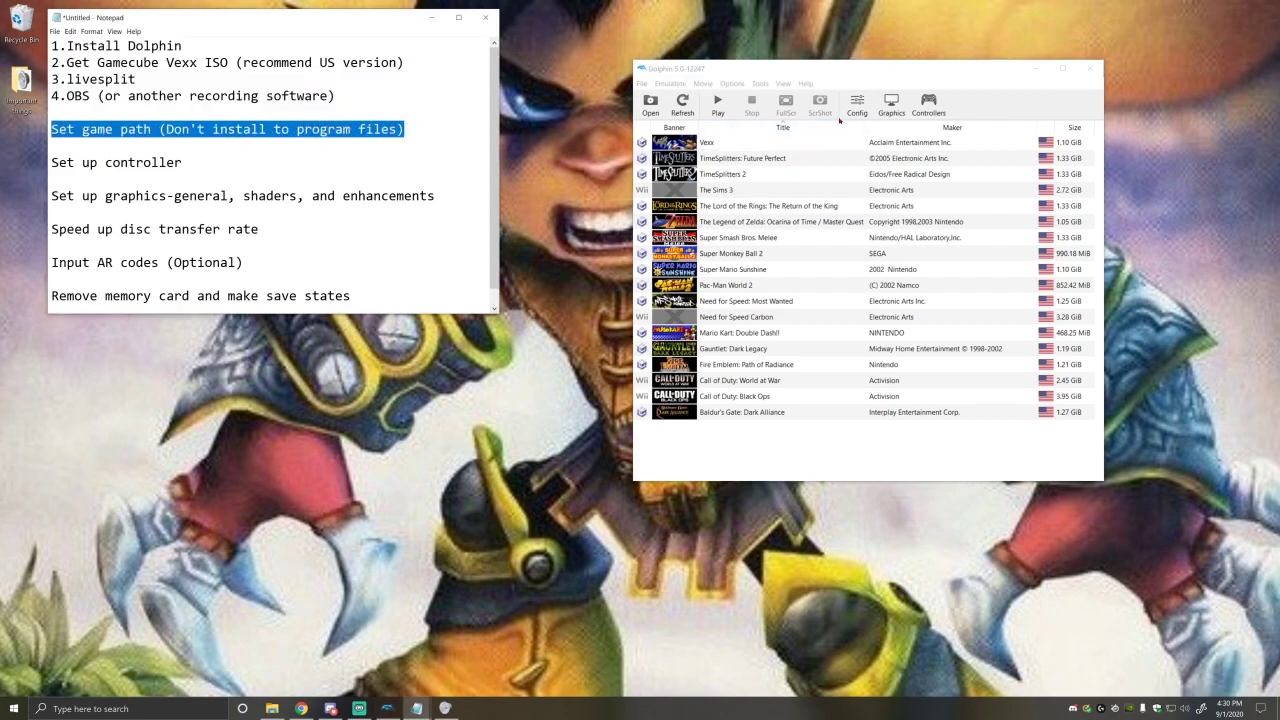
- Bring up Dolphin's Config Paths settings and start adding a game folder
{"action": "left_click", "coordinate": [856, 105]}
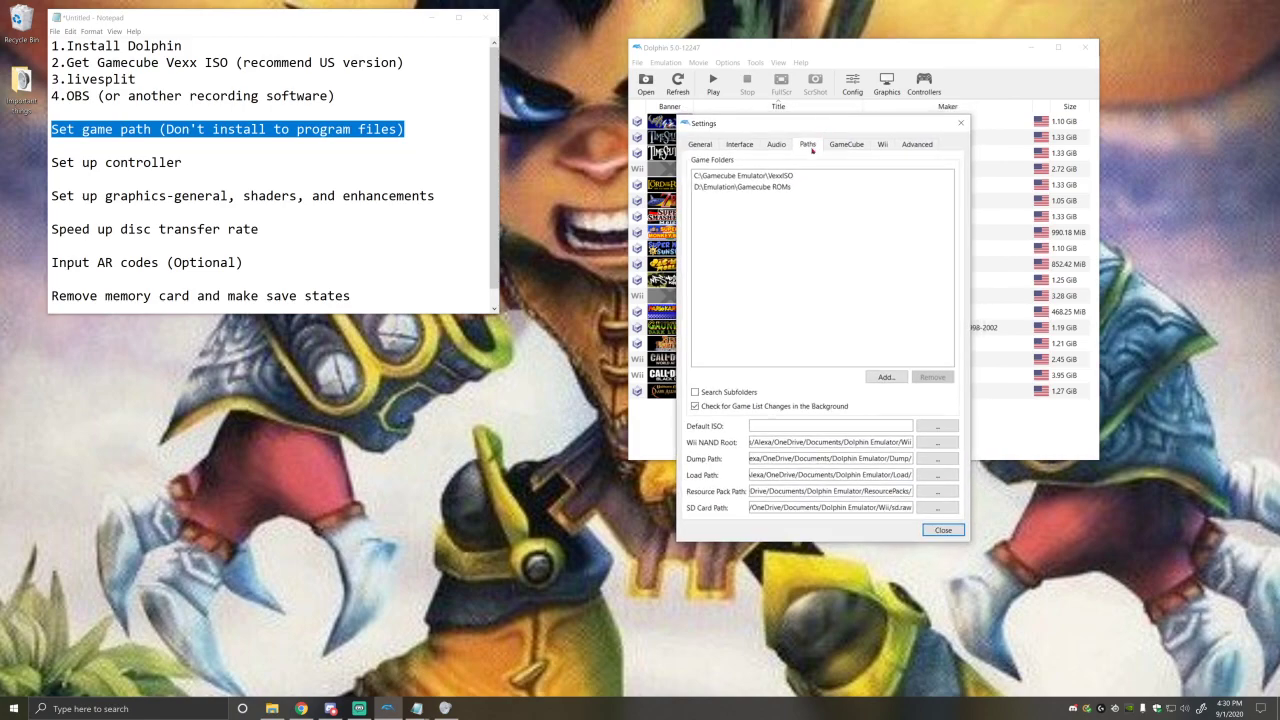
{"action": "mouse_move", "coordinate": [873, 371]}
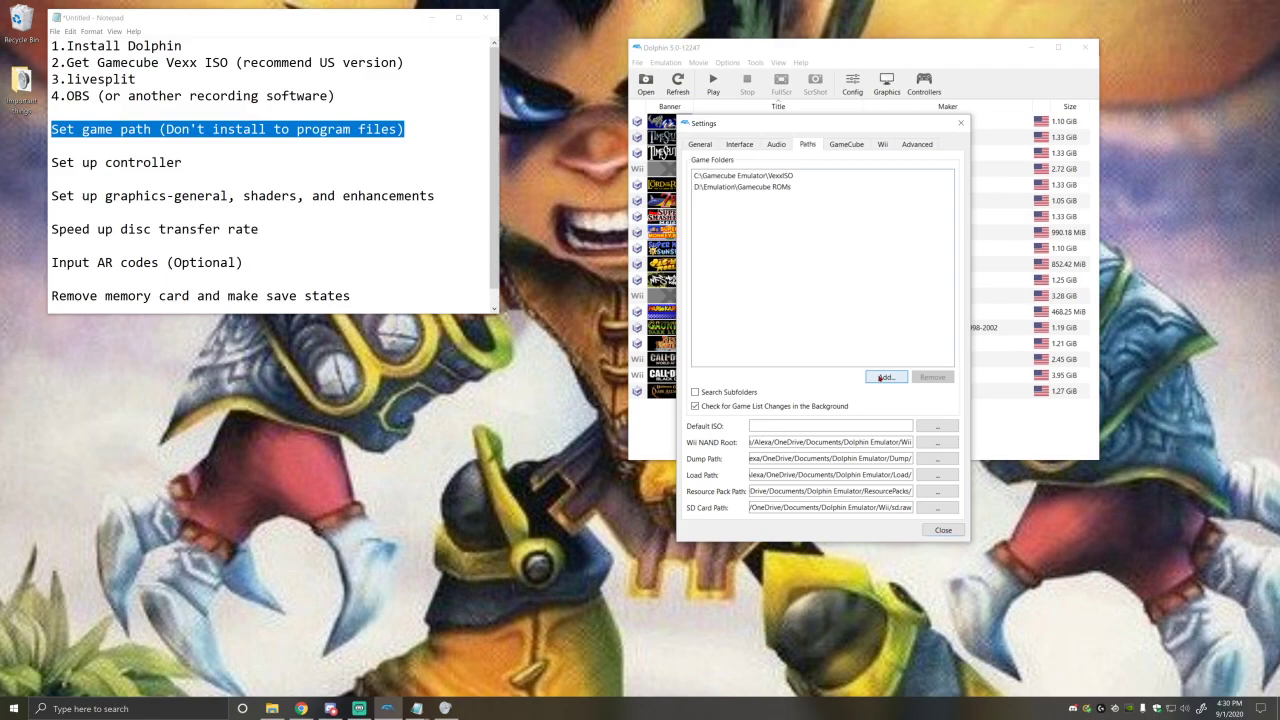
{"action": "left_click", "coordinate": [884, 377]}
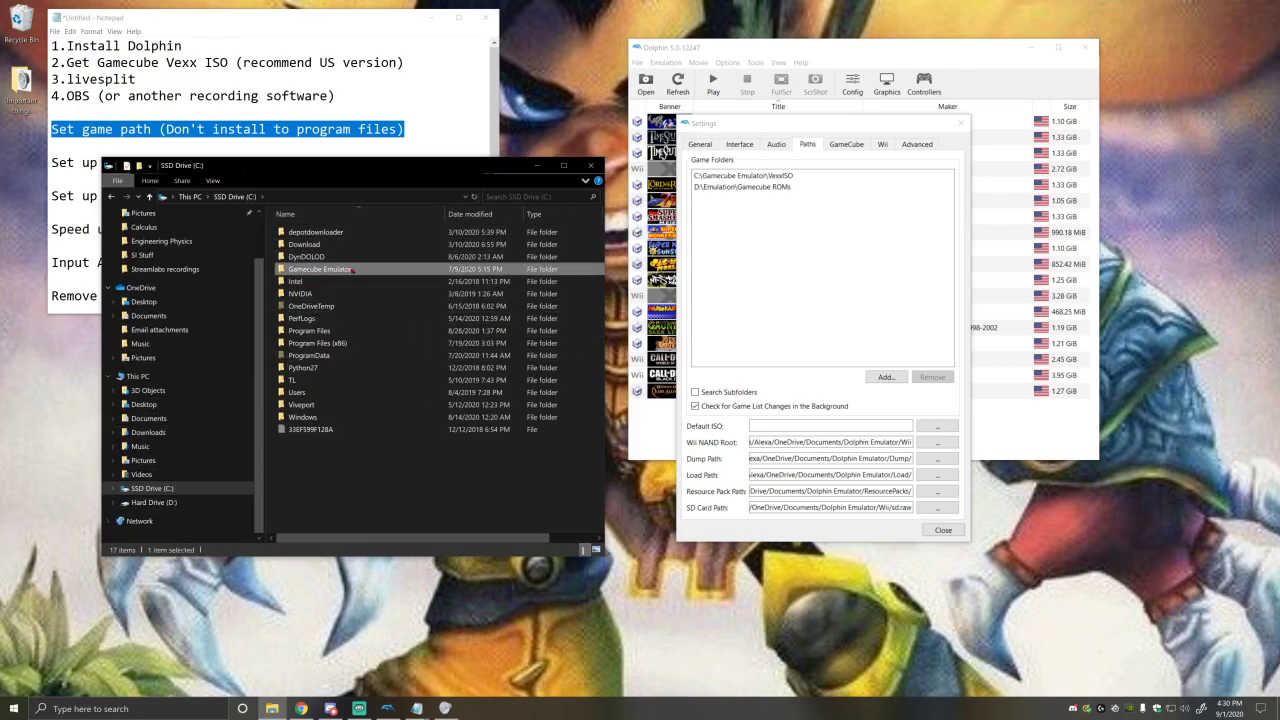
- Confirm in File Explorer that Gamecube Emulator\VexxISO holds Vexx (USA).nkit.iso, then close Explorer
{"action": "double_click", "coordinate": [320, 269]}
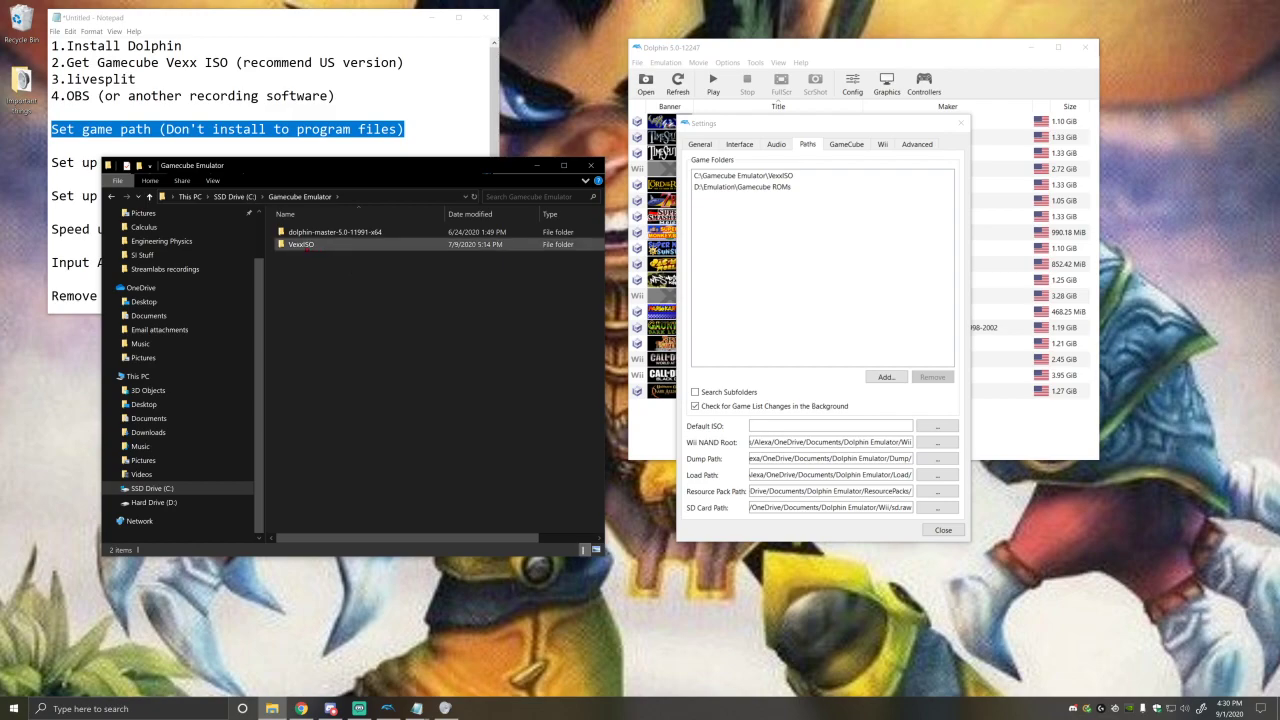
{"action": "mouse_move", "coordinate": [300, 244]}
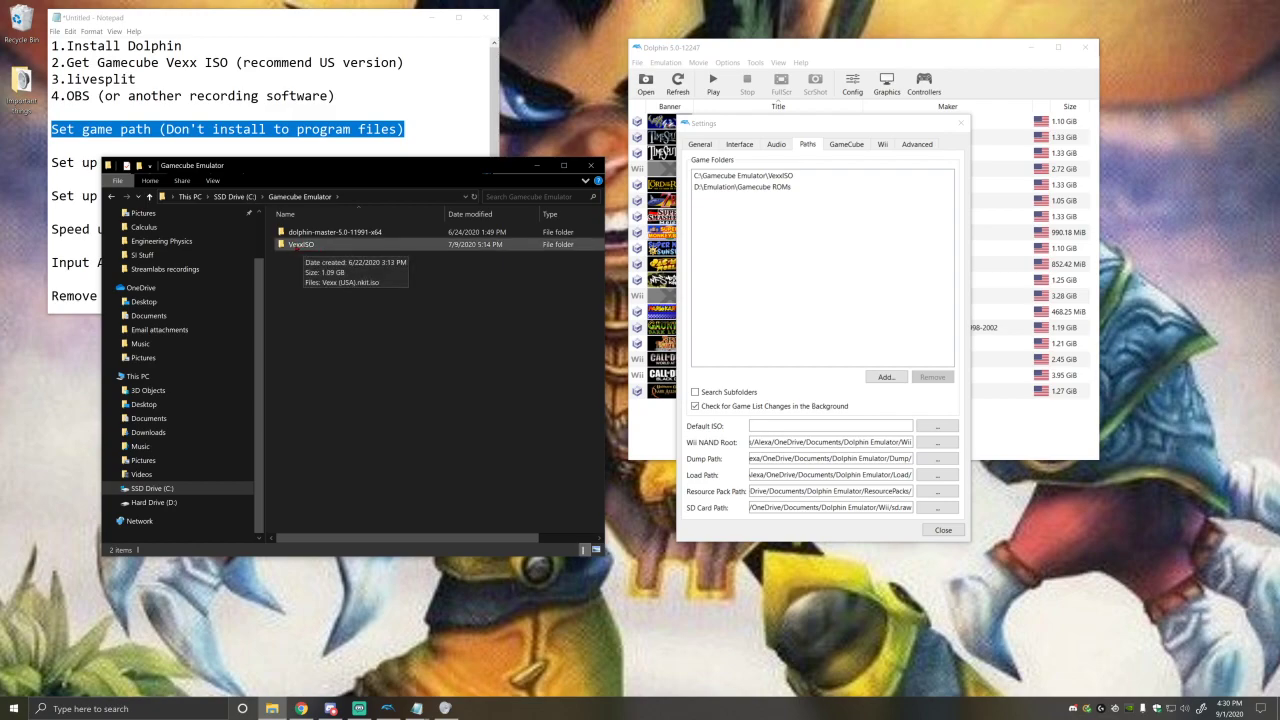
{"action": "double_click", "coordinate": [300, 243]}
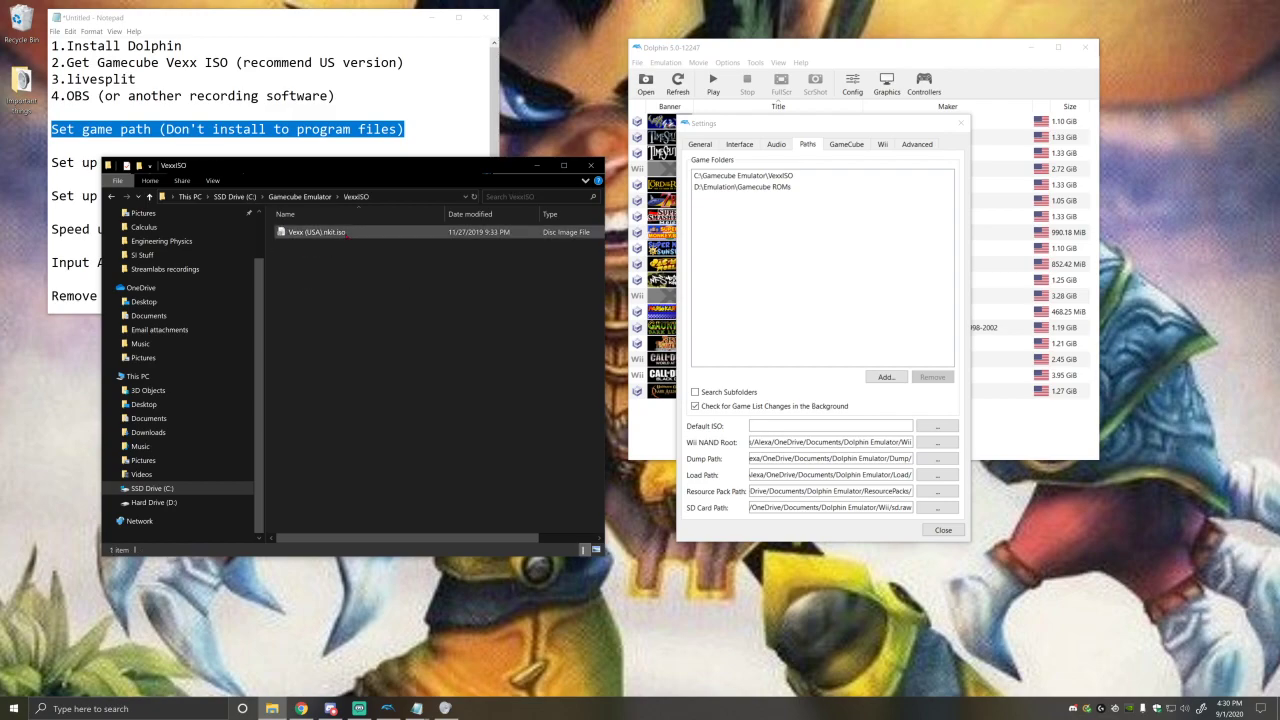
{"action": "mouse_move", "coordinate": [316, 231]}
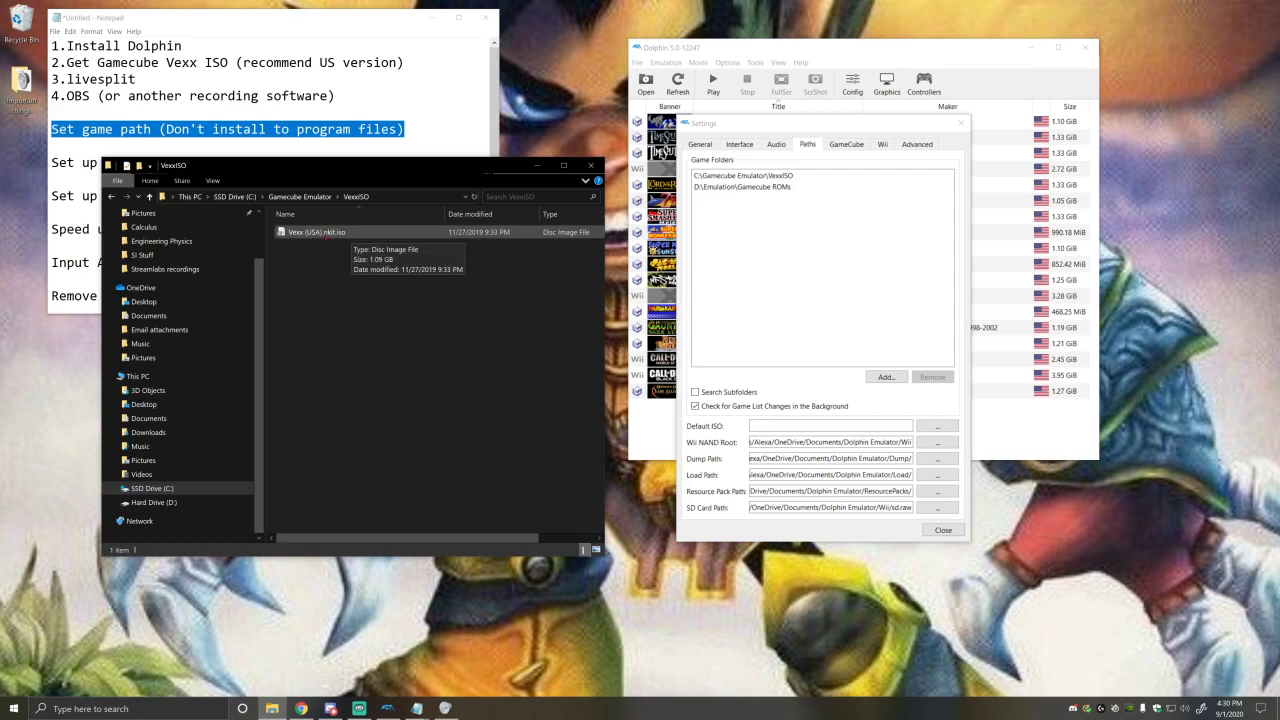
{"action": "left_click", "coordinate": [590, 165]}
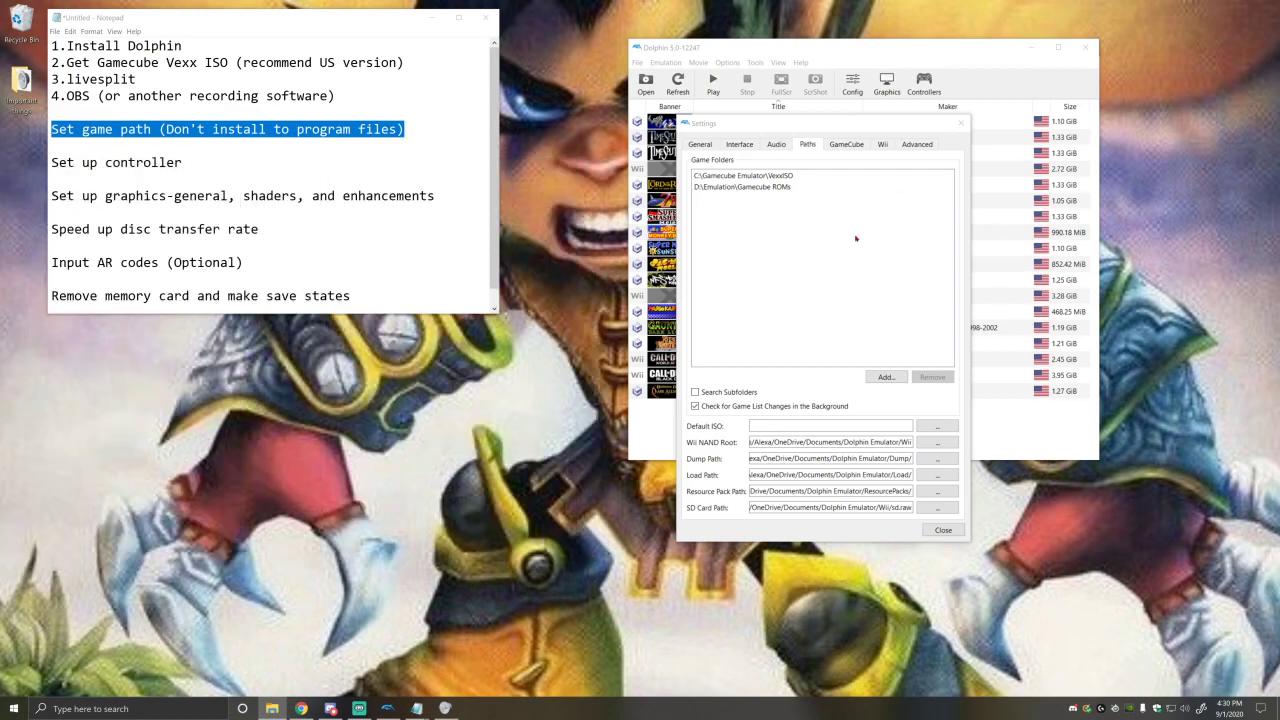
- Add C:\Gamecube Emulator\VexxISO as a game folder via Select Folder
{"action": "left_click", "coordinate": [884, 376]}
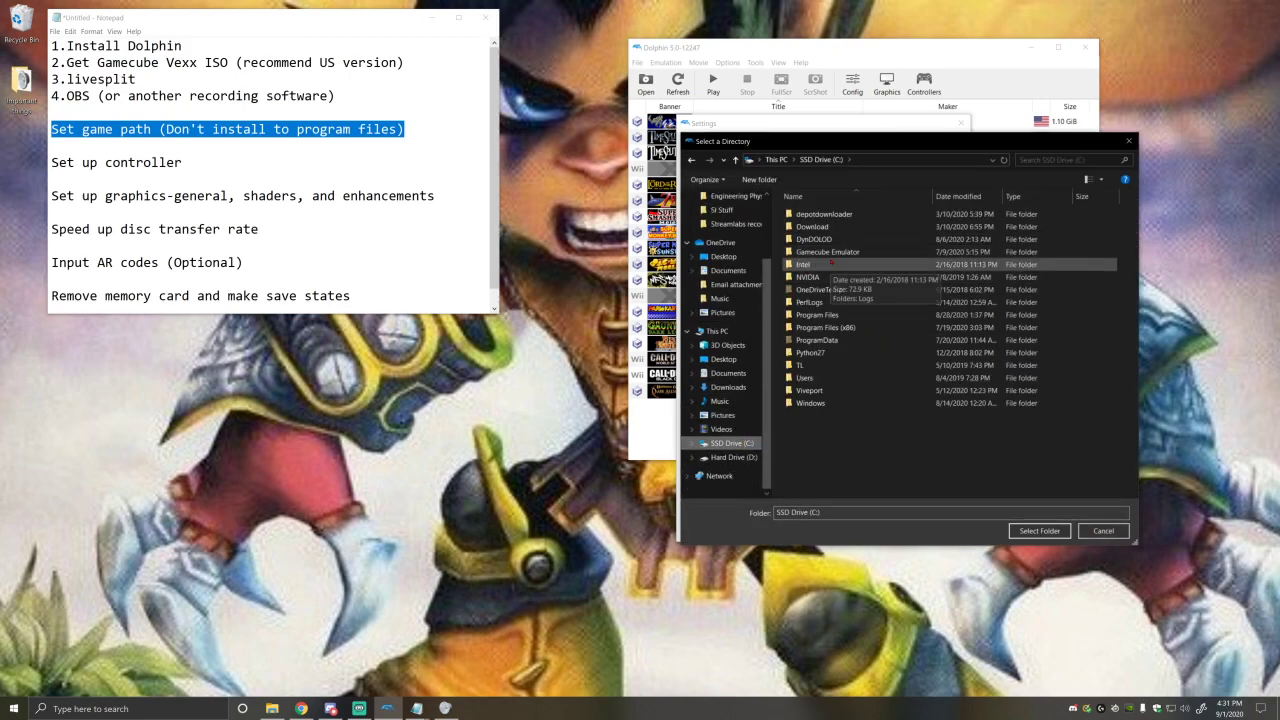
{"action": "double_click", "coordinate": [826, 251]}
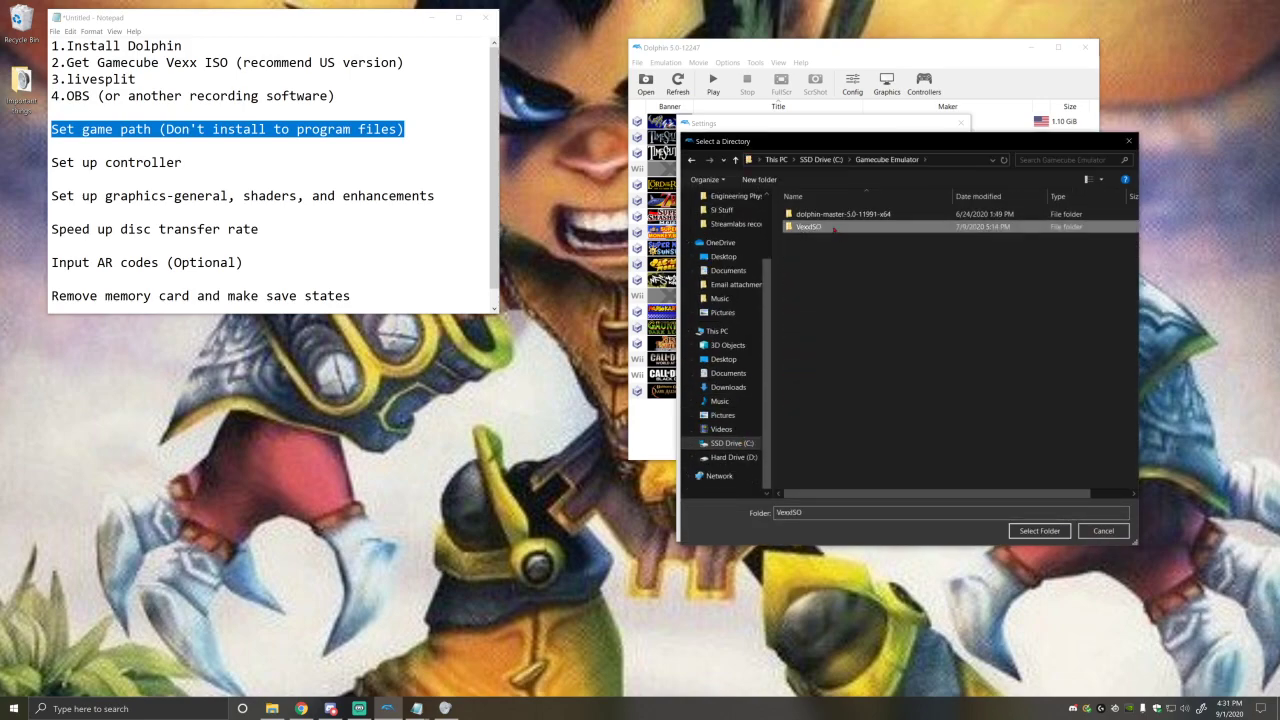
{"action": "double_click", "coordinate": [808, 226]}
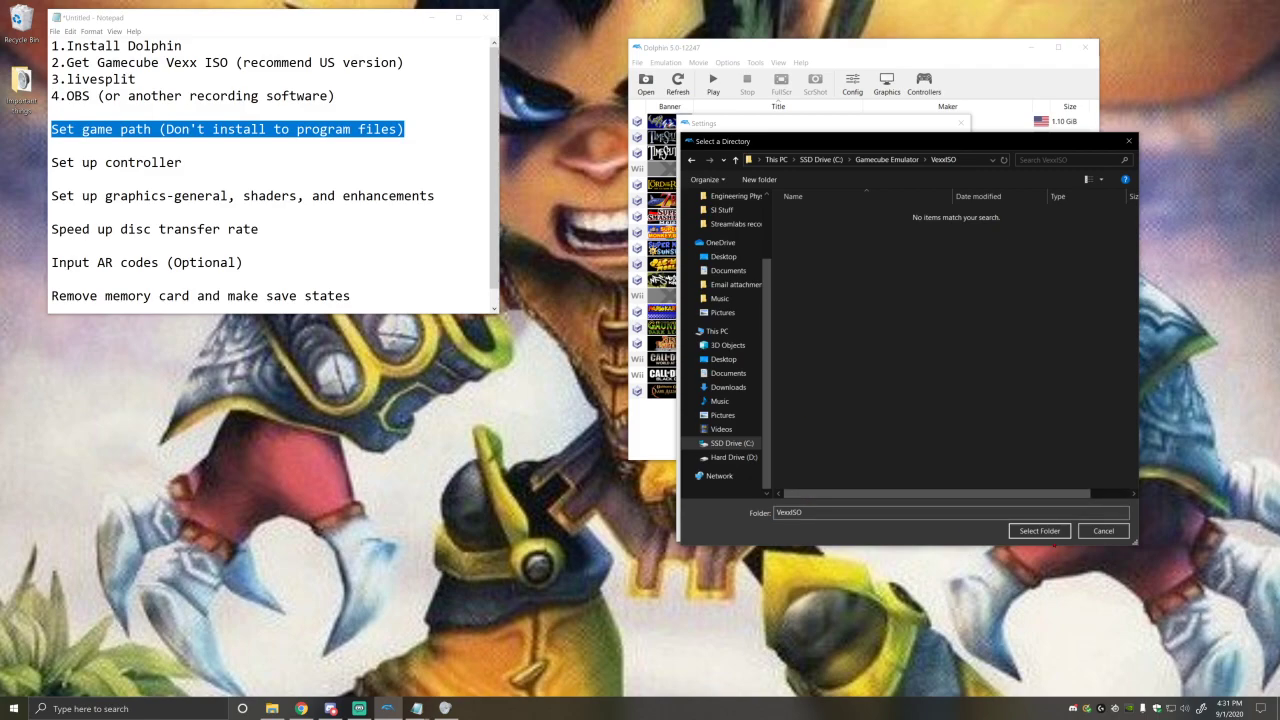
{"action": "left_click", "coordinate": [1039, 530]}
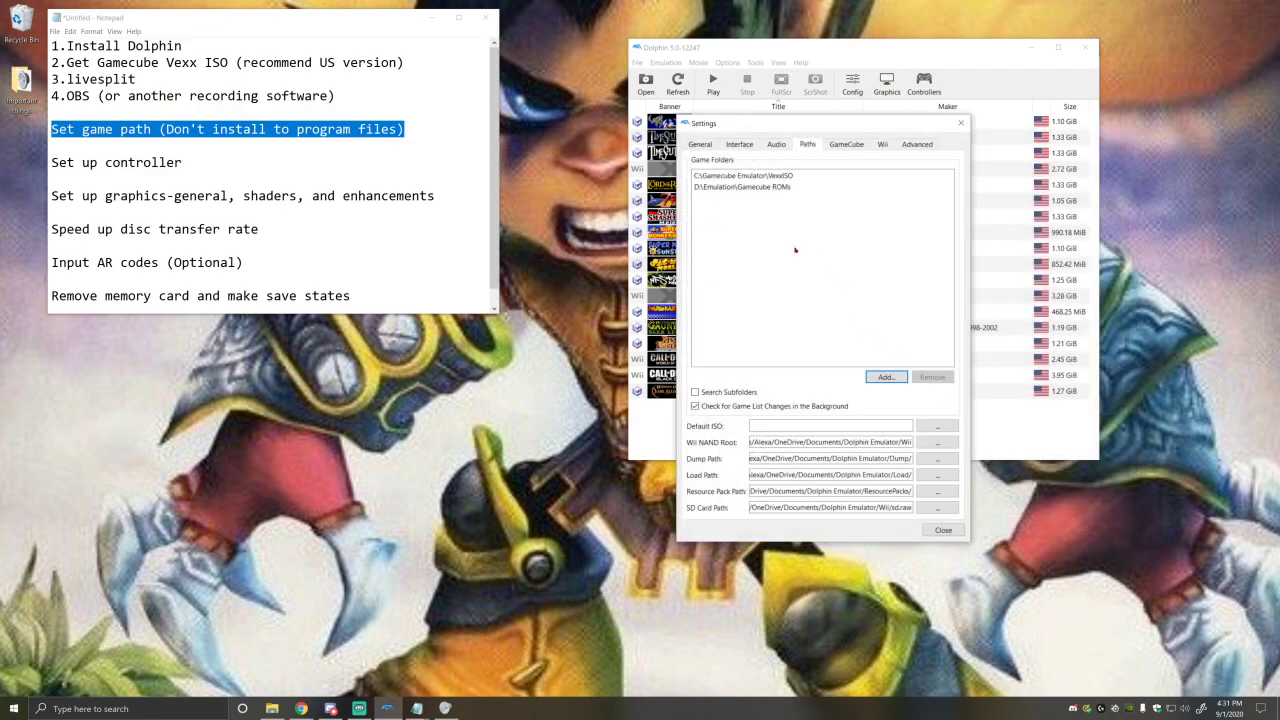
{"action": "mouse_move", "coordinate": [817, 250]}
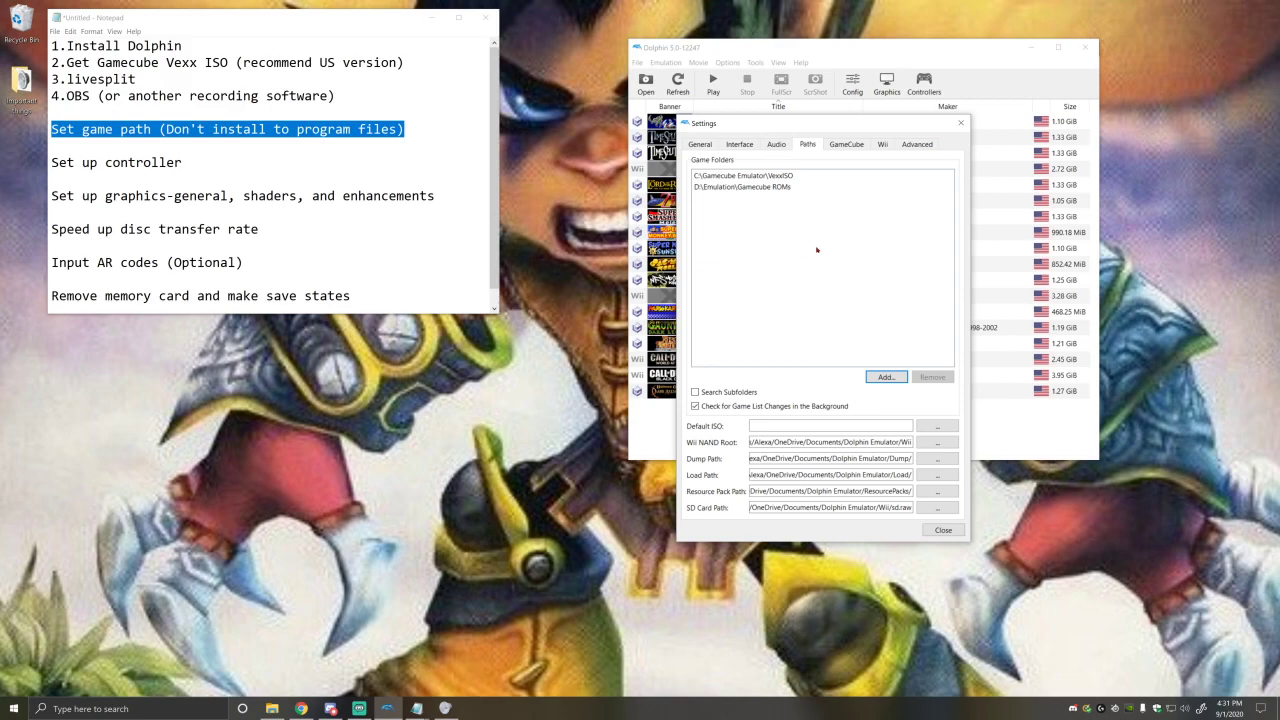
- Close Settings and set Port 1 to Standard Controller in the Controllers window
{"action": "left_click", "coordinate": [941, 529]}
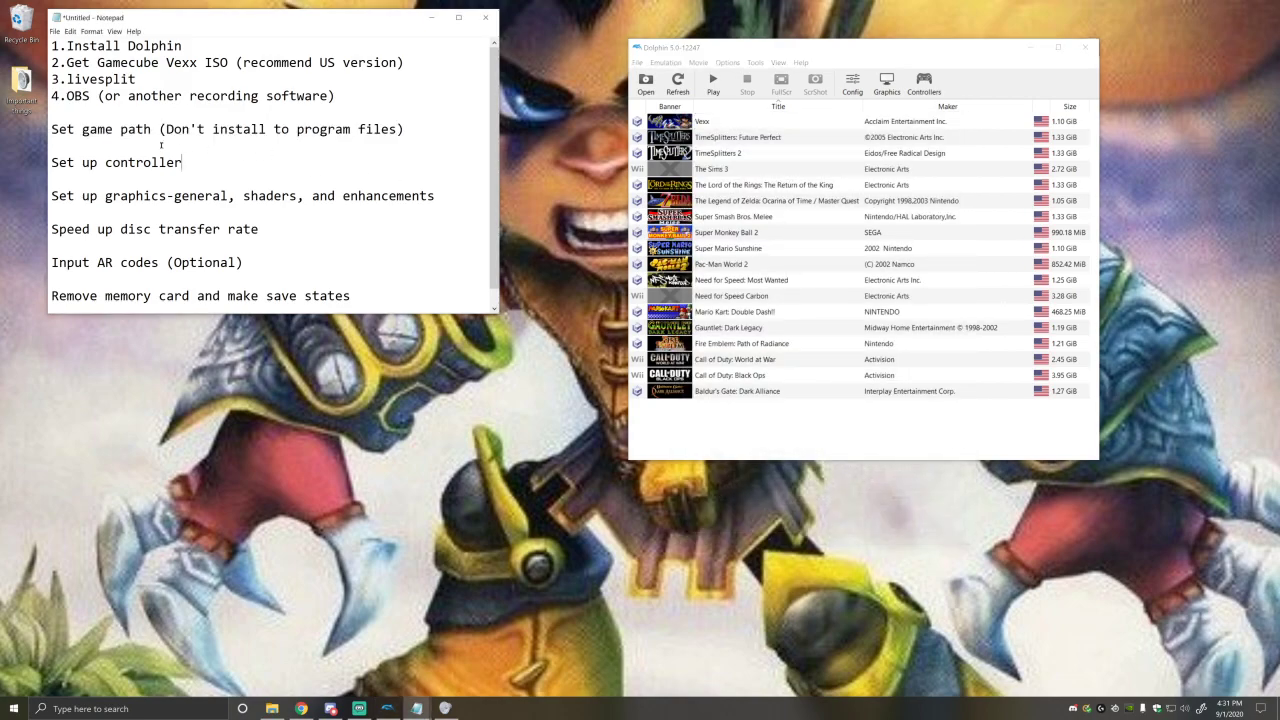
{"action": "triple_click", "coordinate": [115, 162]}
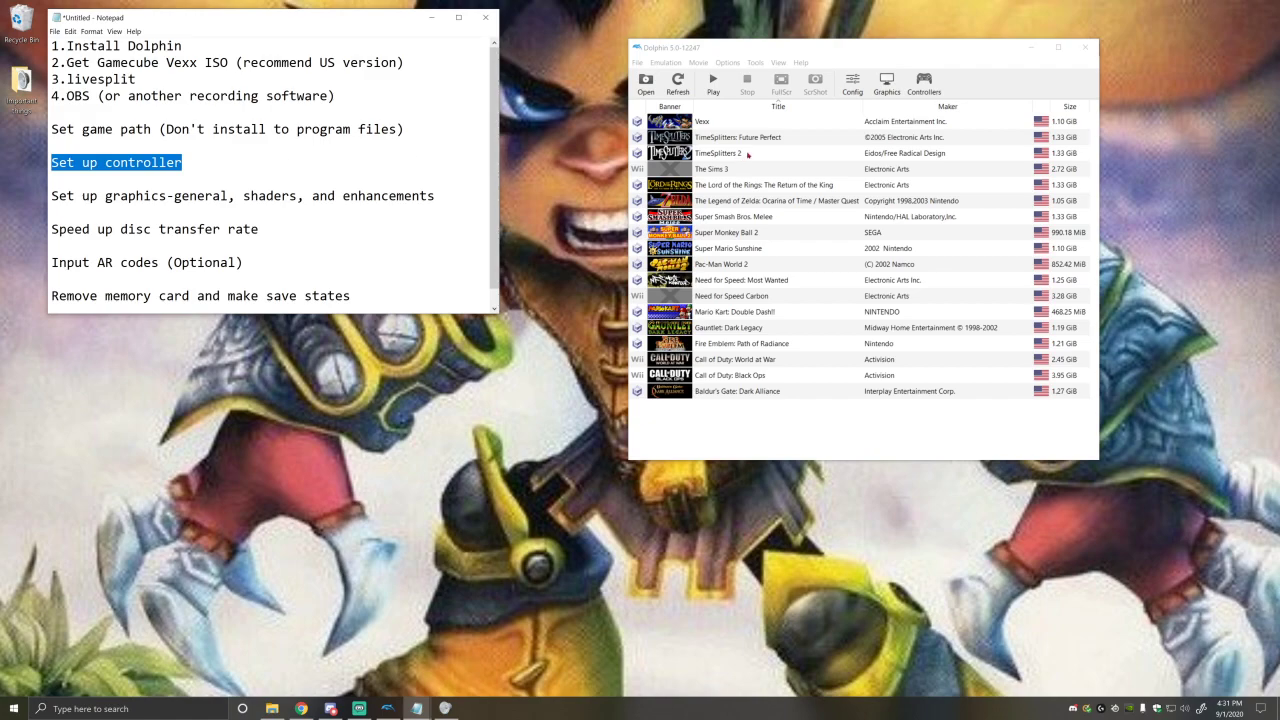
{"action": "mouse_move", "coordinate": [926, 47]}
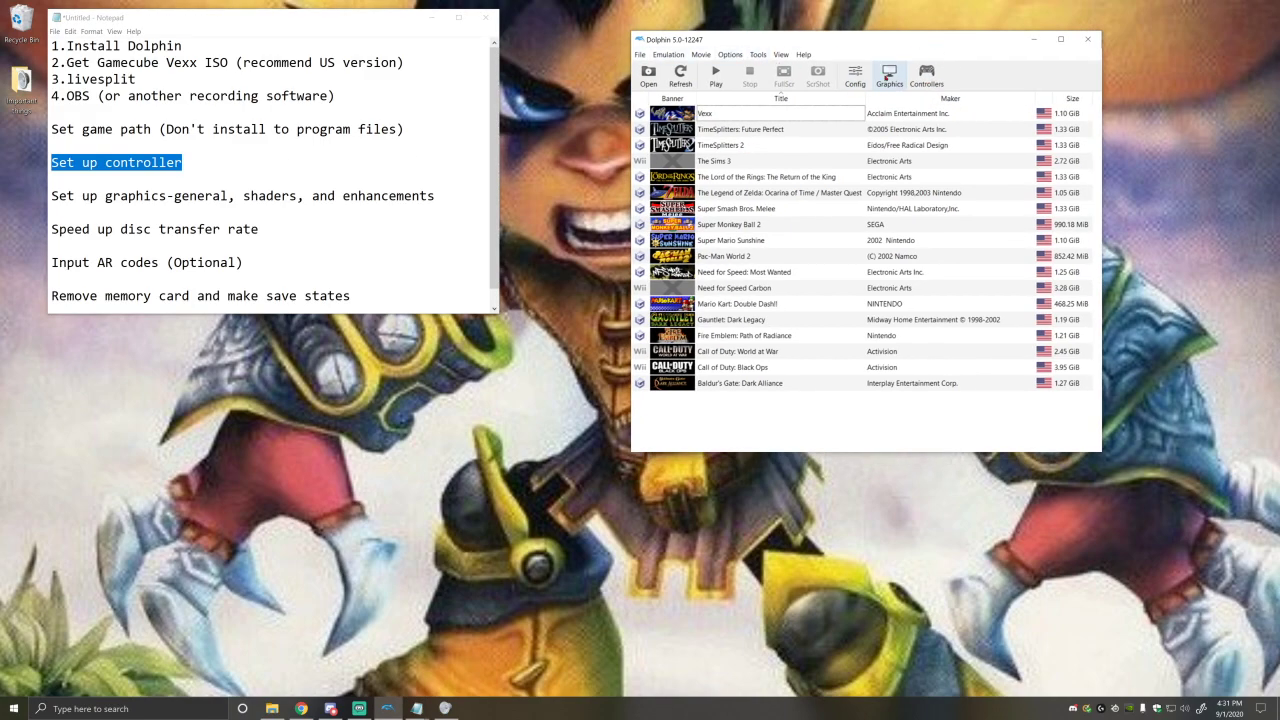
{"action": "left_click", "coordinate": [926, 74]}
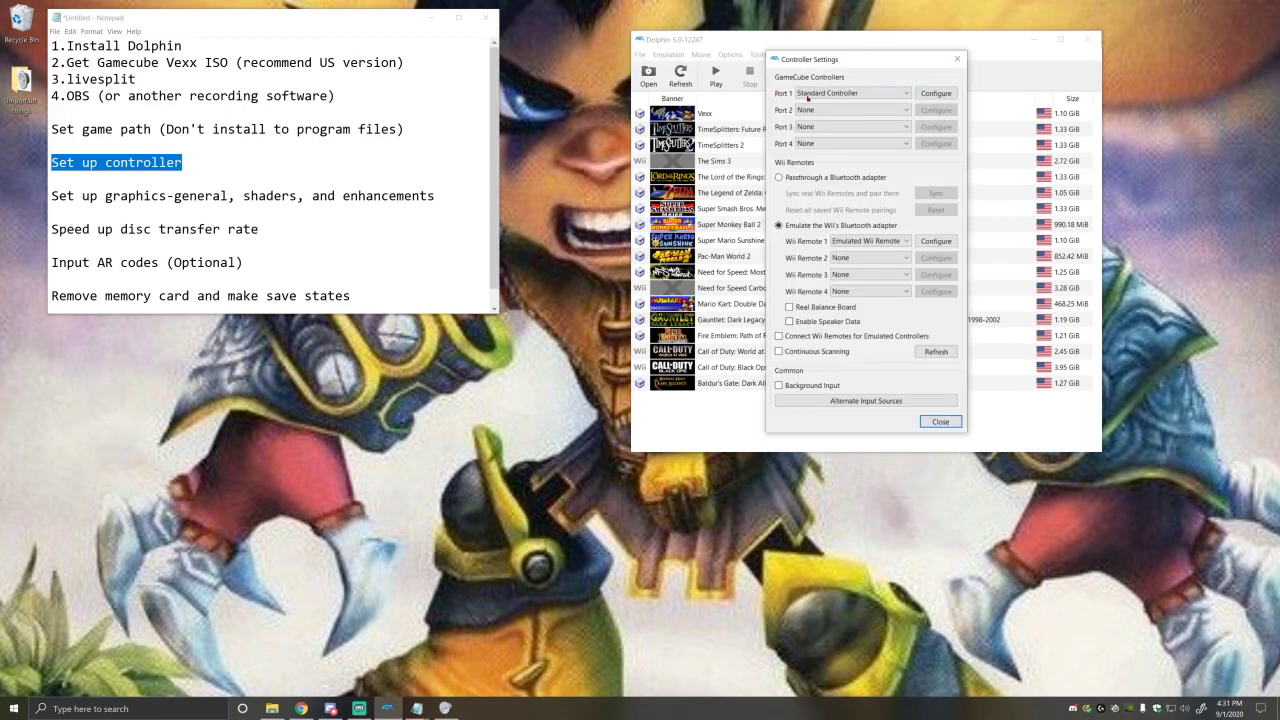
{"action": "left_click", "coordinate": [850, 92]}
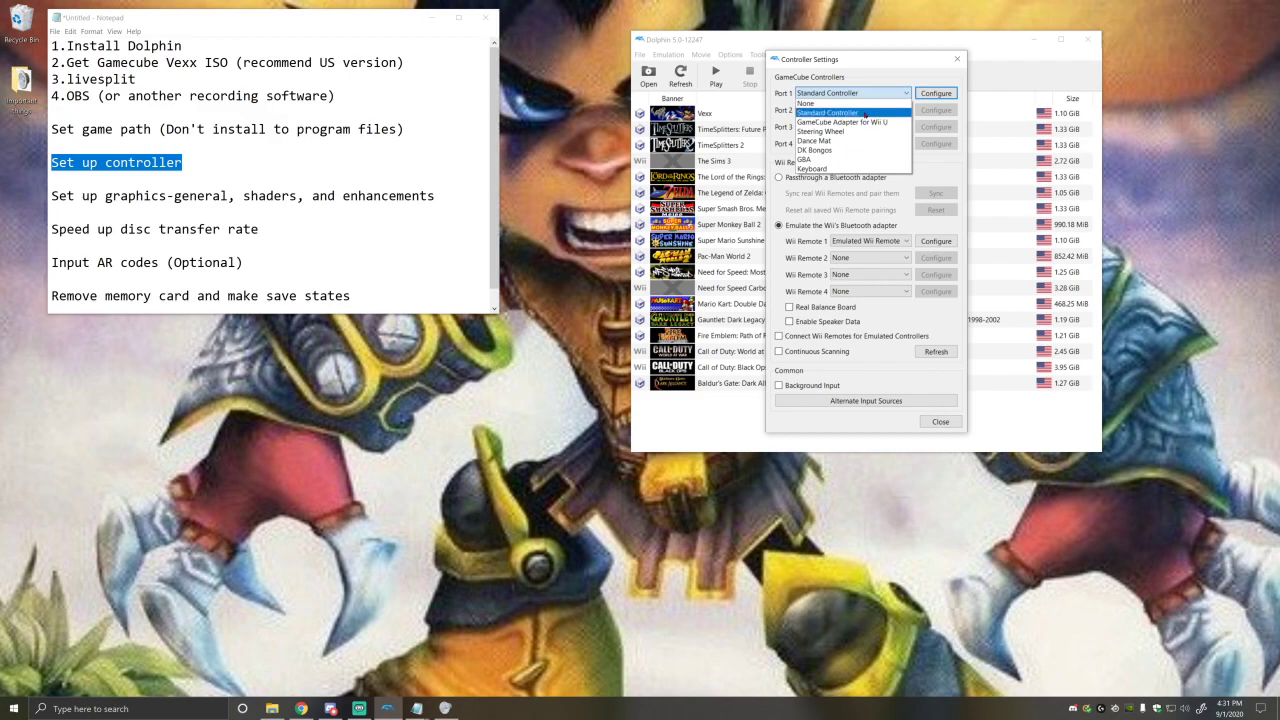
{"action": "left_click", "coordinate": [935, 92]}
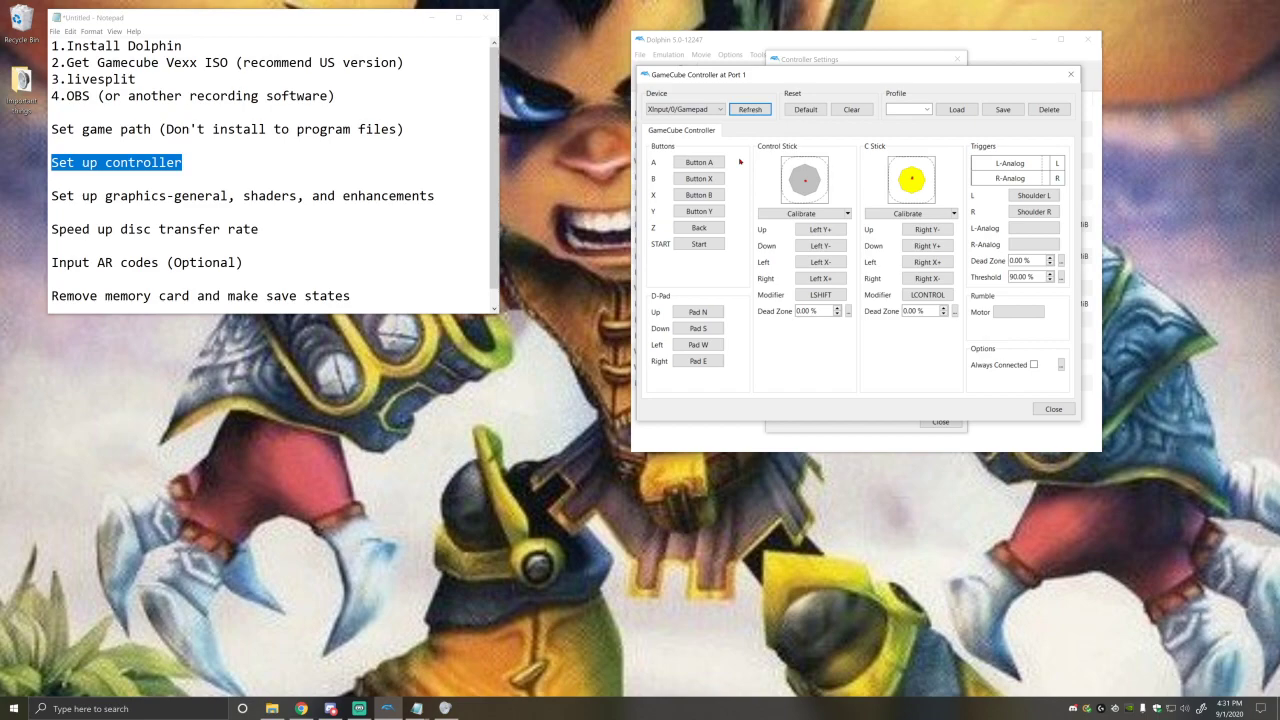
{"action": "mouse_move", "coordinate": [748, 169]}
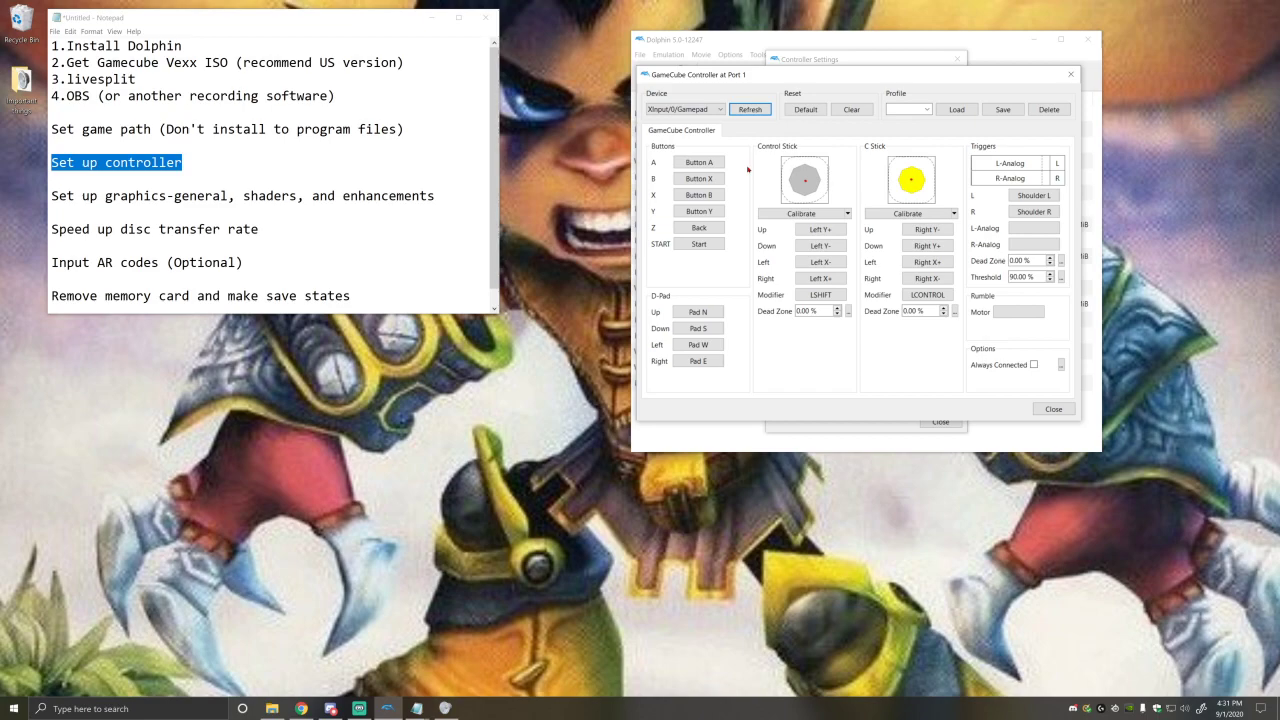
{"action": "mouse_move", "coordinate": [746, 167]}
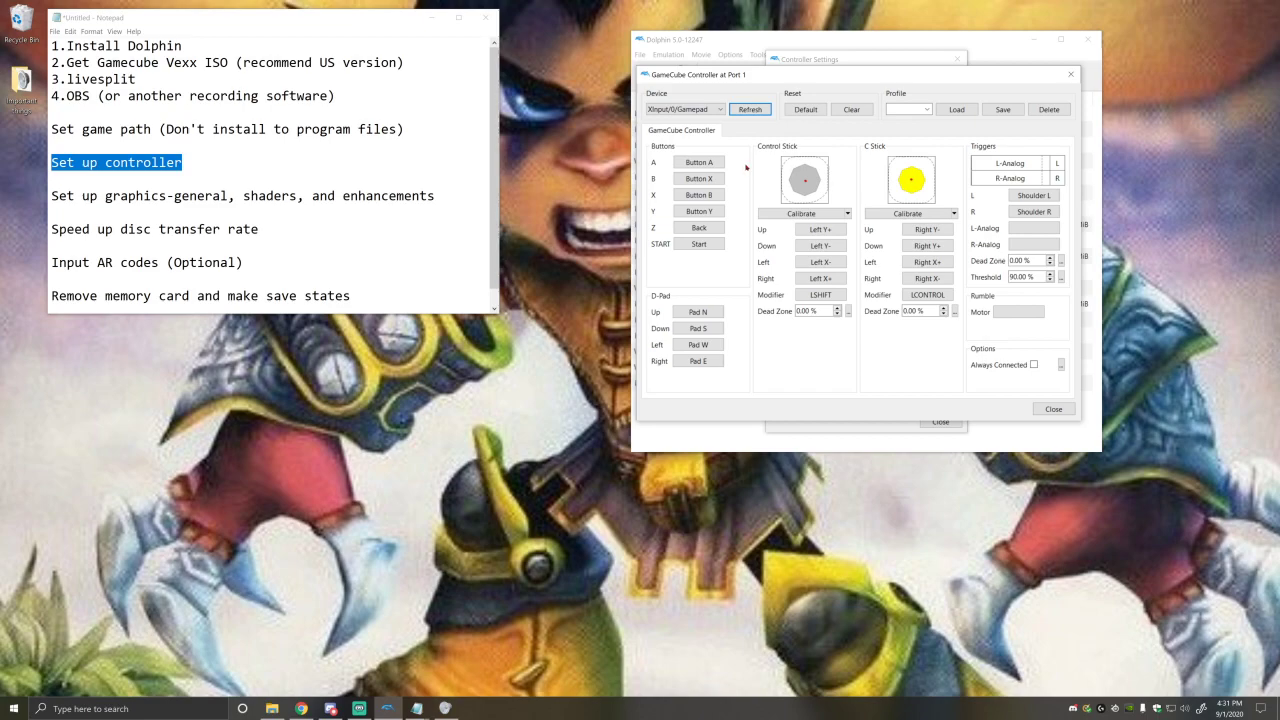
- Bind the Port 1 GameCube A input to the gamepad's A button
{"action": "left_click", "coordinate": [698, 162]}
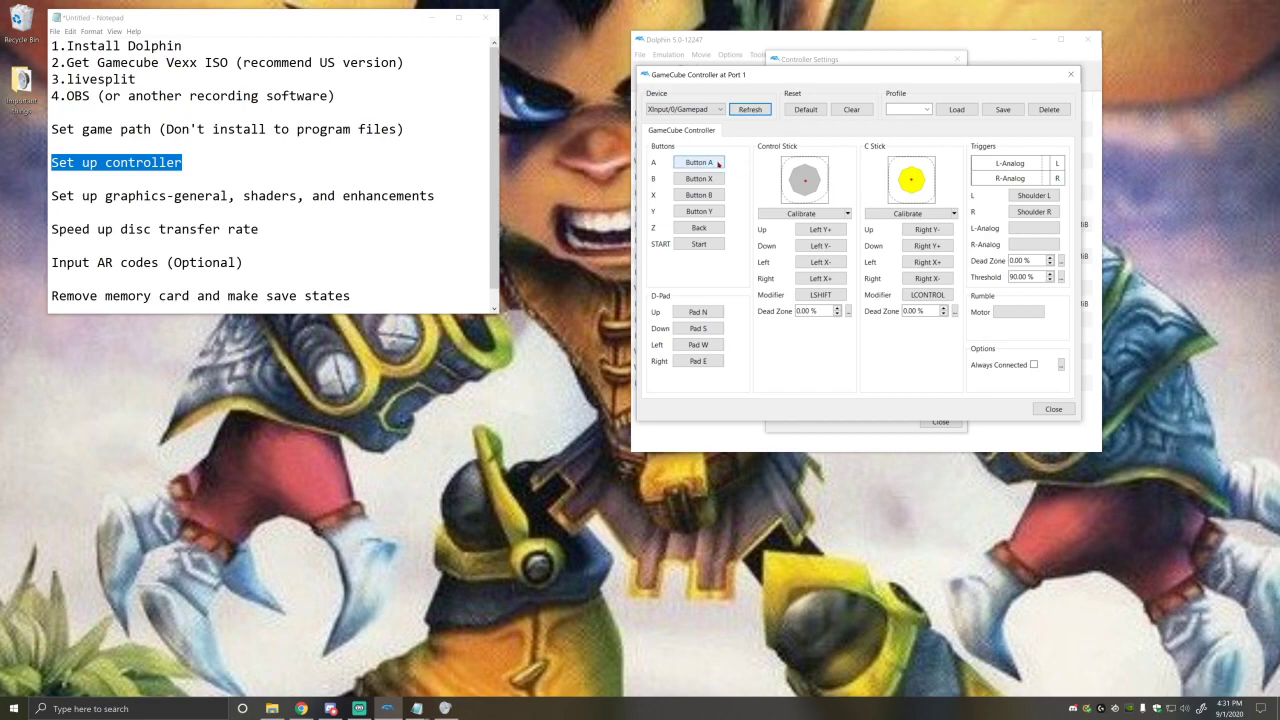
{"action": "mouse_move", "coordinate": [699, 162]}
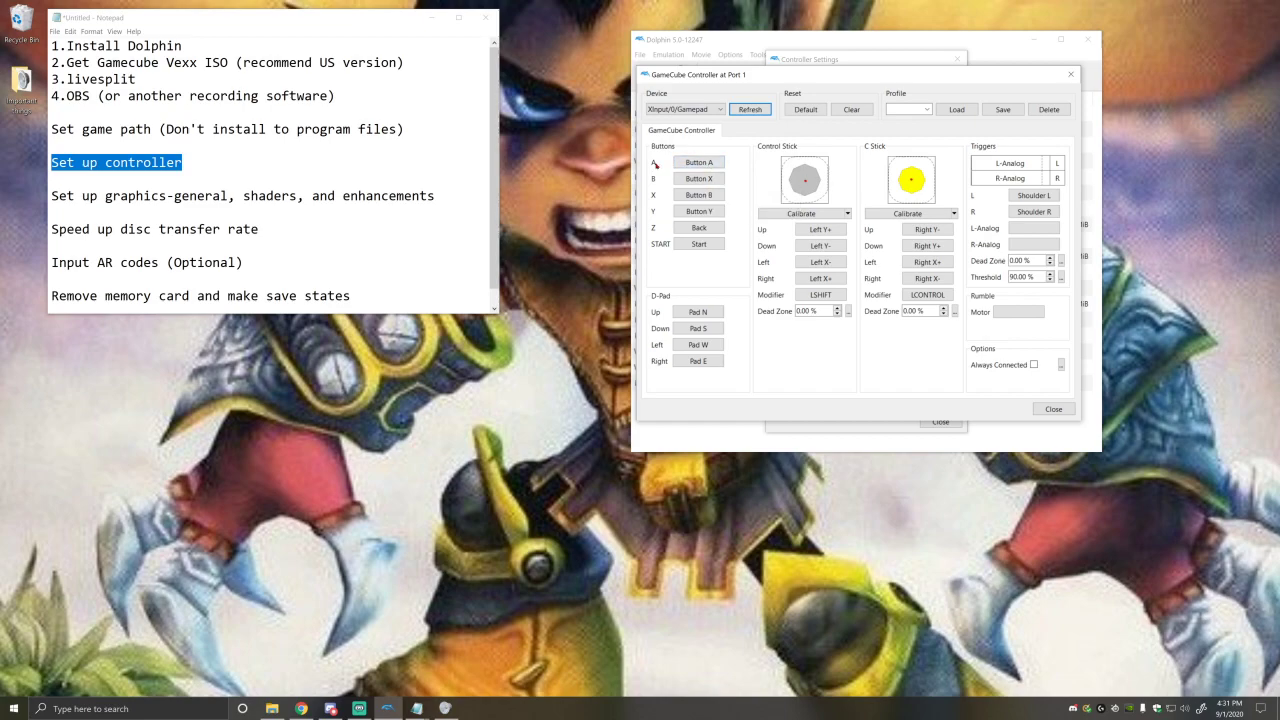
{"action": "left_click", "coordinate": [699, 162]}
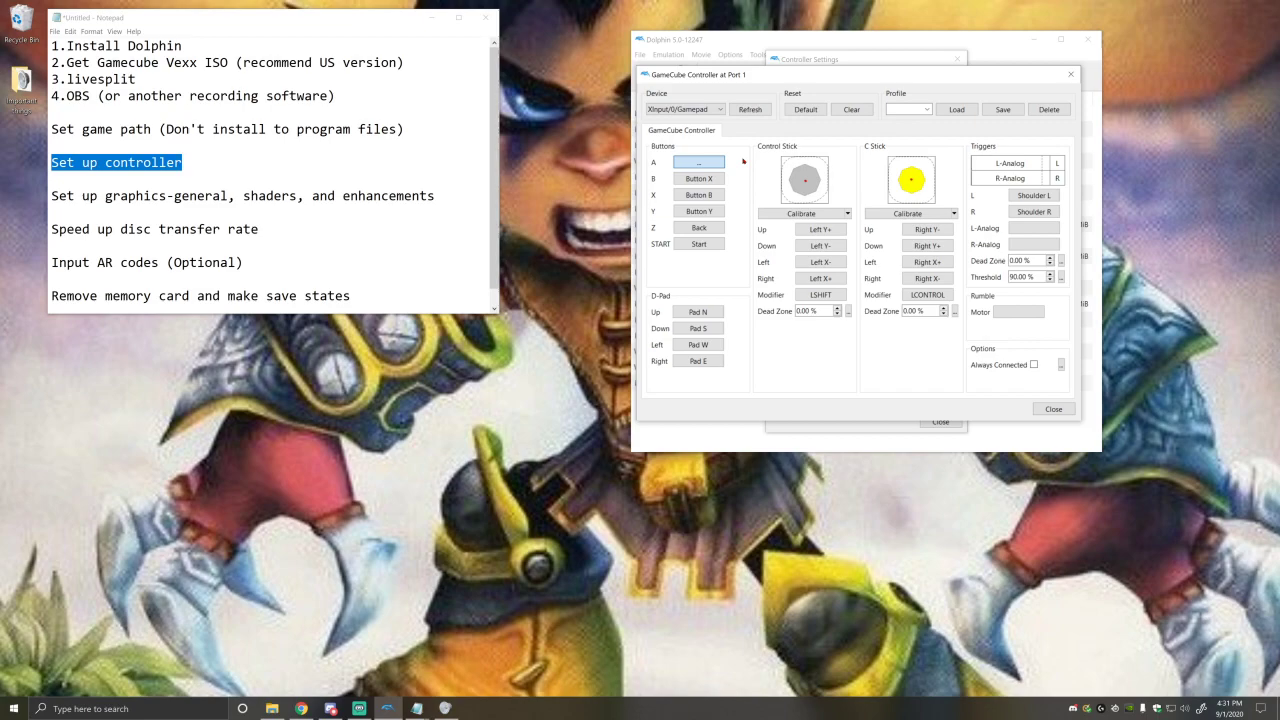
{"action": "left_click", "coordinate": [699, 162]}
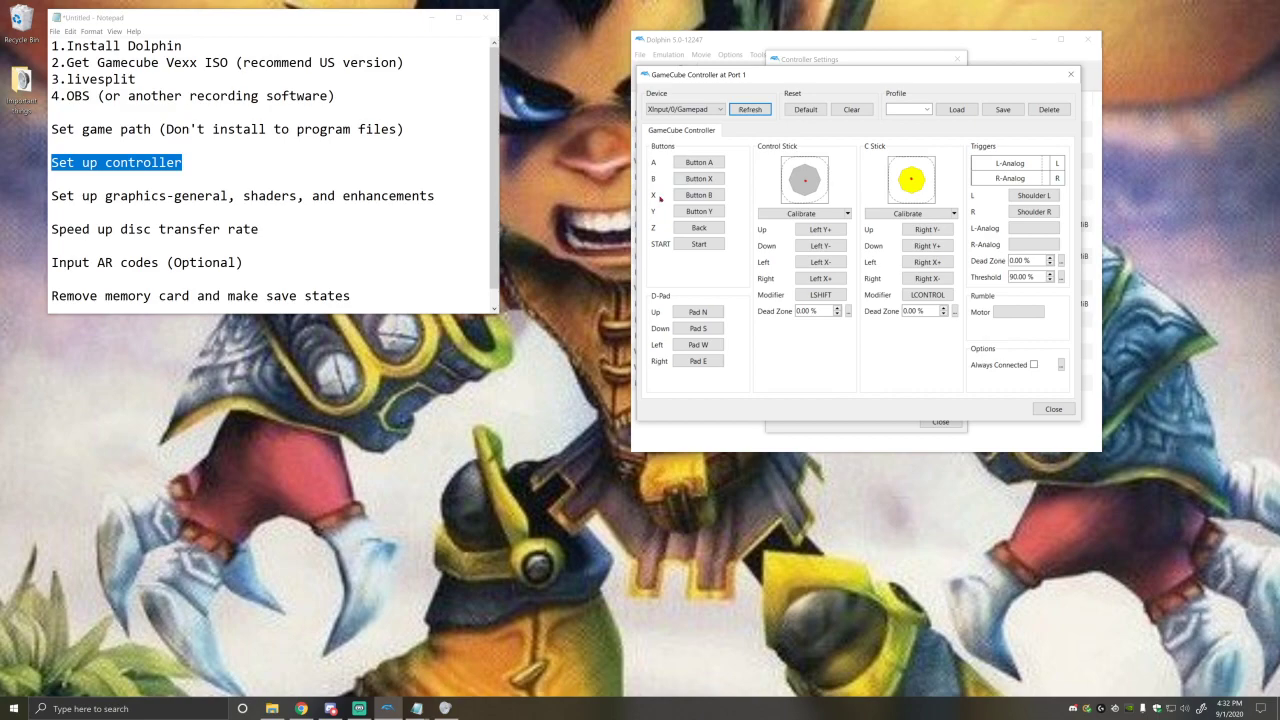
{"action": "mouse_move", "coordinate": [659, 213]}
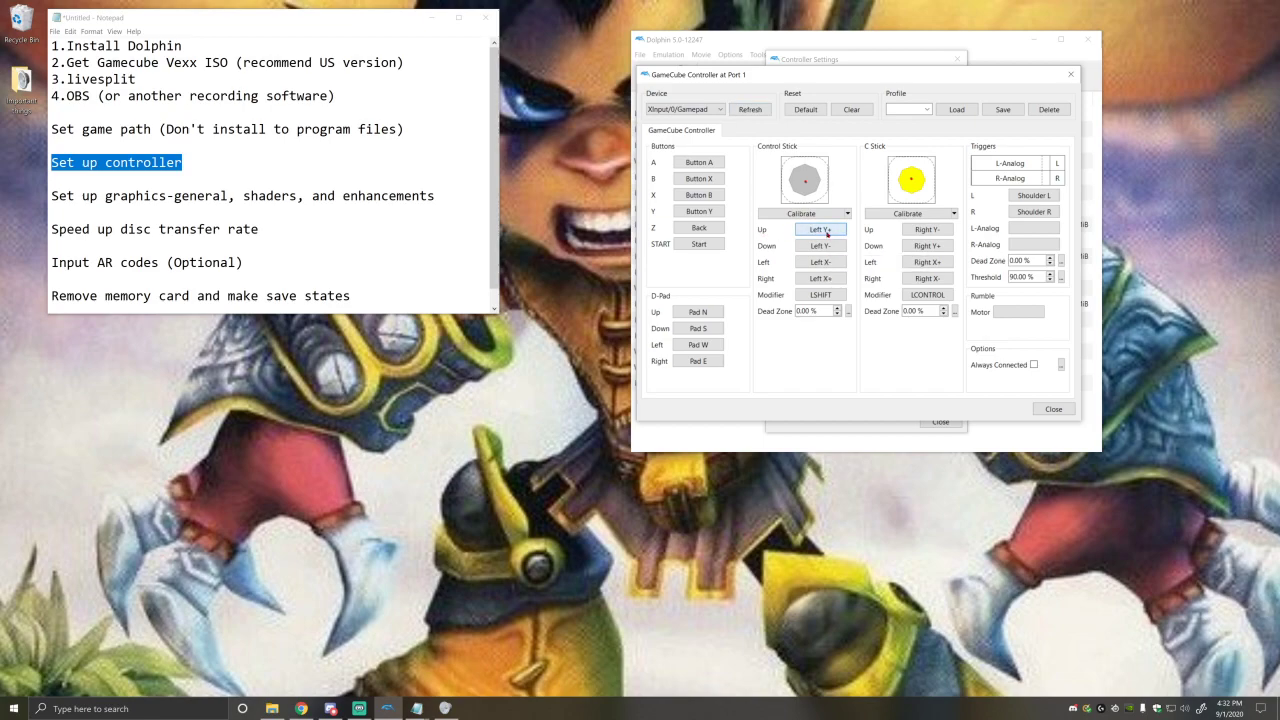
- Bind Control Stick Up to Left Y+, calibrate the main stick, and bind C Stick Up to Right Y+
{"action": "left_click", "coordinate": [820, 229]}
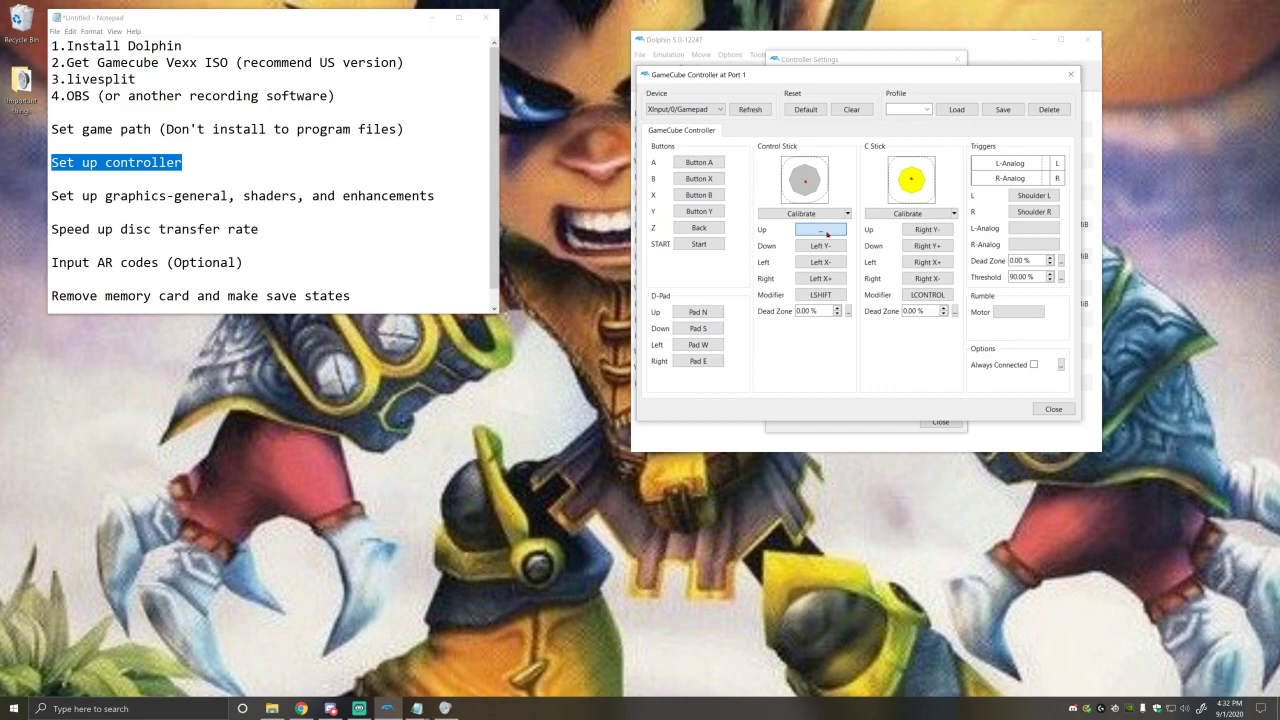
{"action": "left_click", "coordinate": [820, 229]}
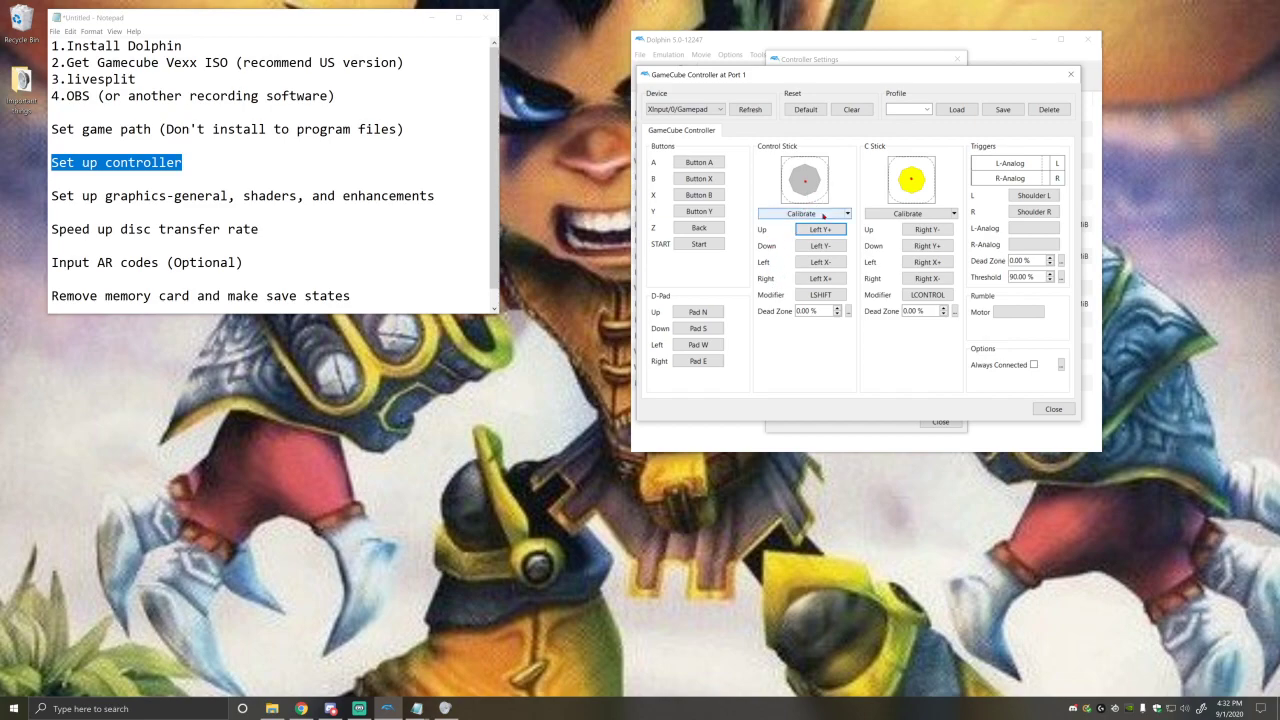
{"action": "left_click", "coordinate": [800, 213]}
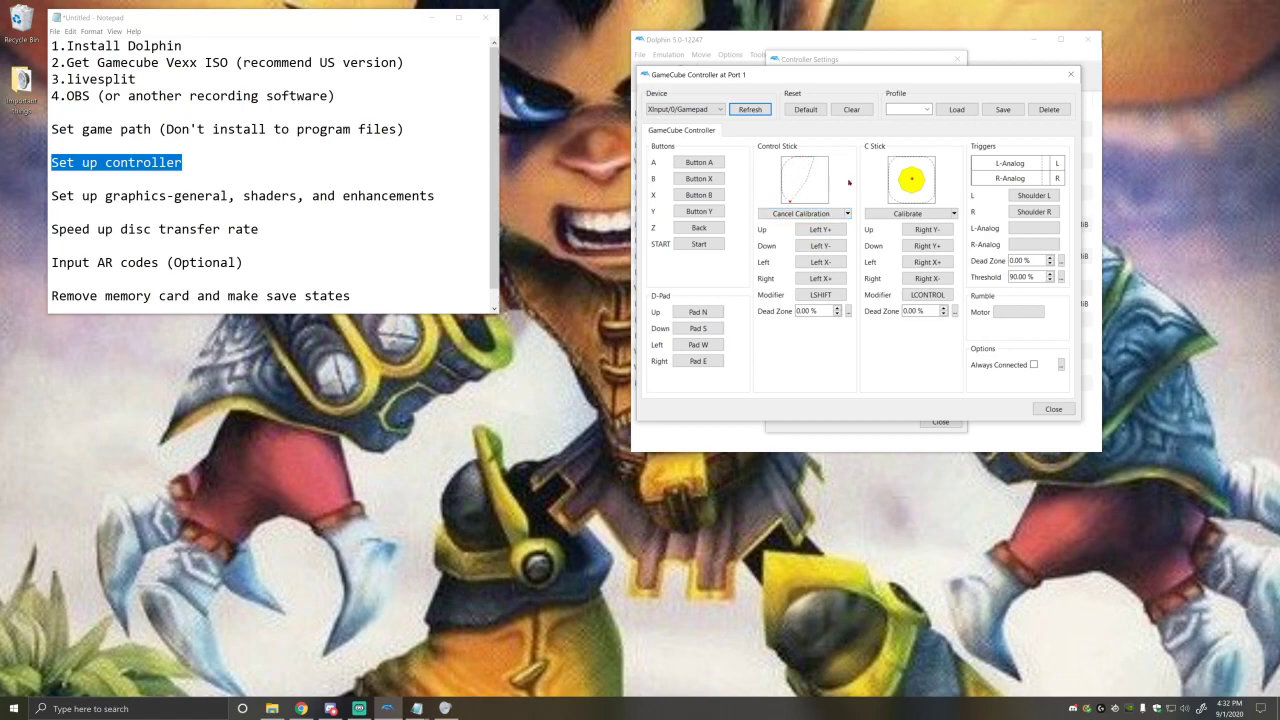
{"action": "left_click", "coordinate": [804, 213]}
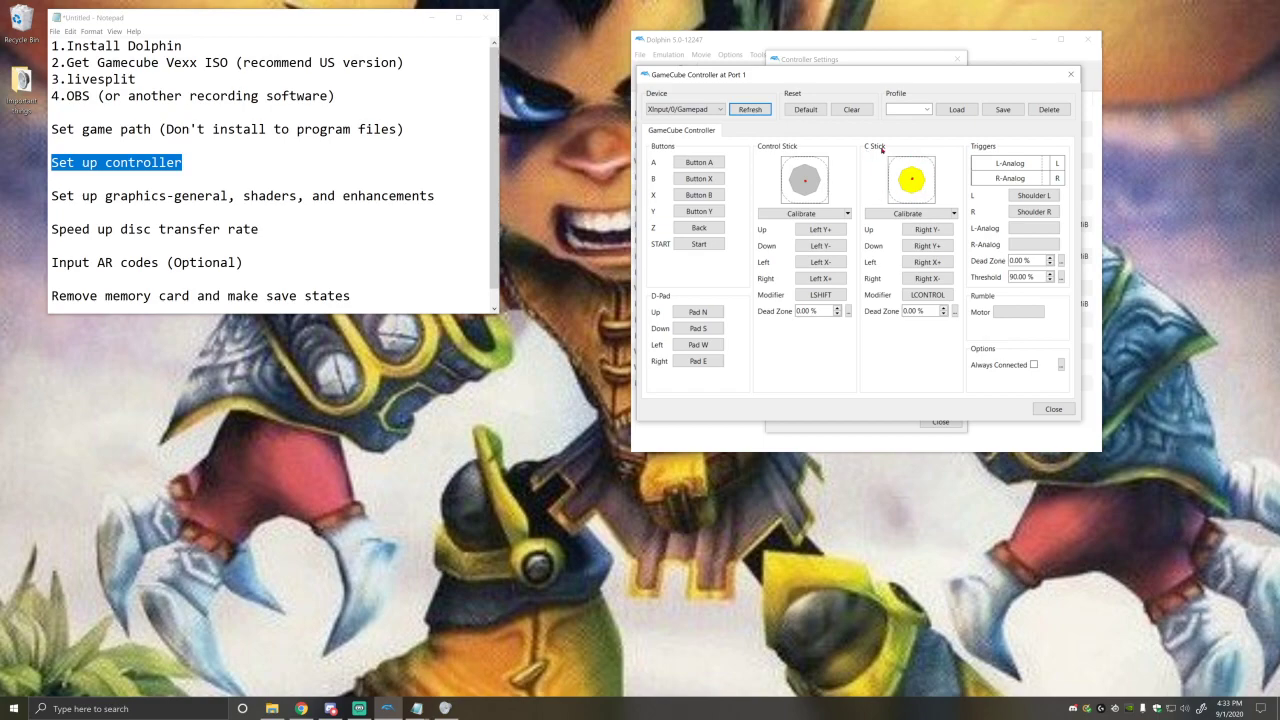
{"action": "mouse_move", "coordinate": [890, 183]}
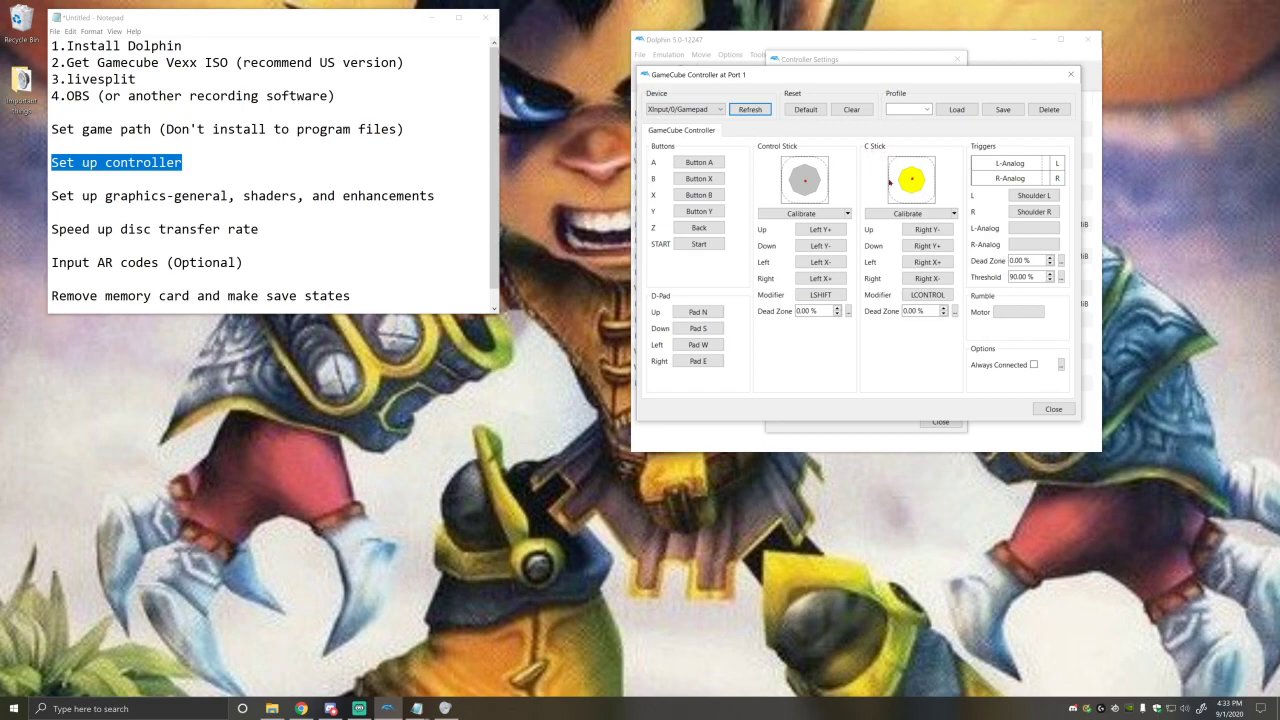
{"action": "mouse_move", "coordinate": [884, 232]}
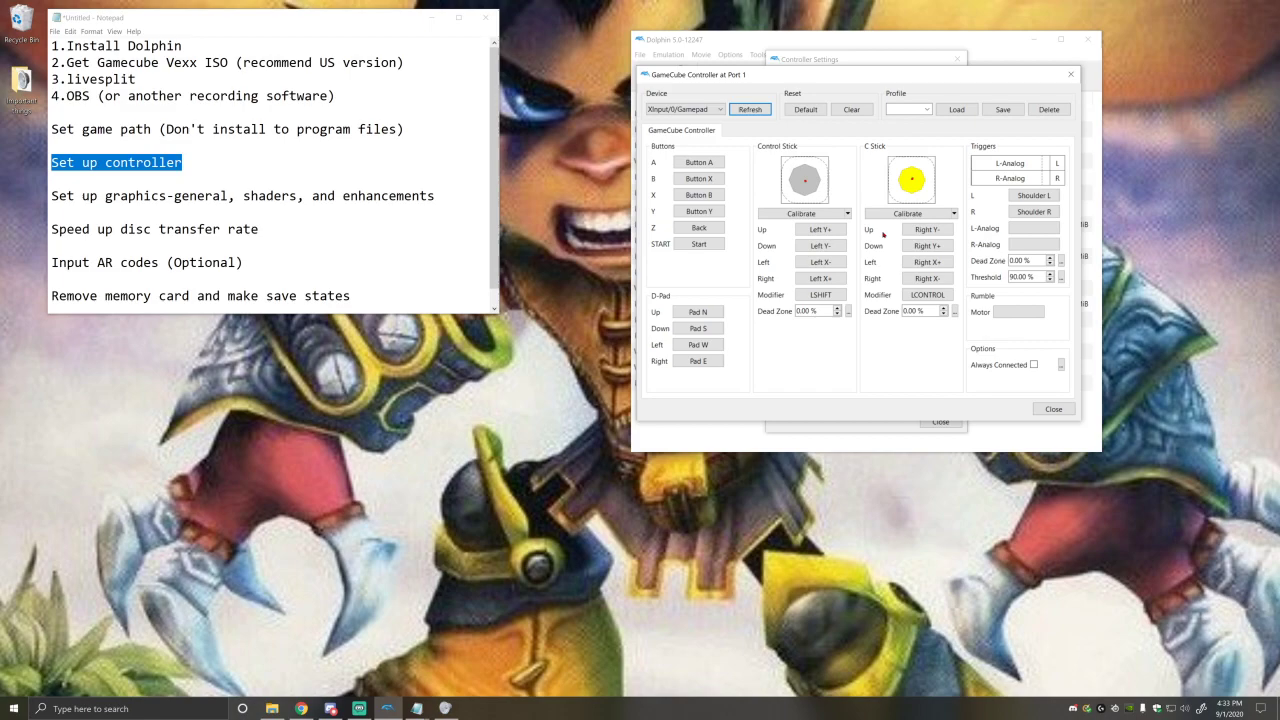
{"action": "left_click", "coordinate": [926, 229]}
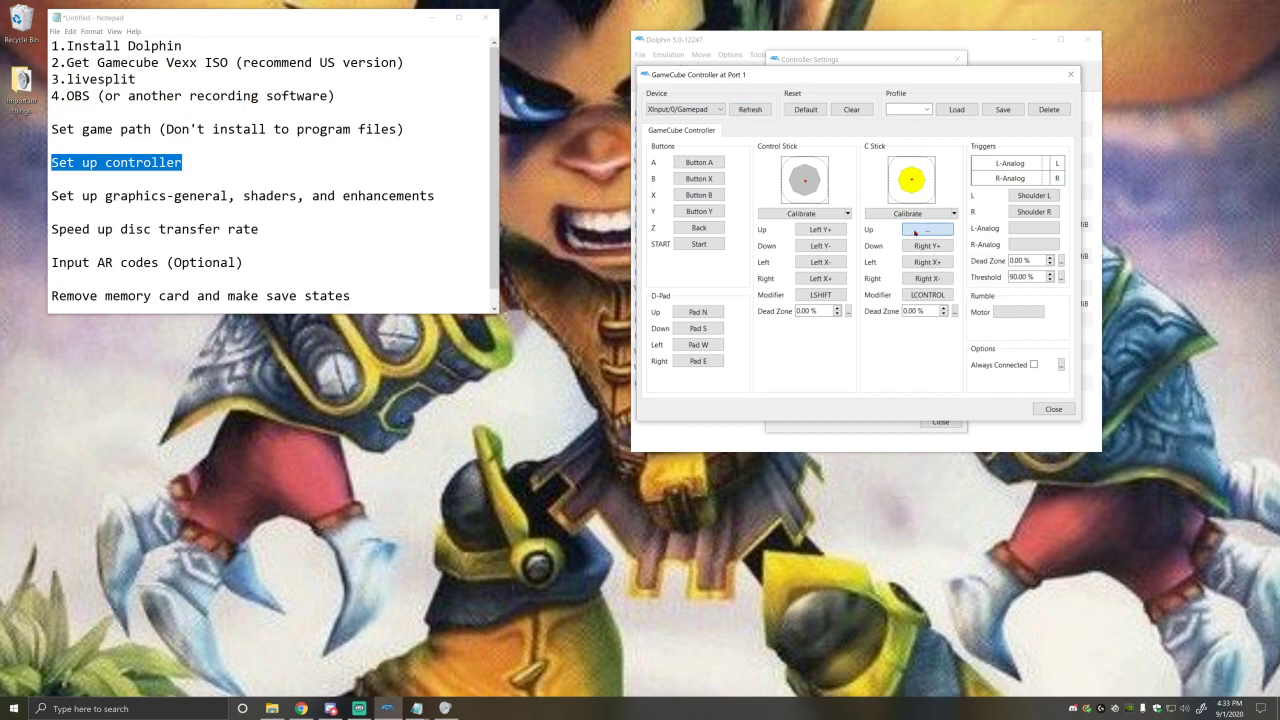
{"action": "left_click", "coordinate": [926, 229]}
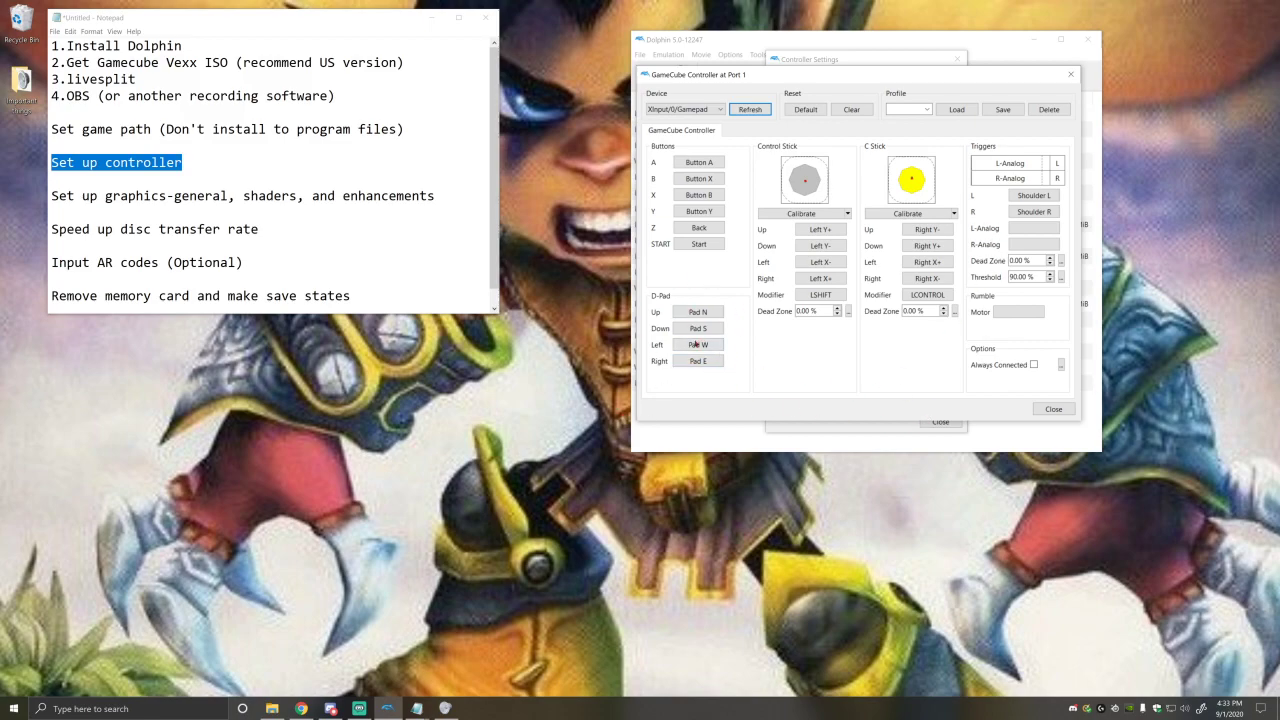
{"action": "mouse_move", "coordinate": [930, 390]}
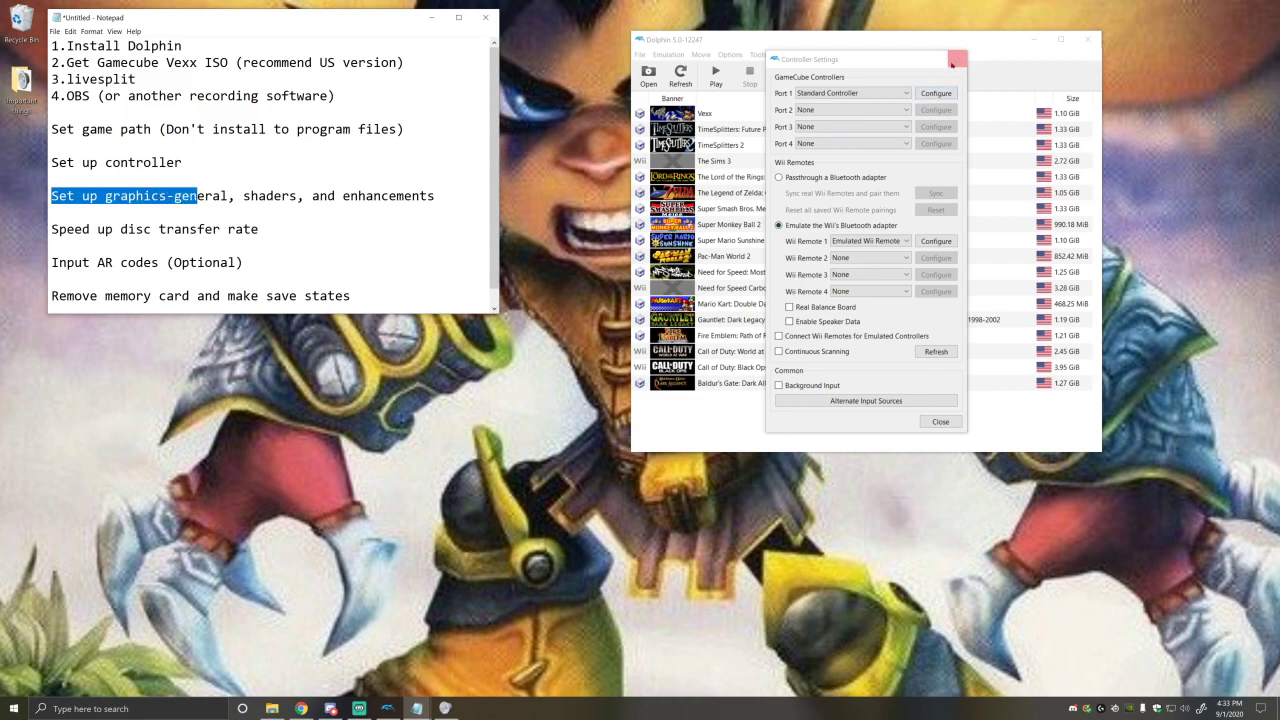
- Close Controllers and keep Direct3D 12 backend on the NVIDIA GeForce GTX 1080 in Graphics General
{"action": "left_click", "coordinate": [939, 421]}
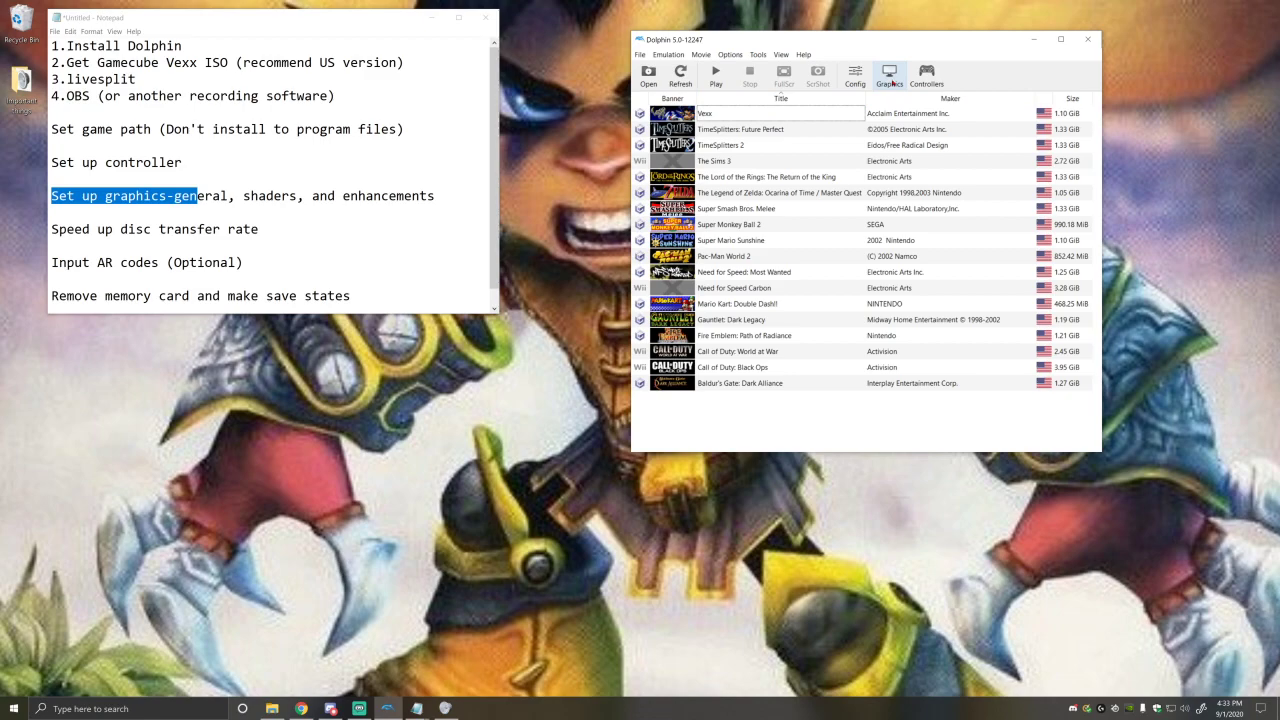
{"action": "left_click", "coordinate": [888, 75]}
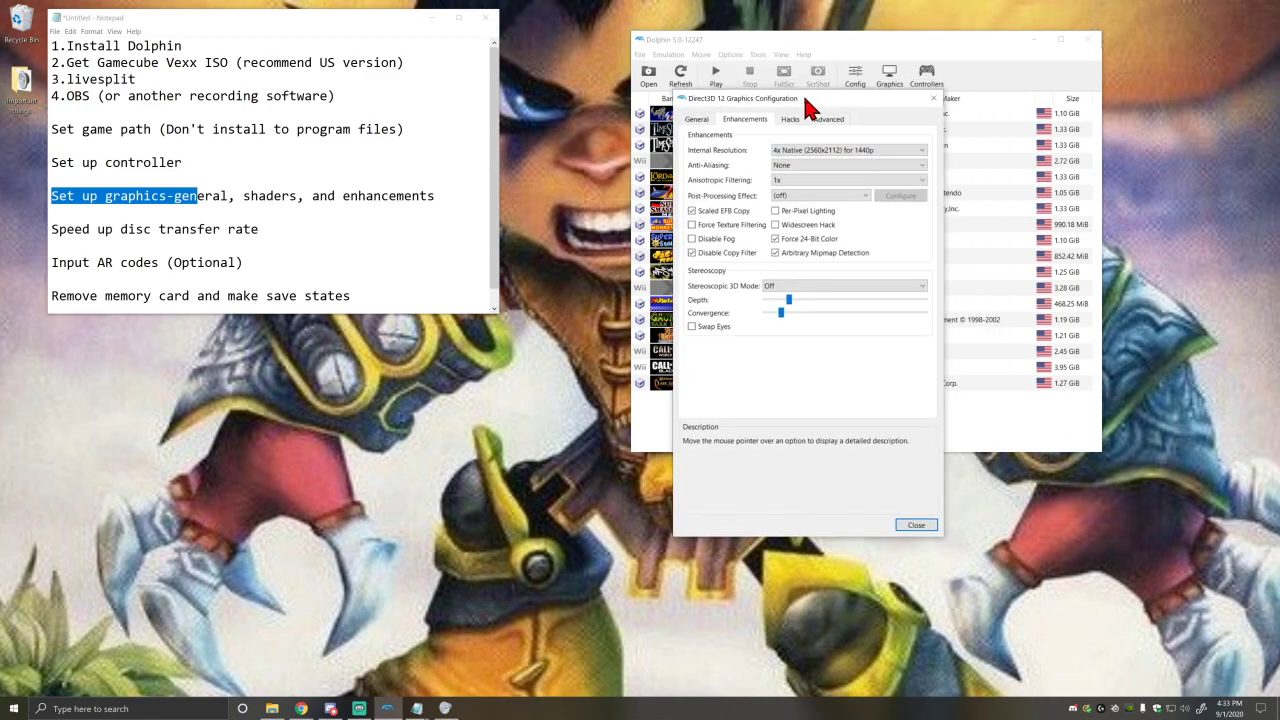
{"action": "left_click", "coordinate": [695, 120]}
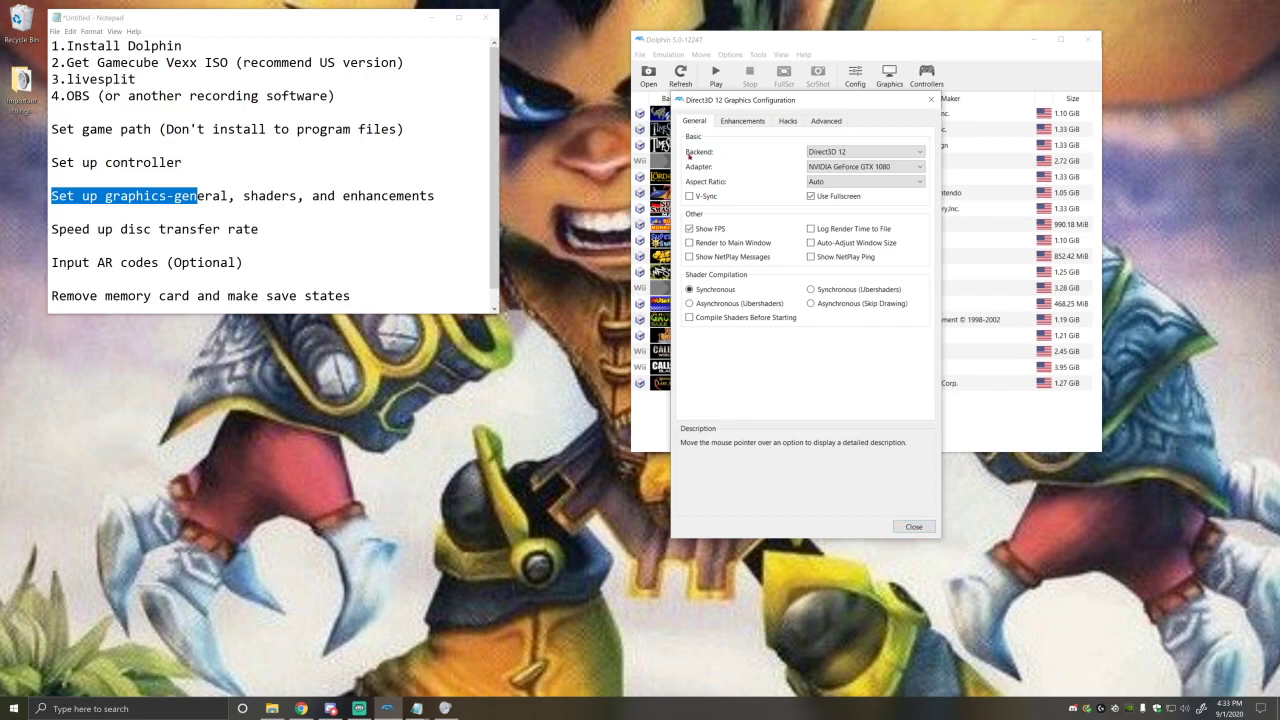
{"action": "left_click", "coordinate": [864, 151]}
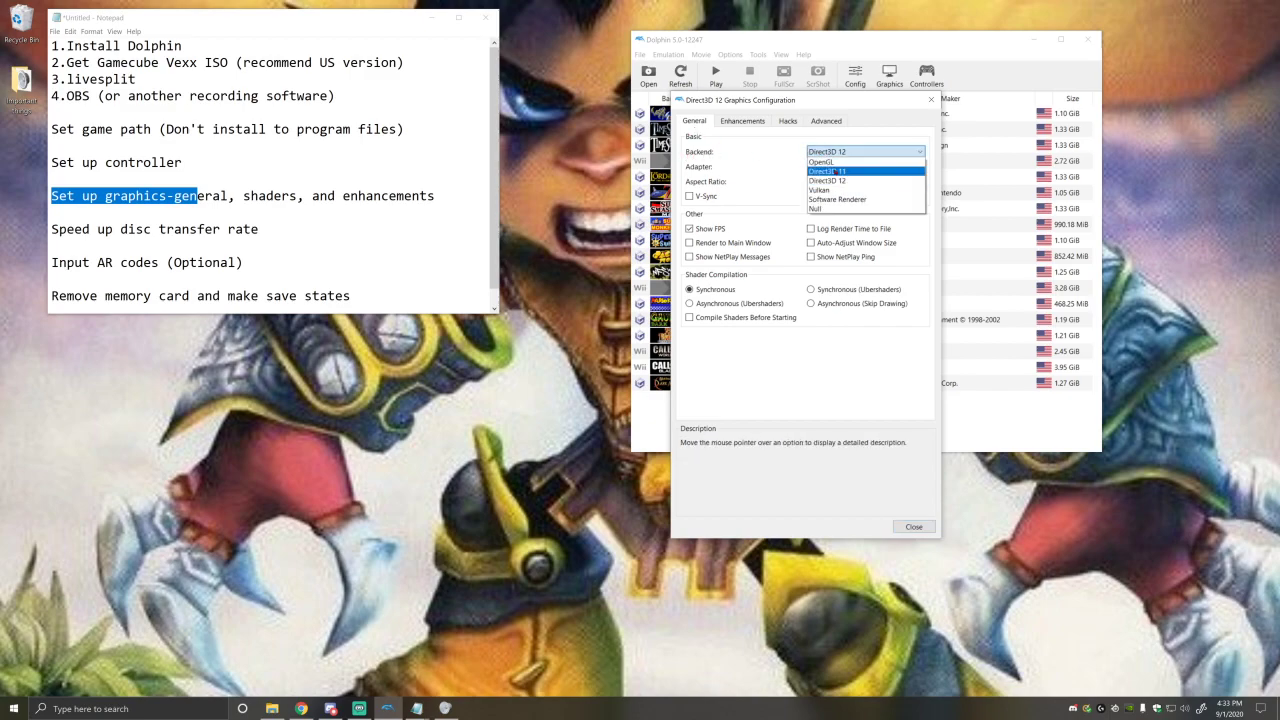
{"action": "mouse_move", "coordinate": [828, 181]}
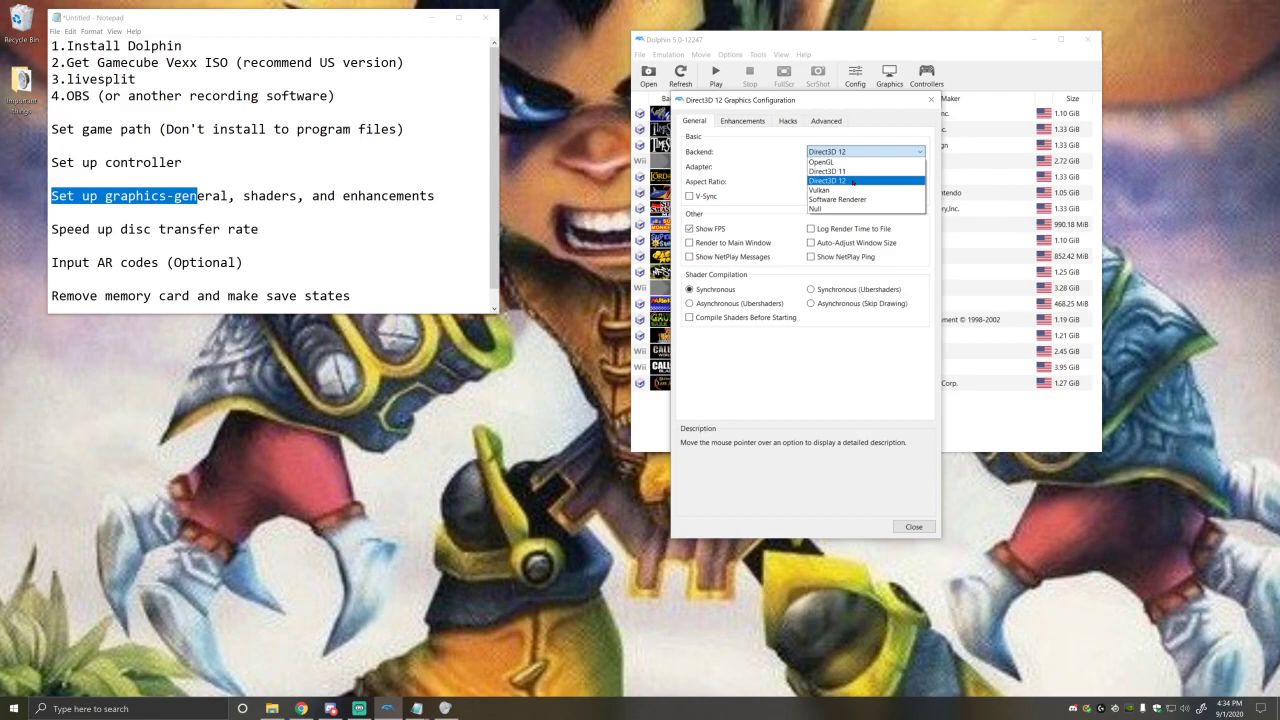
{"action": "left_click", "coordinate": [827, 181]}
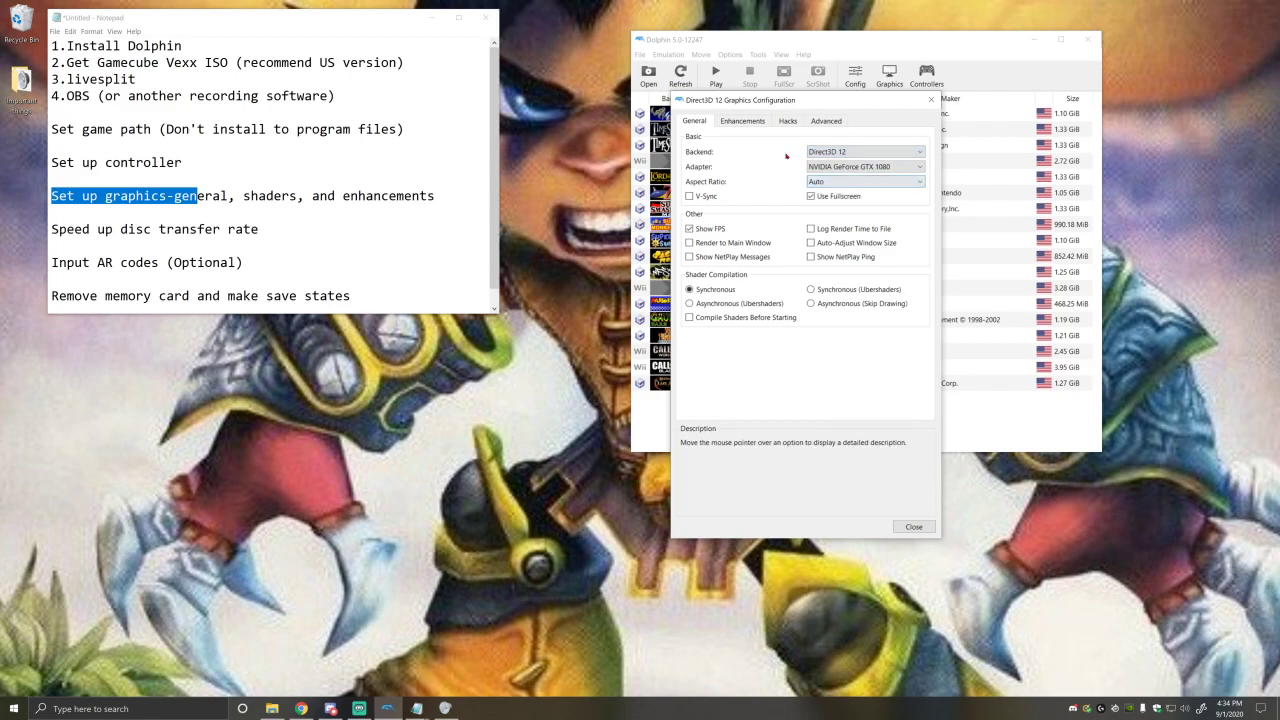
{"action": "mouse_move", "coordinate": [782, 156]}
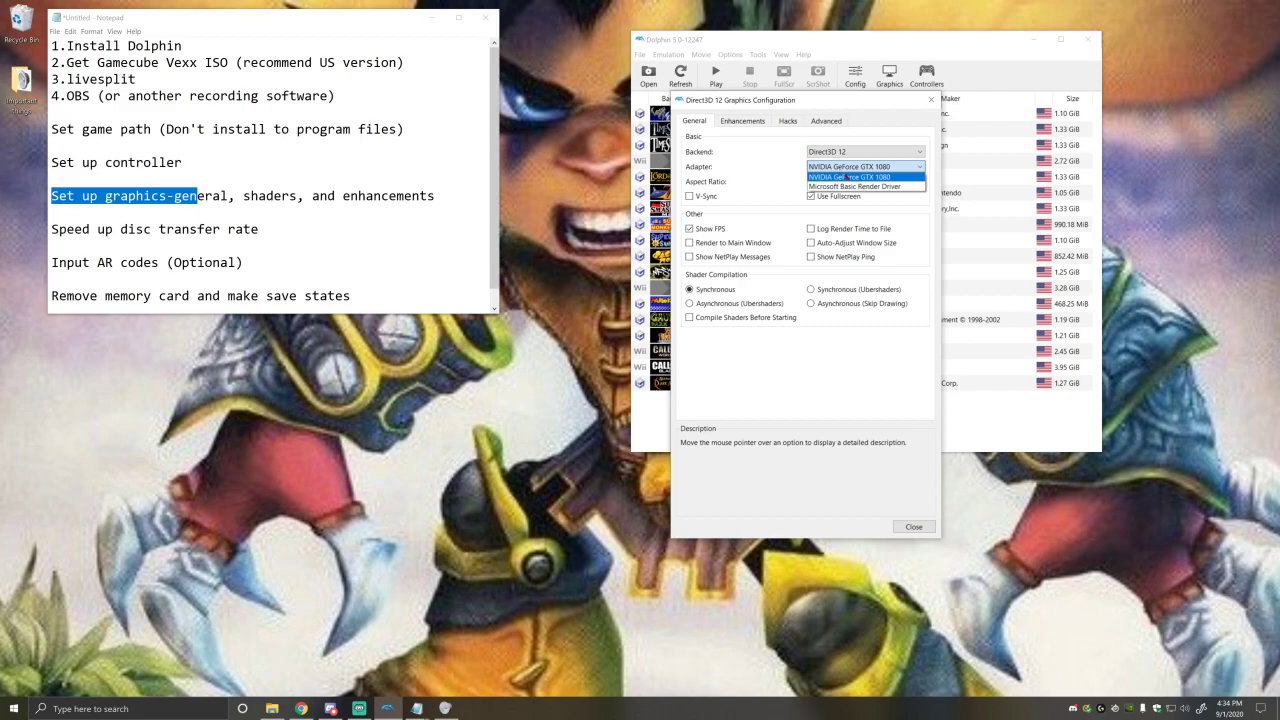
{"action": "left_click", "coordinate": [850, 166]}
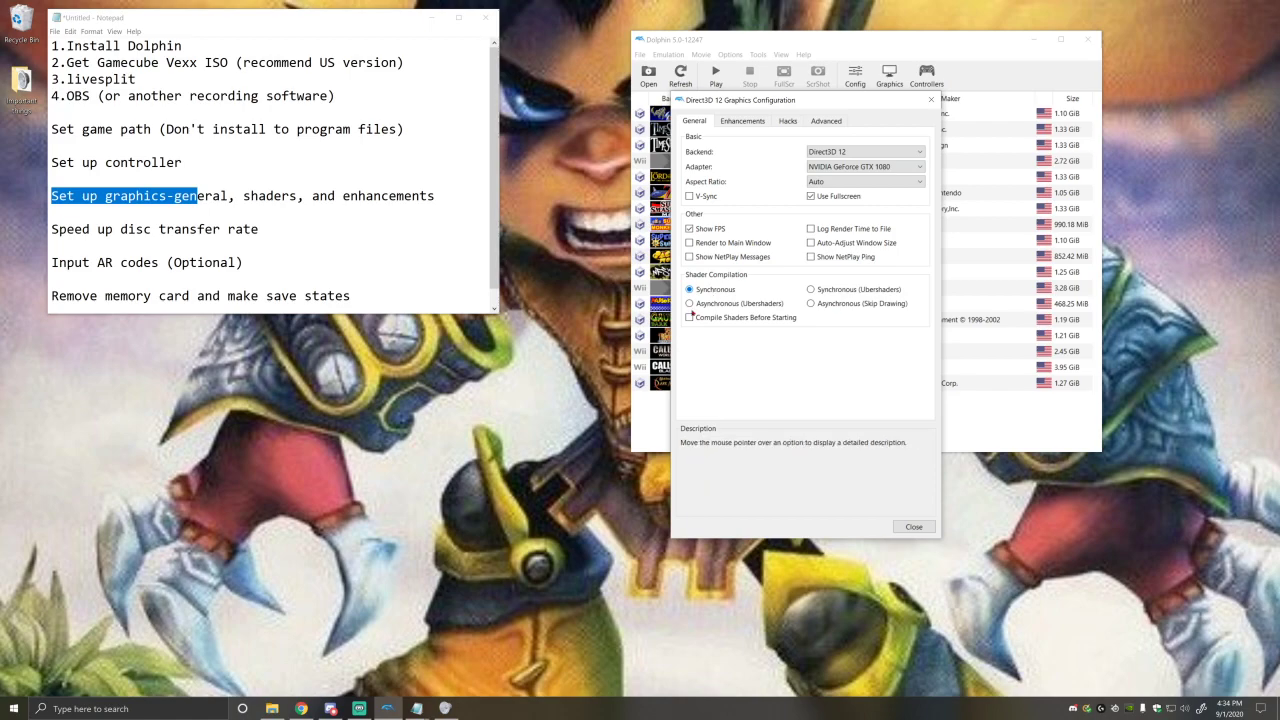
{"action": "left_click", "coordinate": [742, 120]}
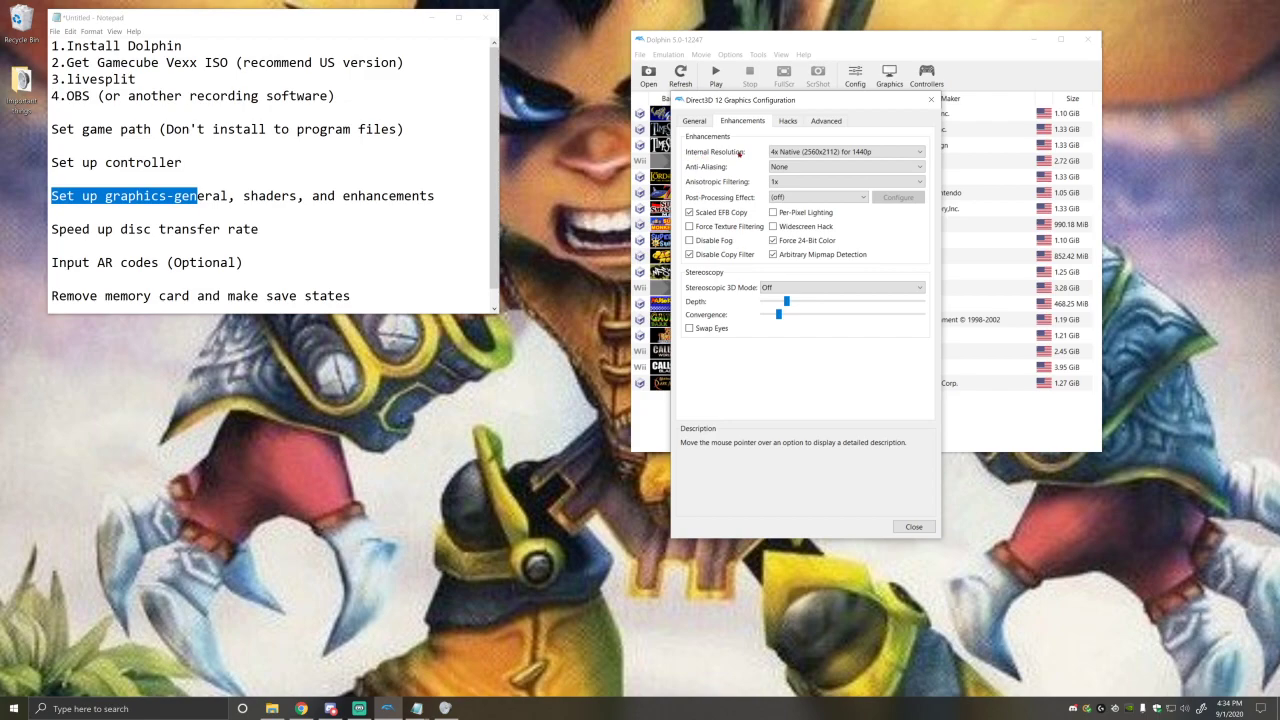
- Keep Internal Resolution at 4x Native (2560x2112) for 1440p and close Graphics
{"action": "left_click", "coordinate": [845, 151]}
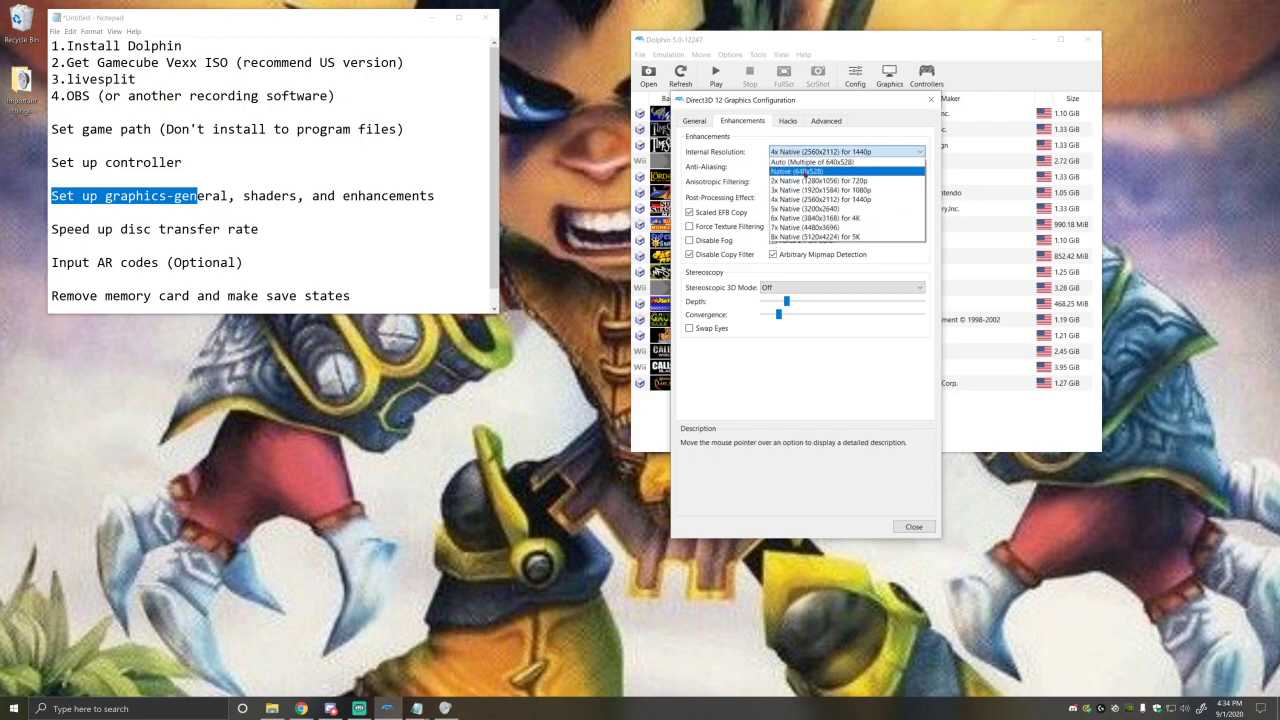
{"action": "mouse_move", "coordinate": [820, 199]}
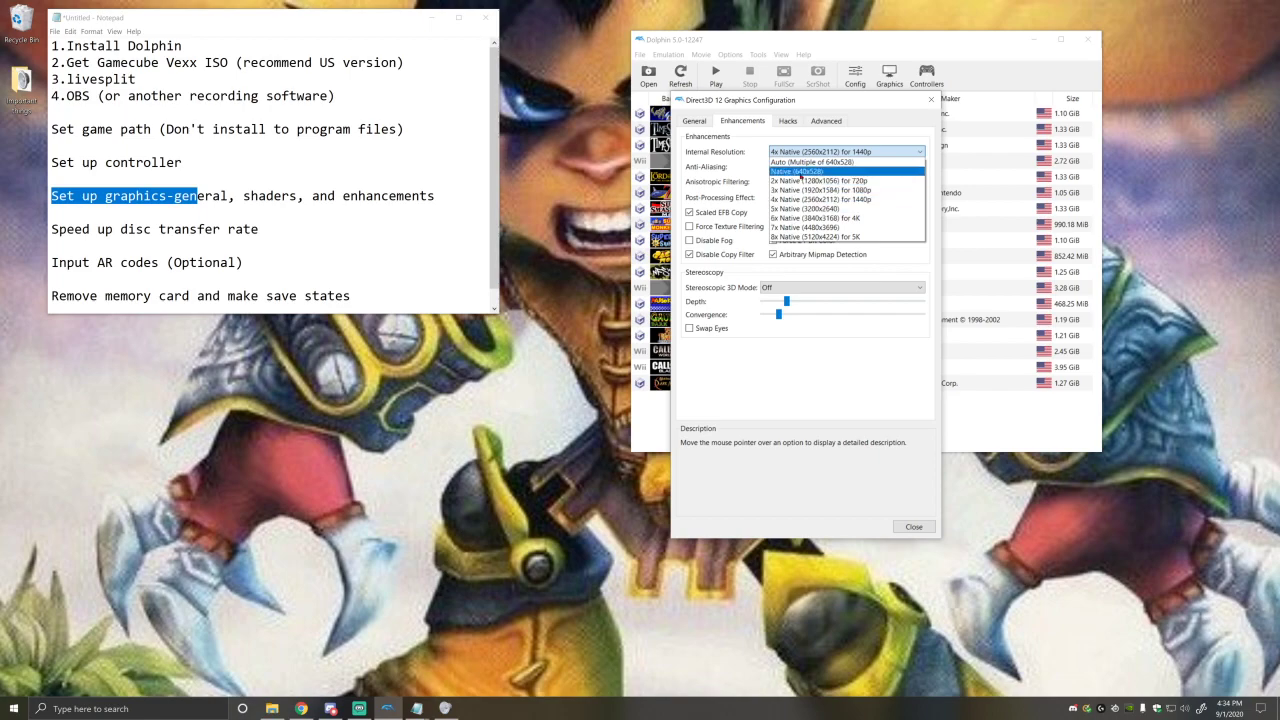
{"action": "mouse_move", "coordinate": [810, 161]}
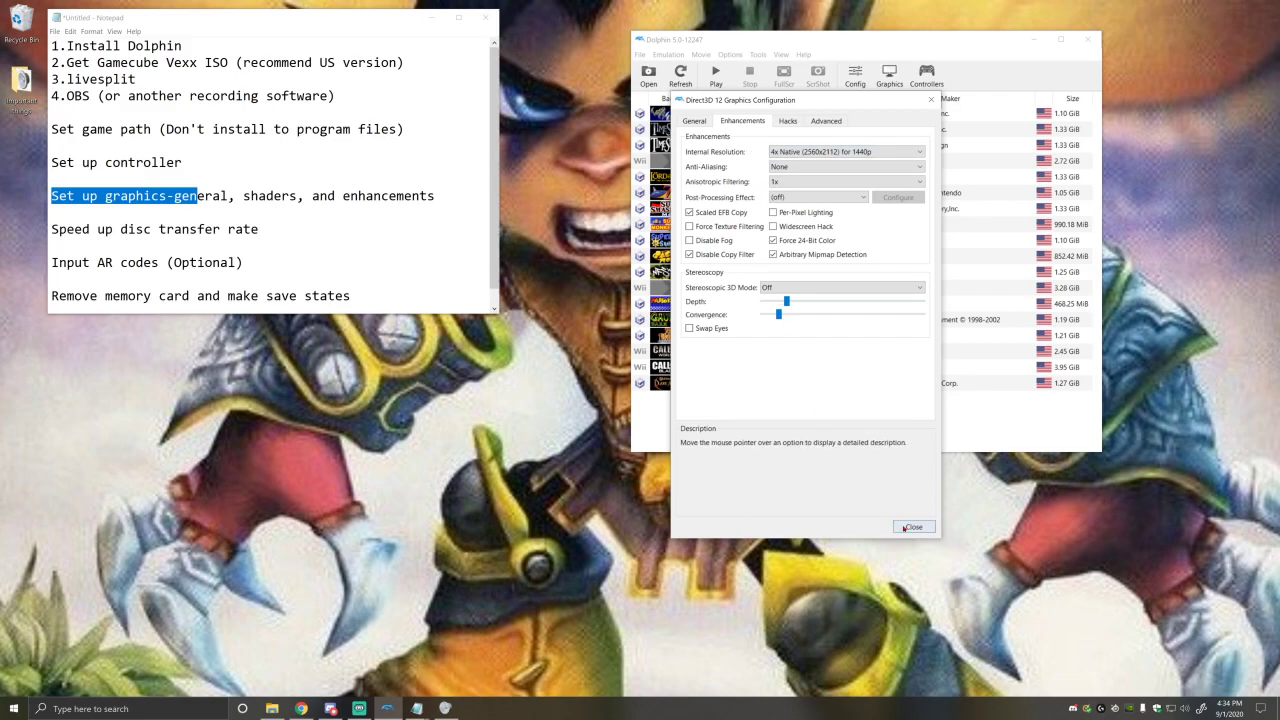
{"action": "left_click", "coordinate": [912, 527]}
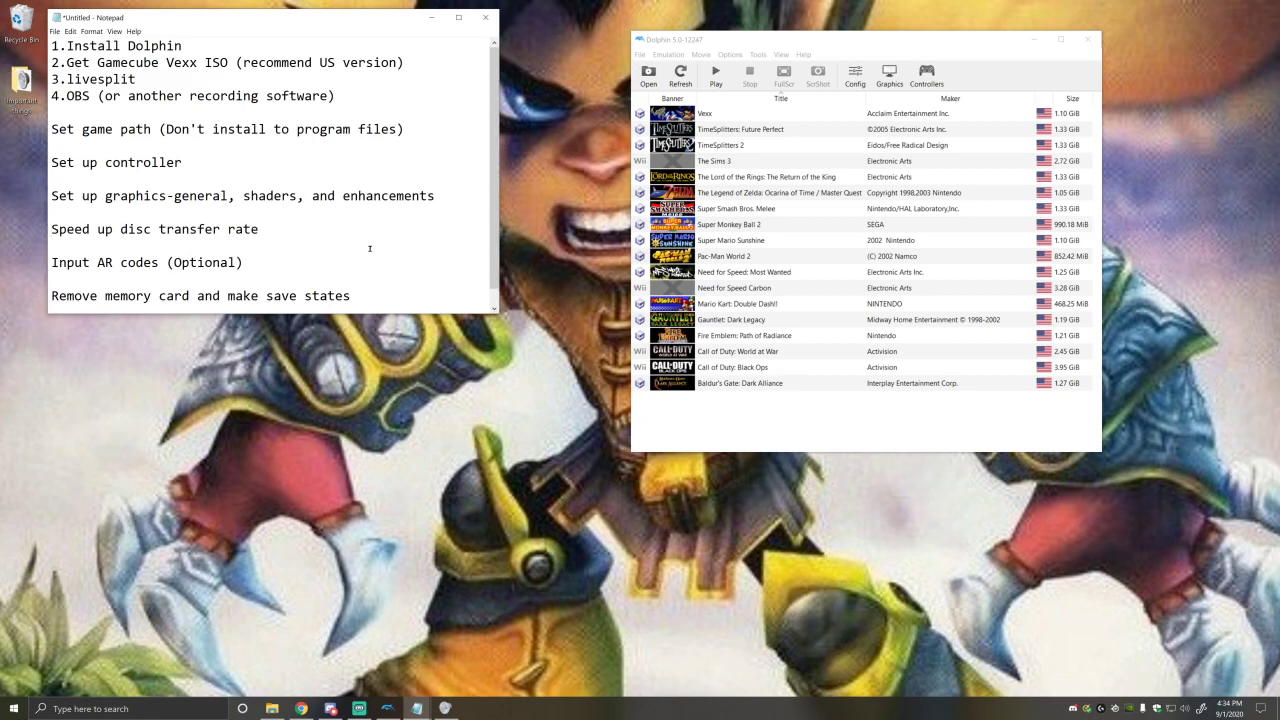
{"action": "mouse_move", "coordinate": [578, 258]}
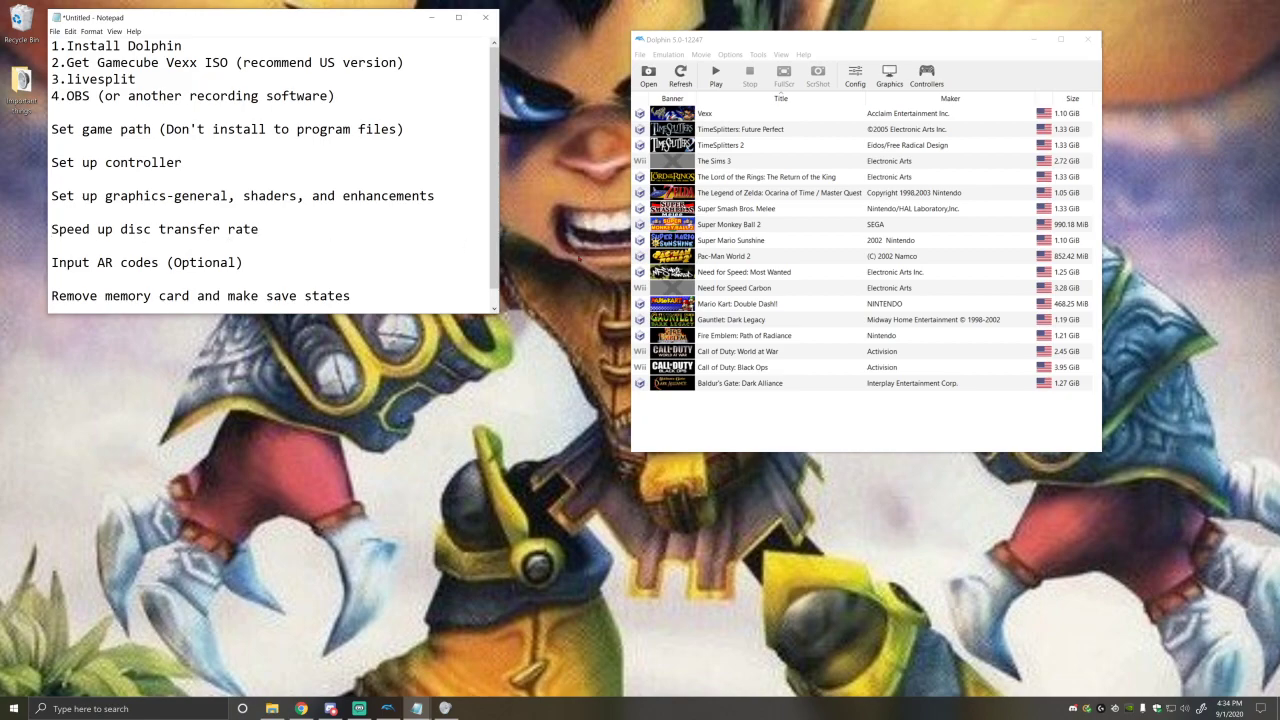
{"action": "mouse_move", "coordinate": [728, 128]}
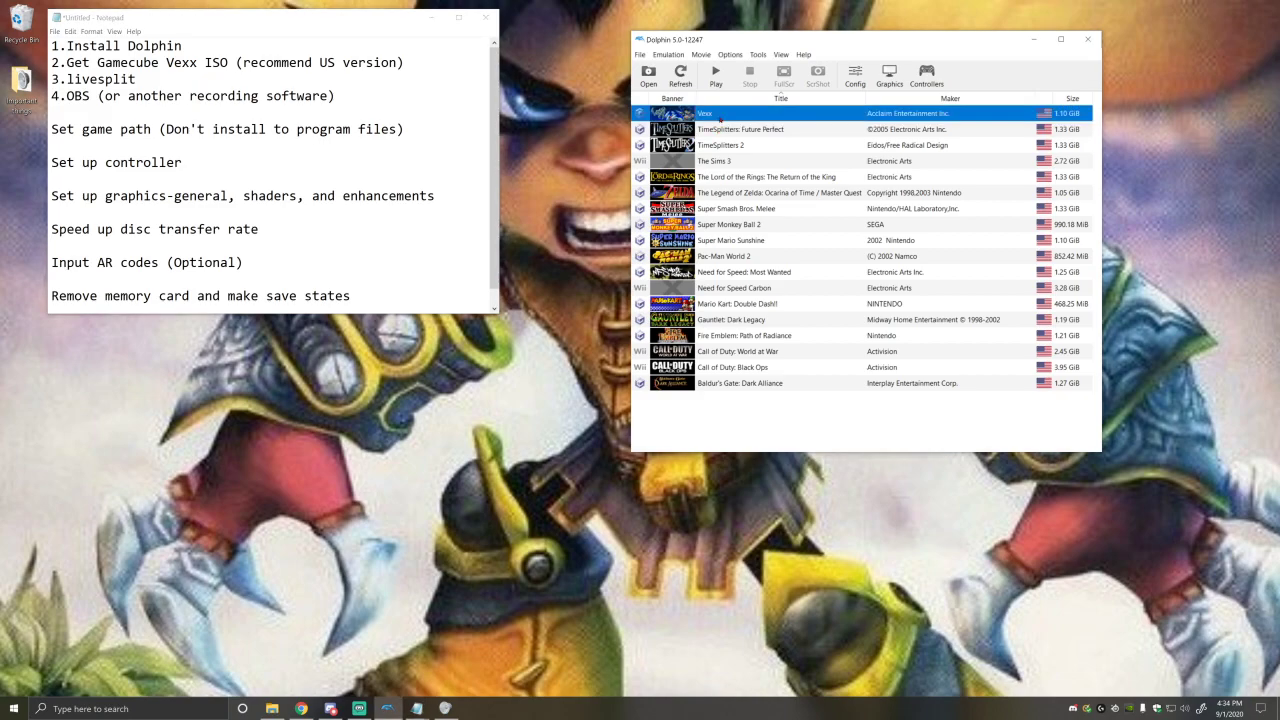
- Enable Speed up Disc Transfer Rate in Vexx's game properties and return to the game list
{"action": "right_click", "coordinate": [705, 113]}
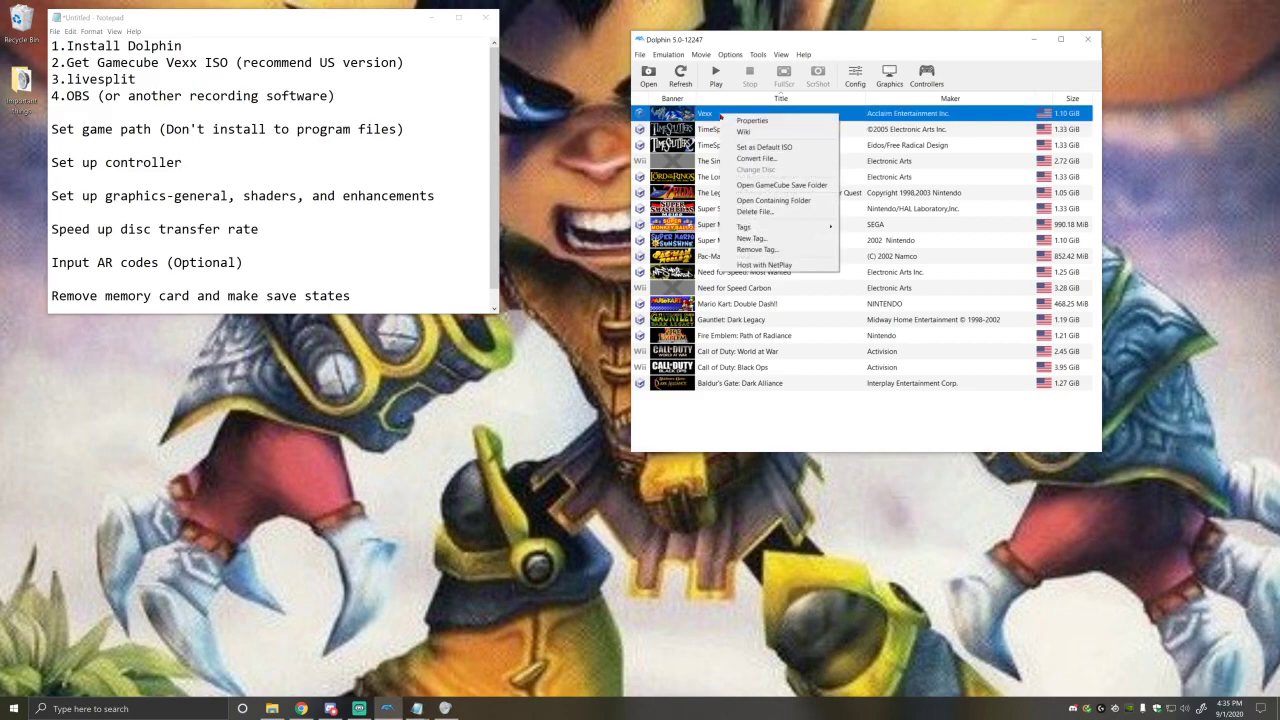
{"action": "left_click", "coordinate": [752, 120]}
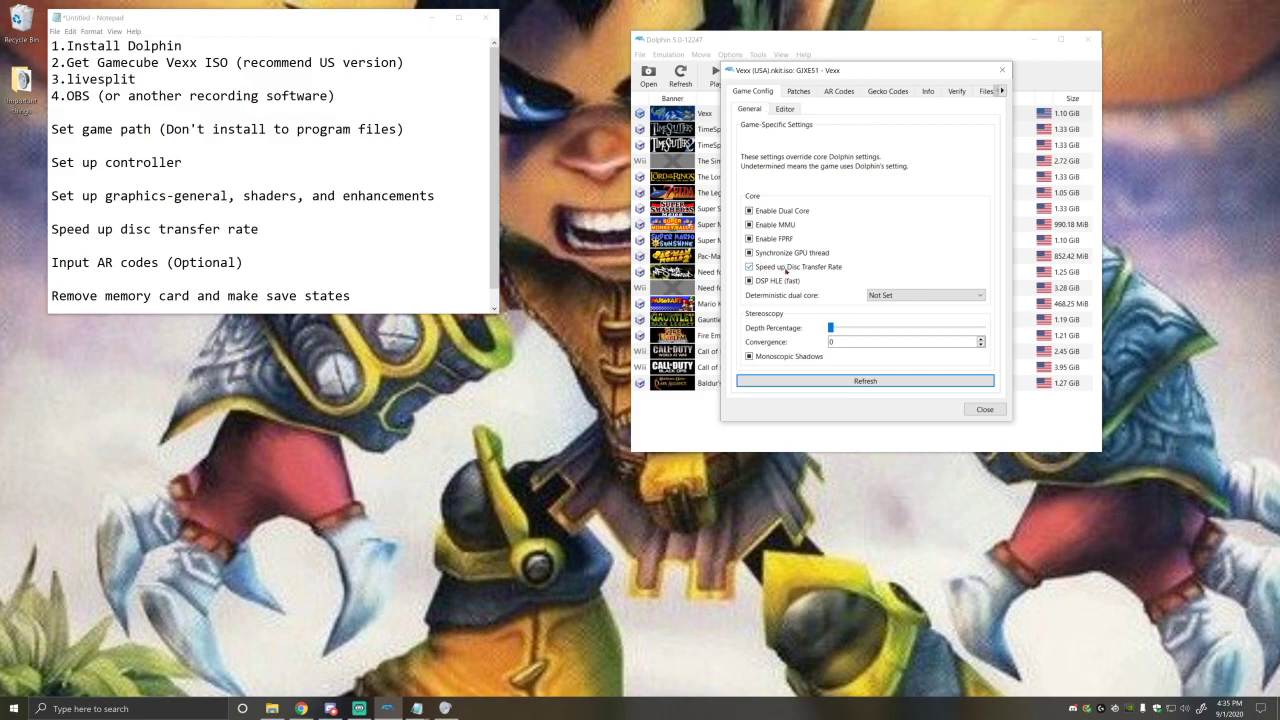
{"action": "left_click", "coordinate": [749, 266]}
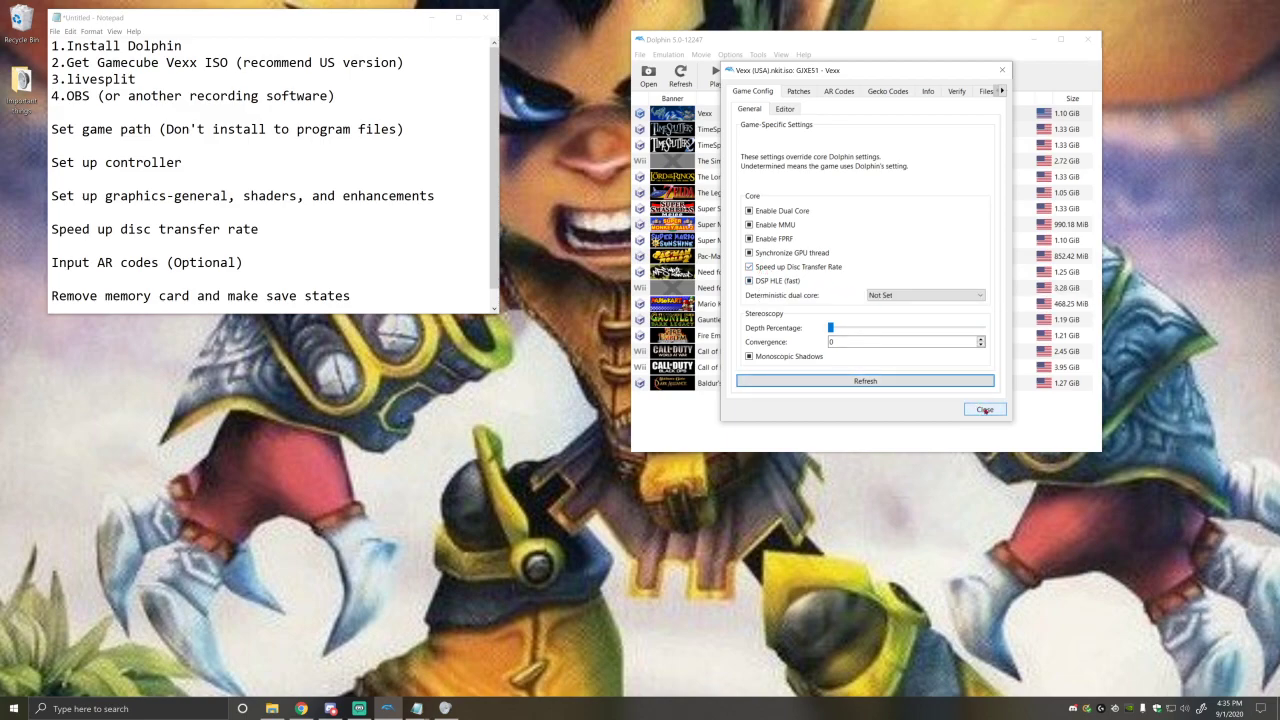
{"action": "left_click", "coordinate": [984, 410]}
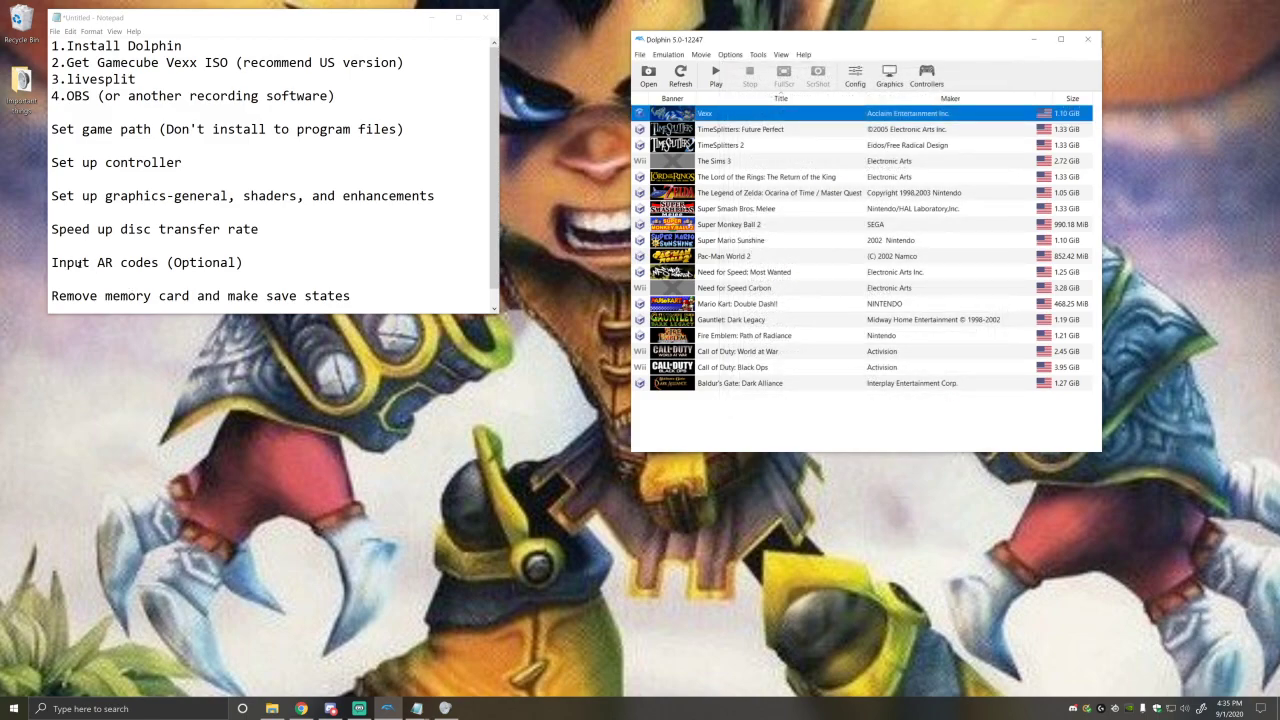
- Show Vexx's AR Codes list with Infinite Rage, Infinite Lives, Air Charm and Lava Charm
{"action": "triple_click", "coordinate": [146, 262]}
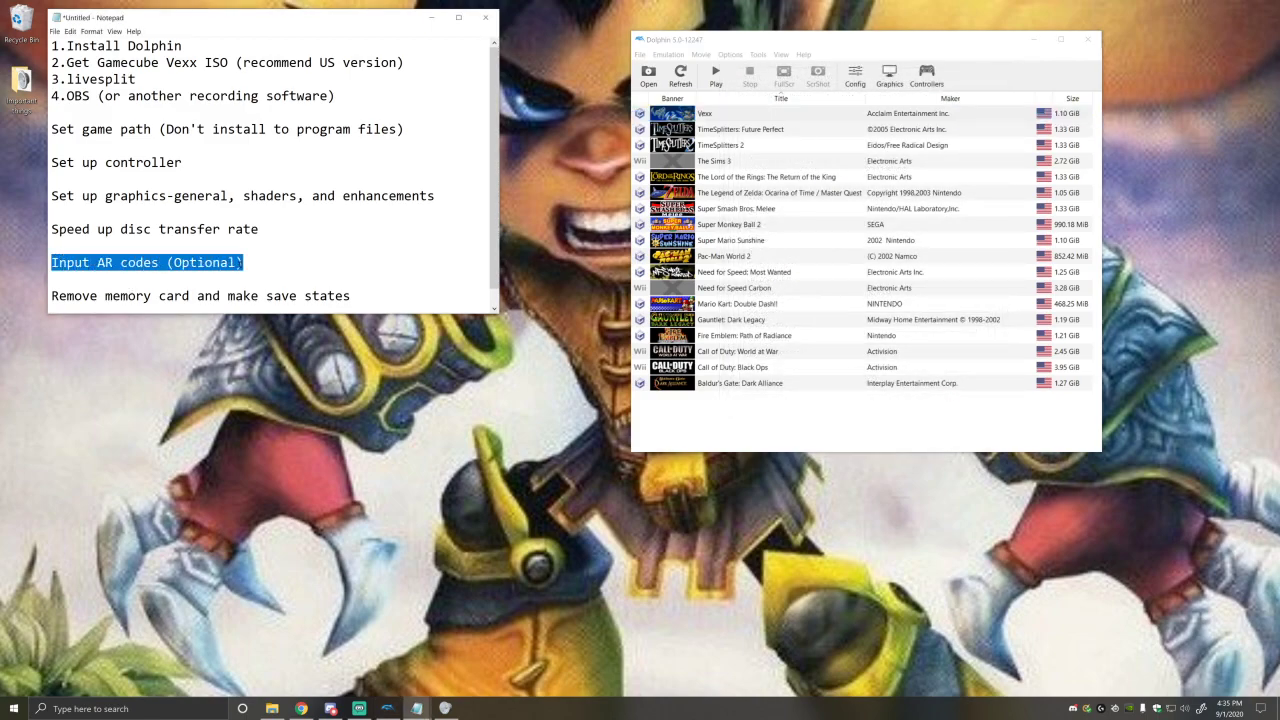
{"action": "left_click", "coordinate": [704, 113]}
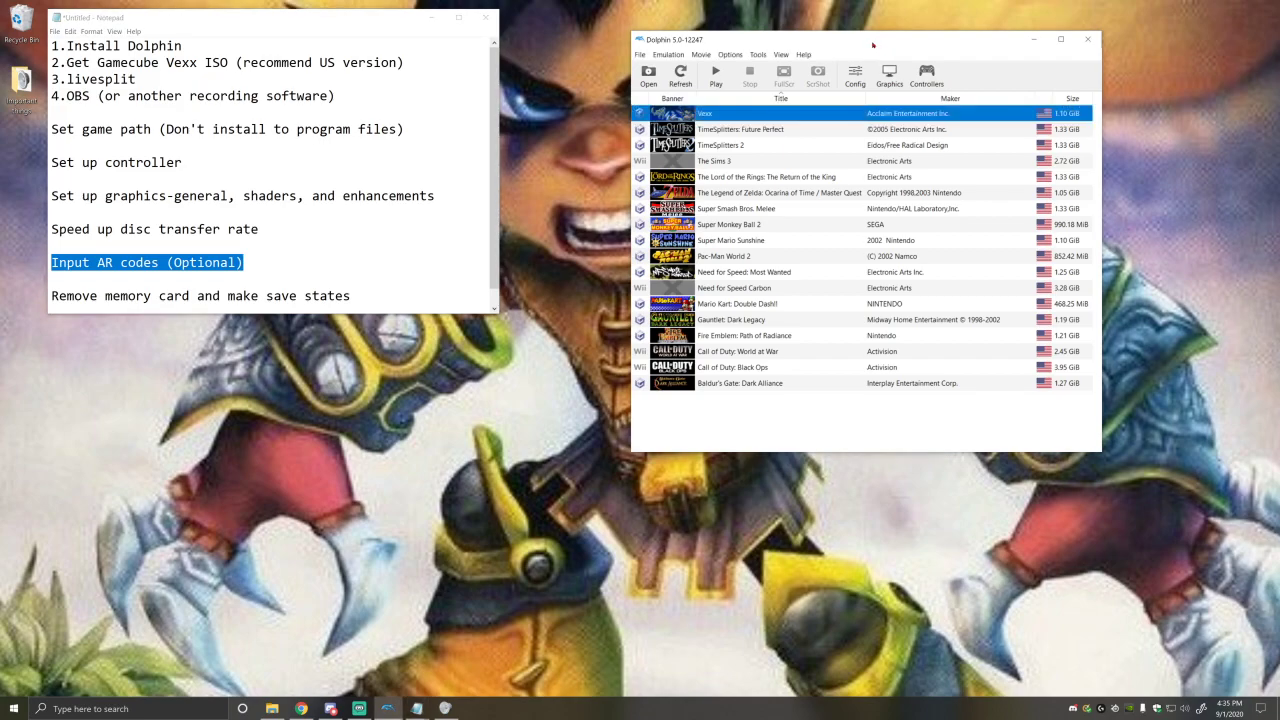
{"action": "right_click", "coordinate": [705, 113]}
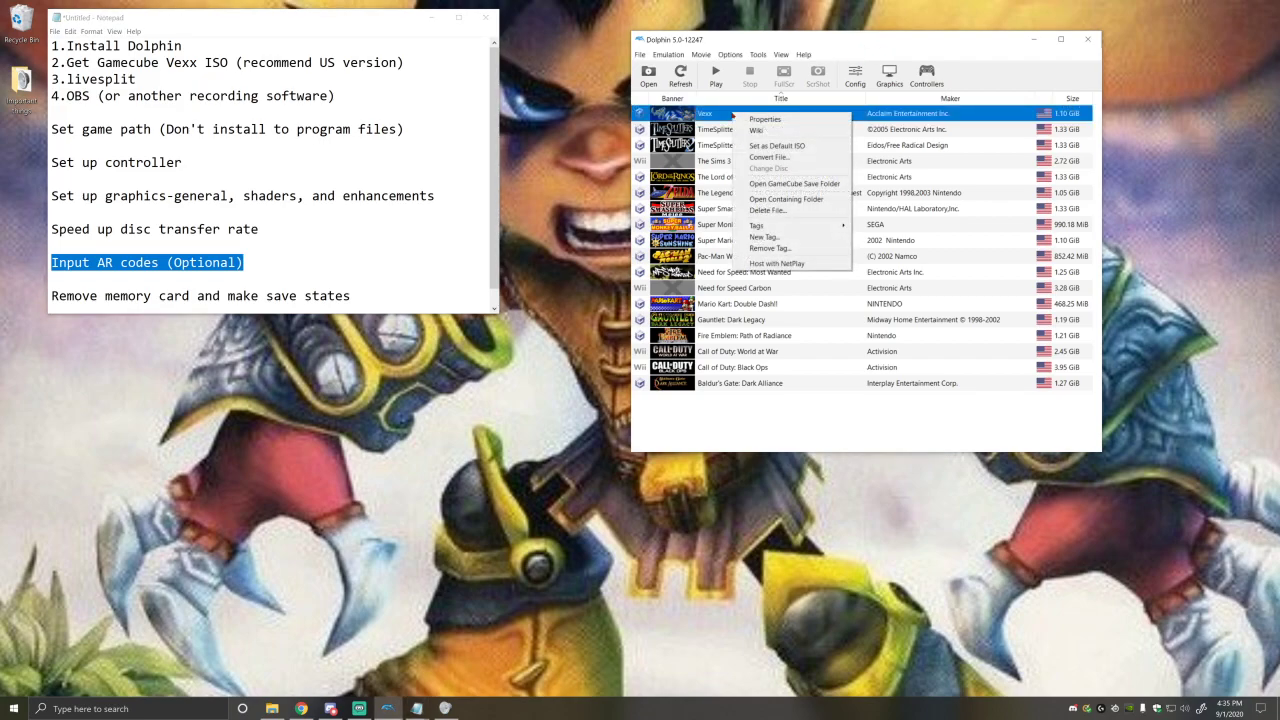
{"action": "mouse_move", "coordinate": [765, 119]}
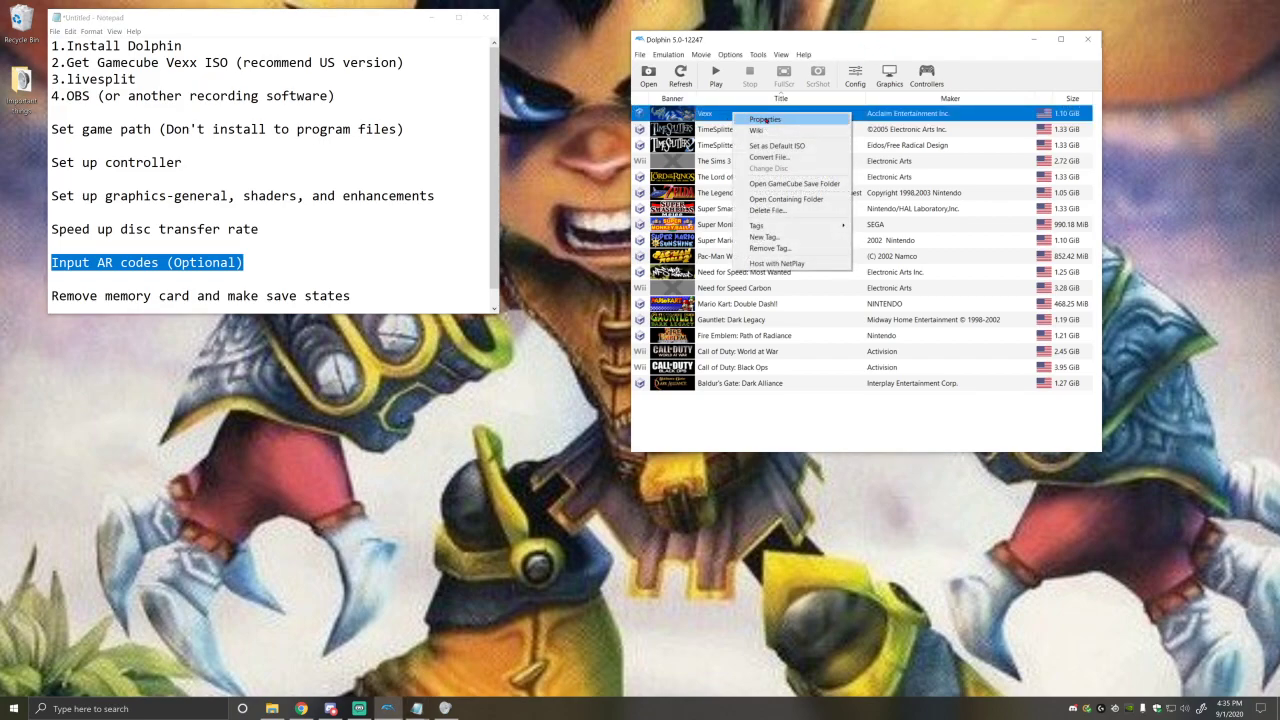
{"action": "left_click", "coordinate": [763, 119]}
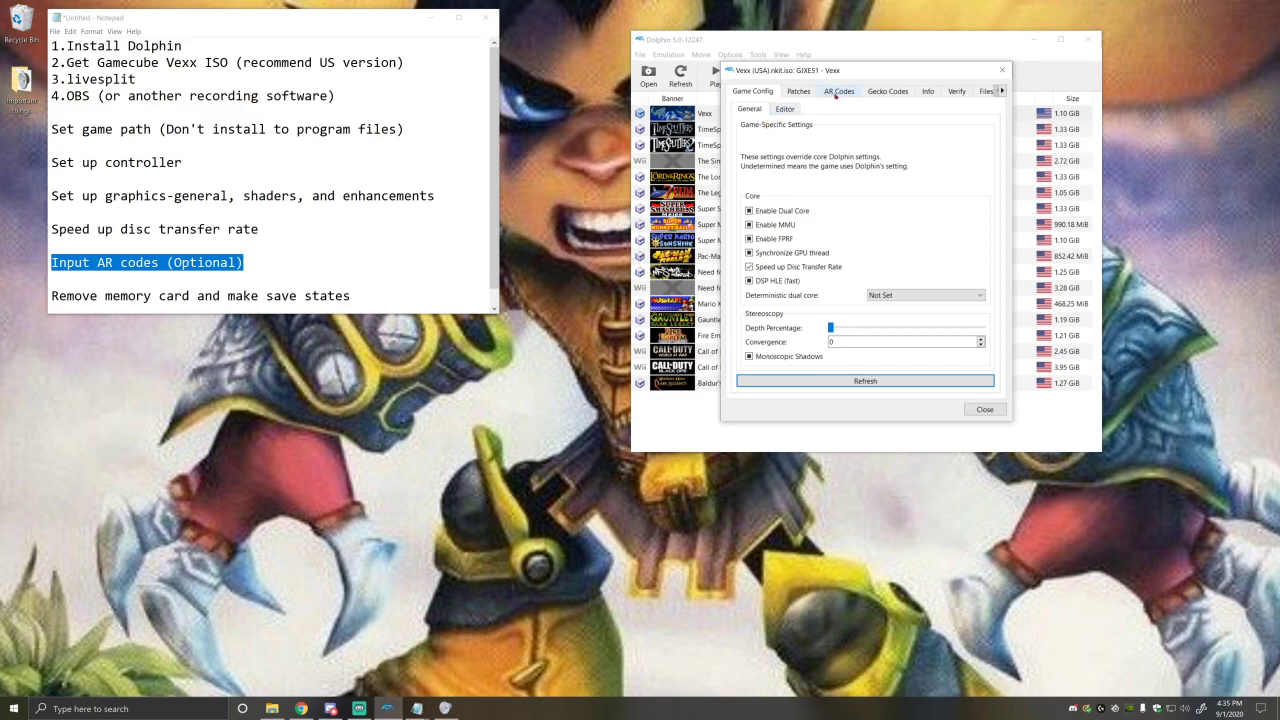
{"action": "left_click", "coordinate": [838, 91]}
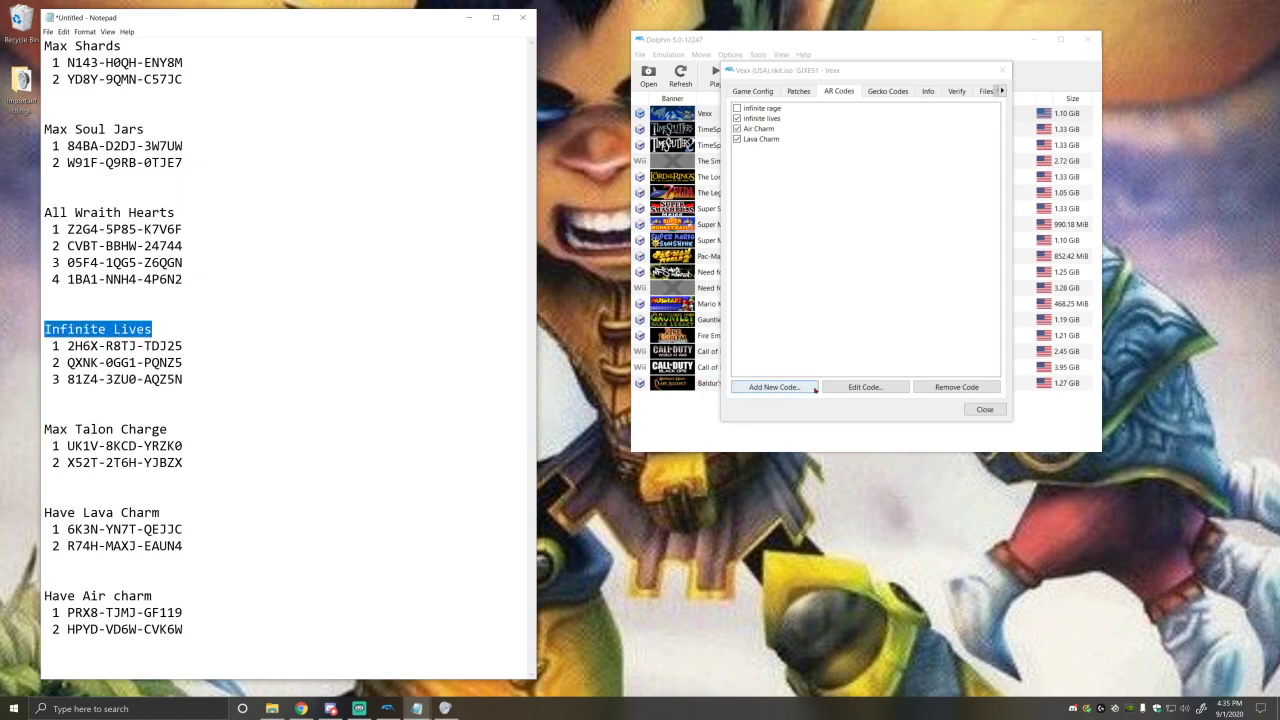
- Start a new AR code entry named 'Unlimited rage'
{"action": "left_click", "coordinate": [772, 387]}
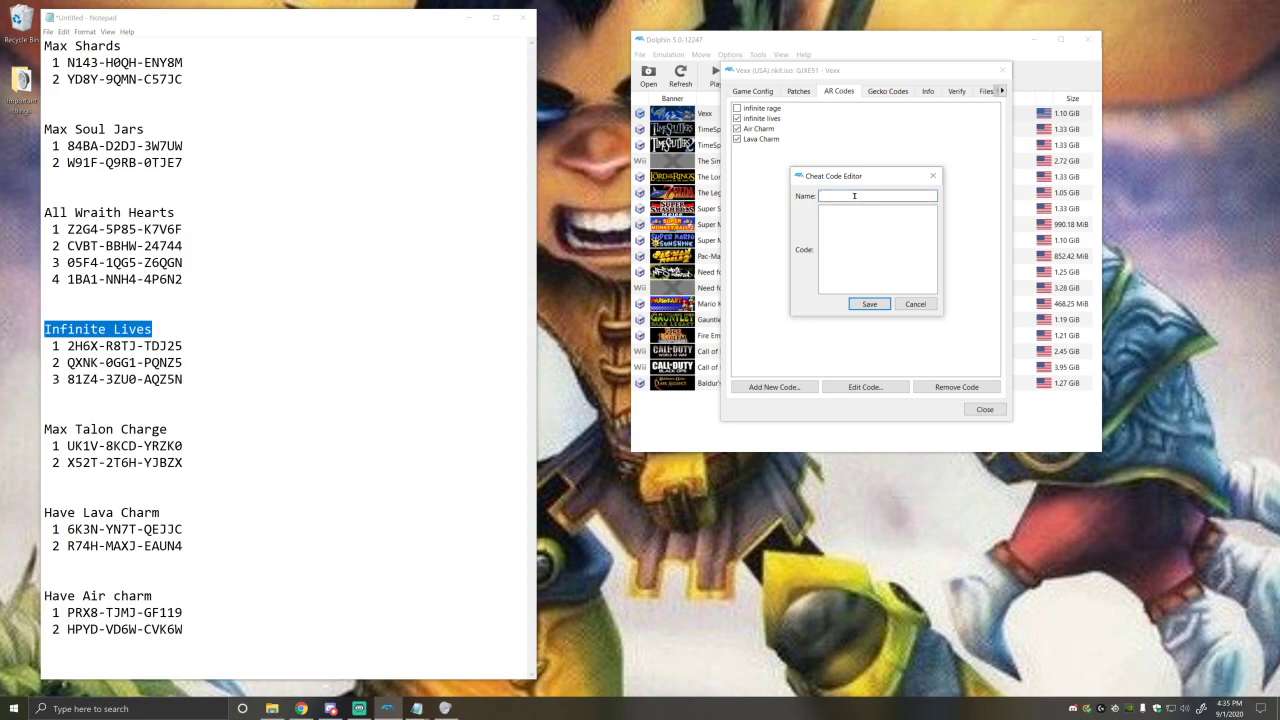
{"action": "type", "text": "Unlim"}
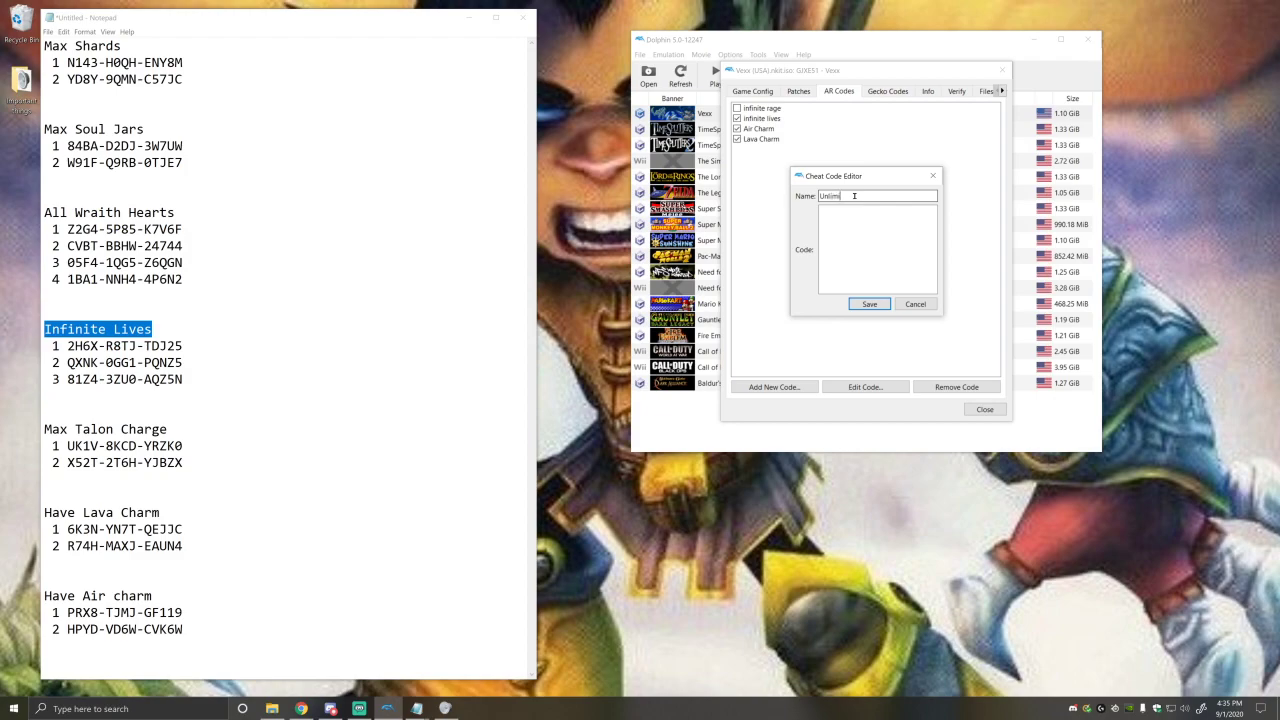
{"action": "type", "text": "ited"}
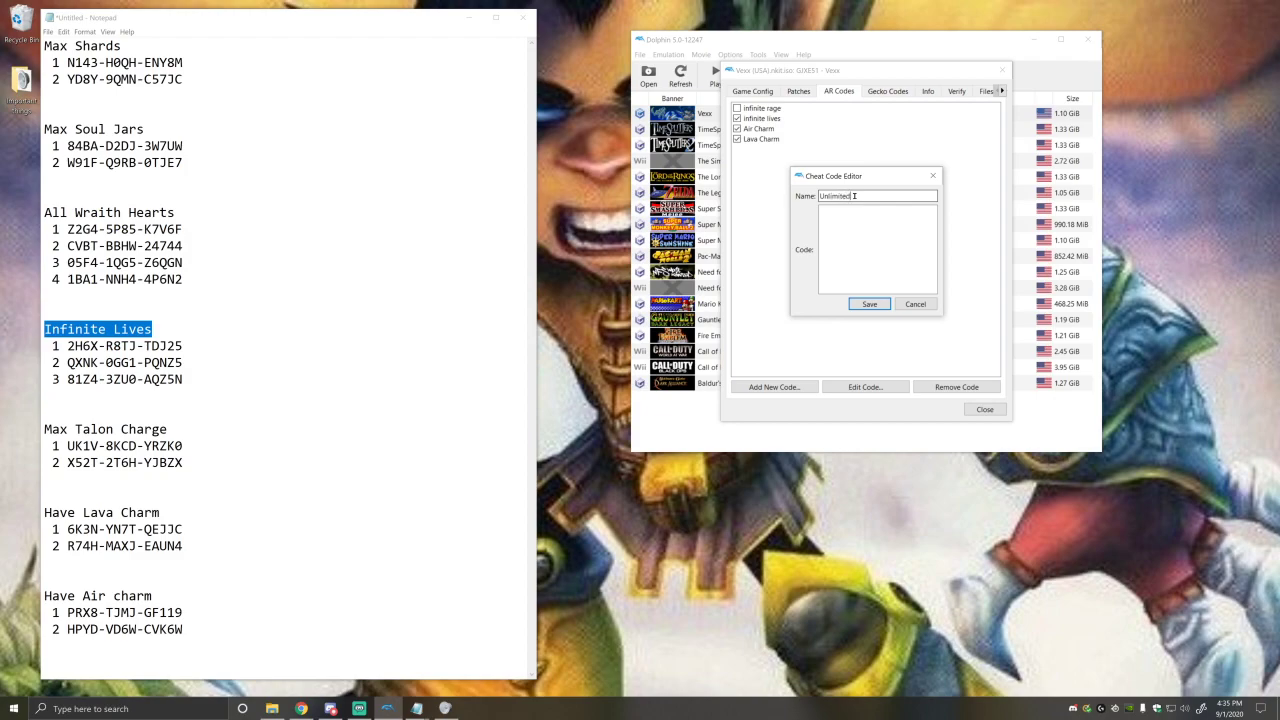
{"action": "type", "text": "rage"}
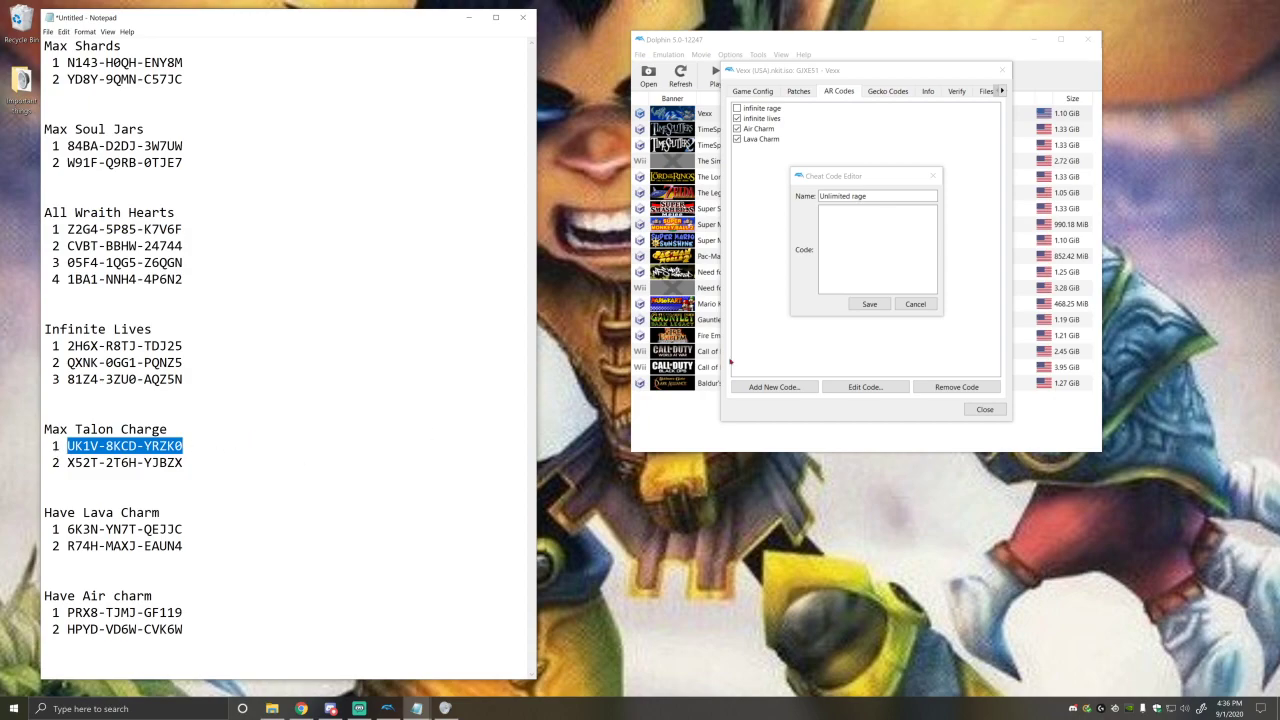
- Enter both Max Talon Charge lines (UK1V-8KCD-YRZK0, X52T-2T6H-YJBZX) and save the cheat
{"action": "type", "text": "UK1V-8KCD-YRZK0"}
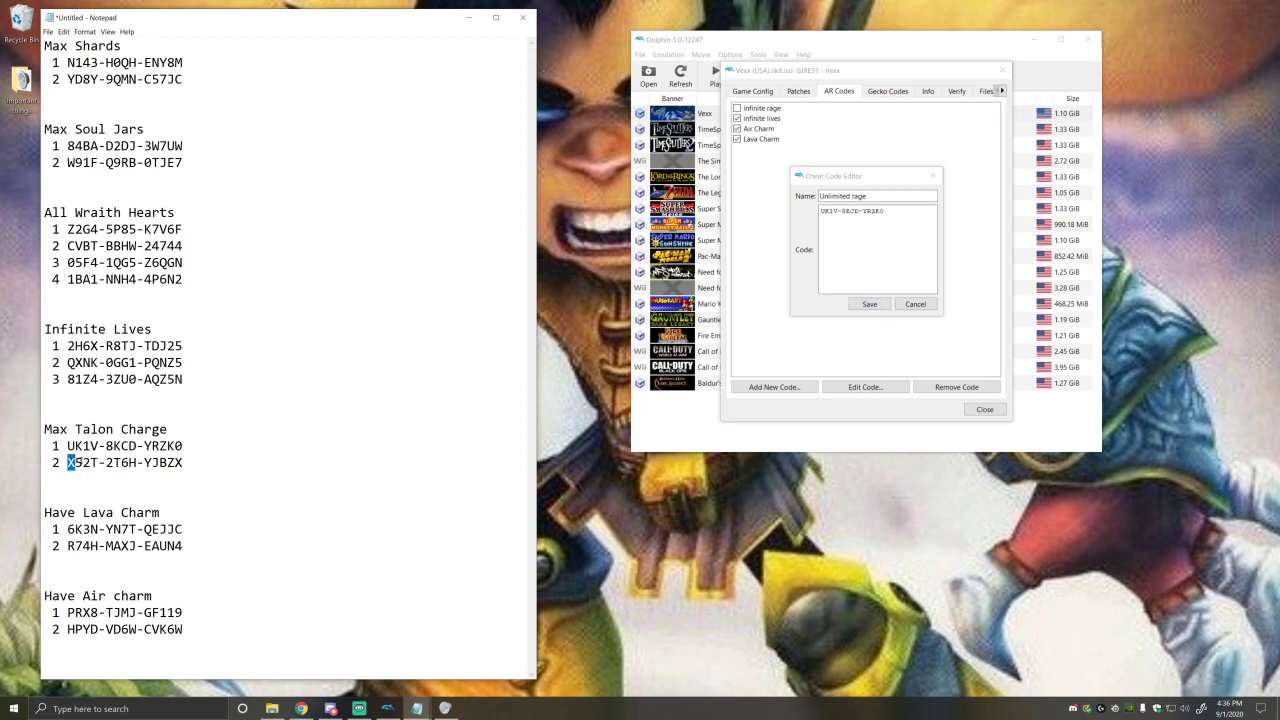
{"action": "double_click", "coordinate": [124, 462]}
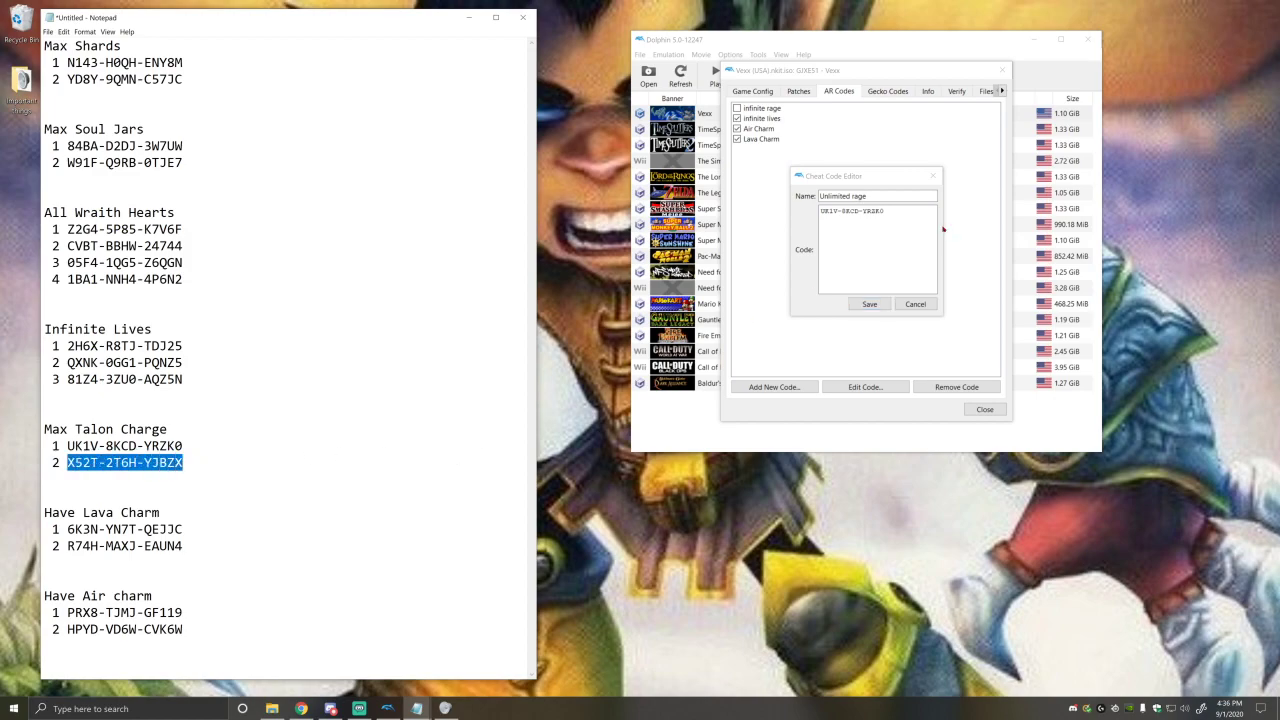
{"action": "type", "text": "X52T-2T6H-YJBZX"}
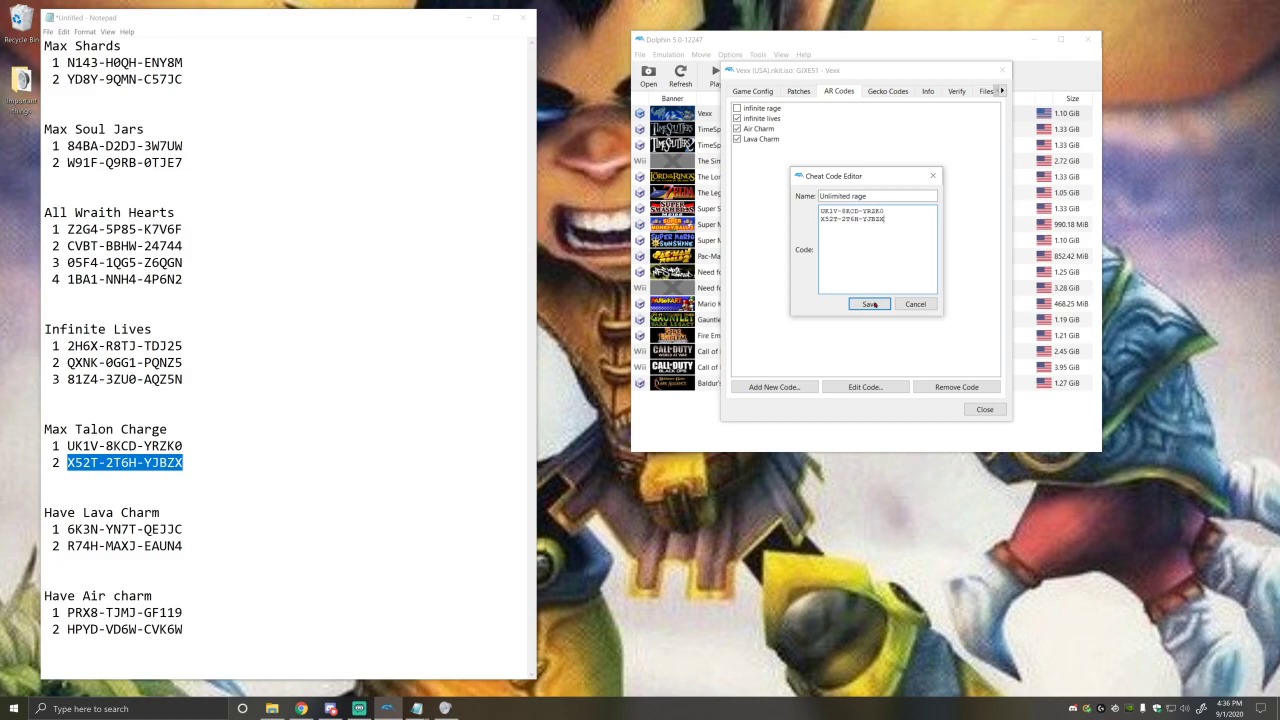
{"action": "left_click", "coordinate": [869, 304]}
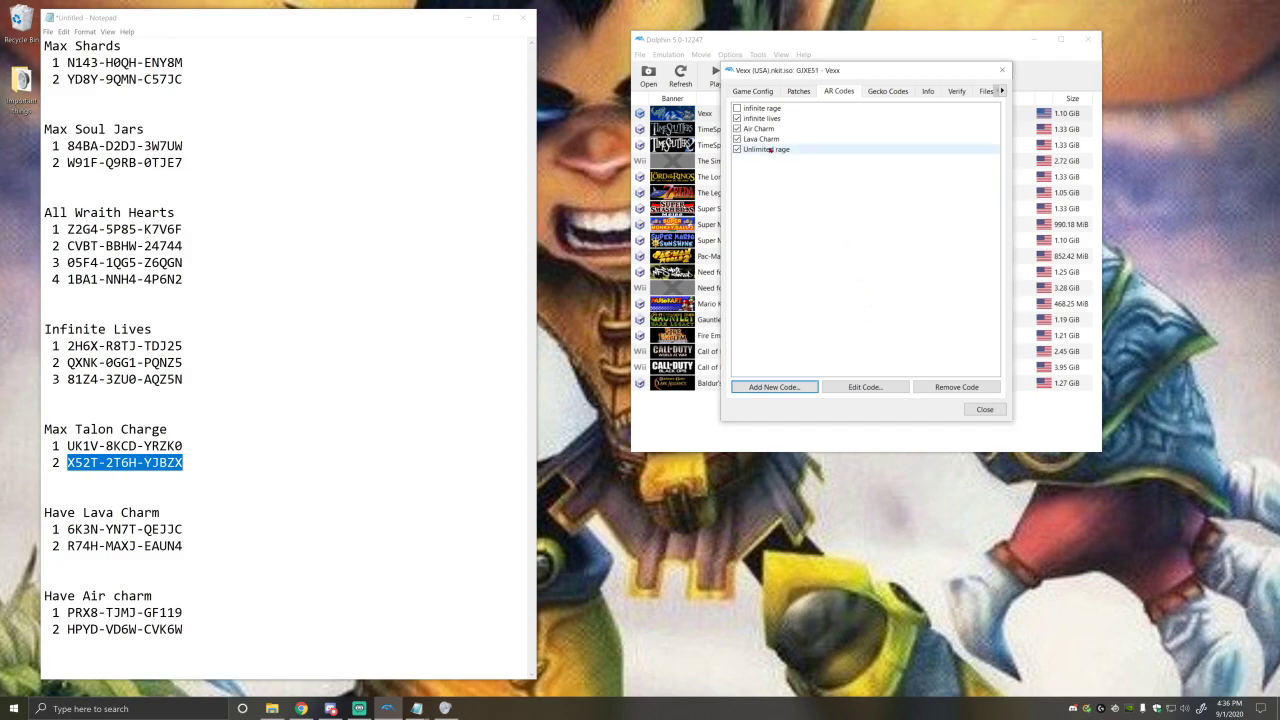
- Remove the 'Unlimited rage' cheat and close Vexx's game properties
{"action": "left_click", "coordinate": [766, 149]}
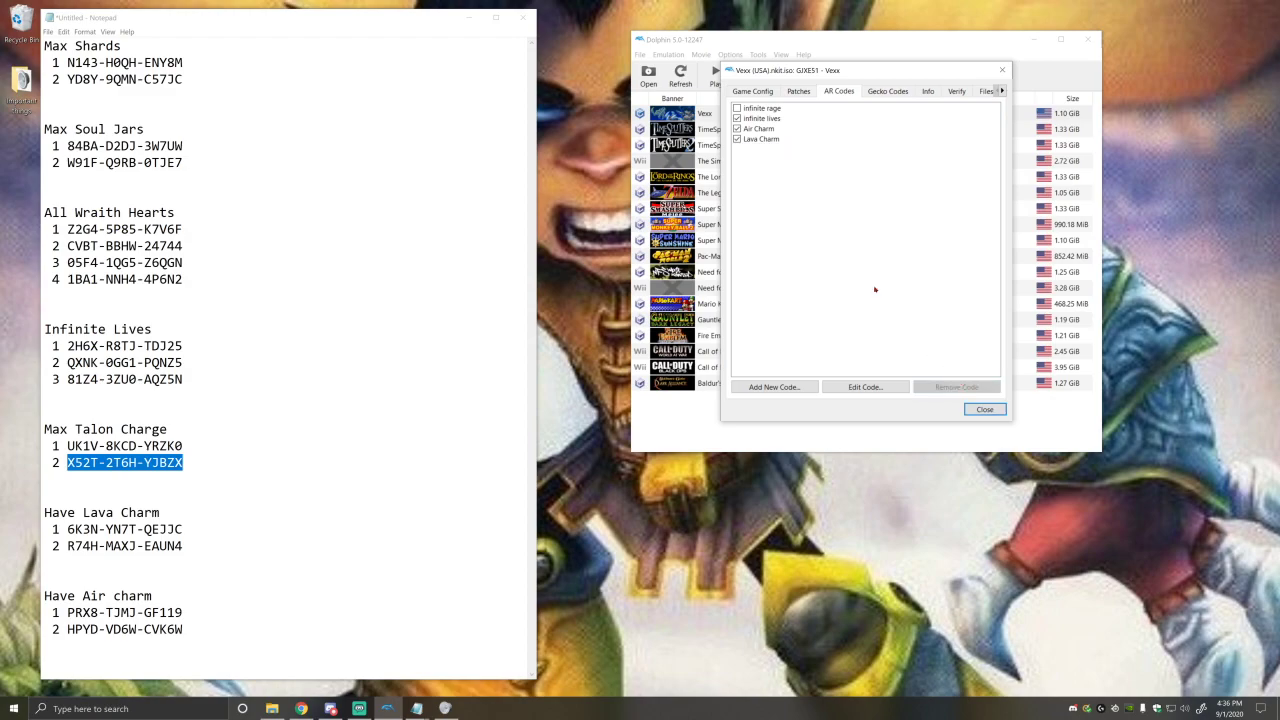
{"action": "left_click", "coordinate": [760, 128]}
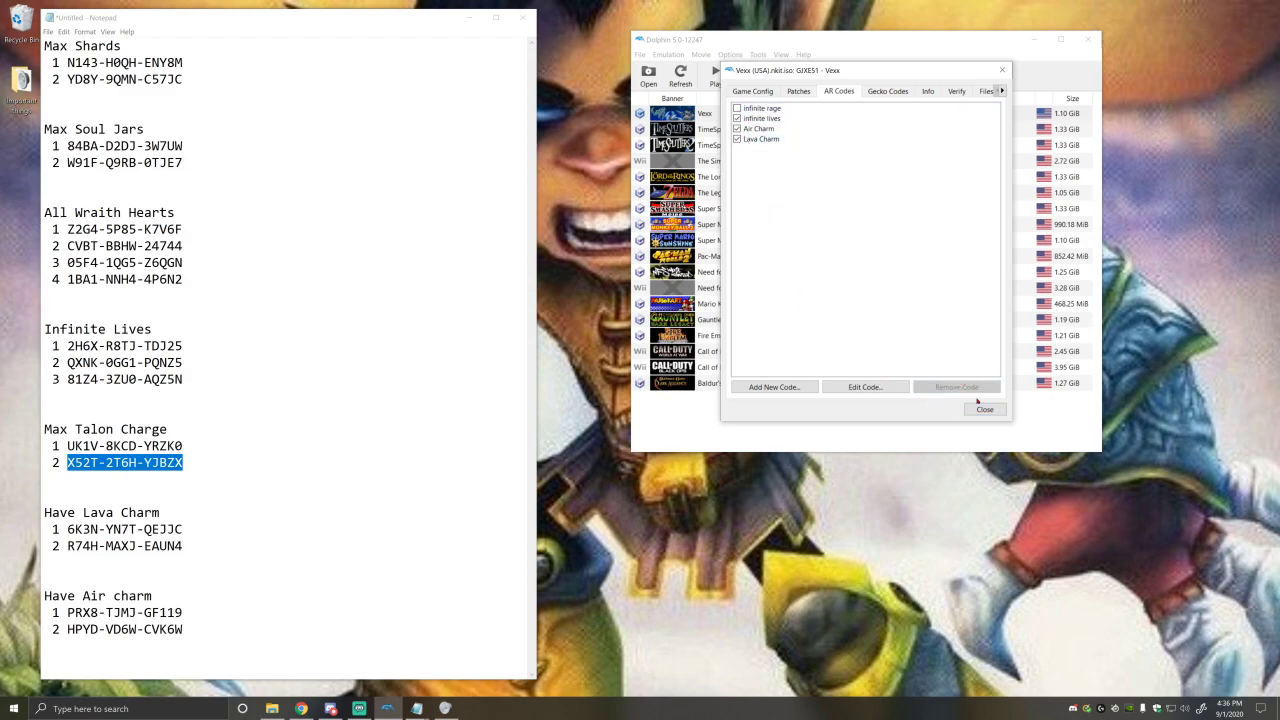
{"action": "left_click", "coordinate": [984, 409]}
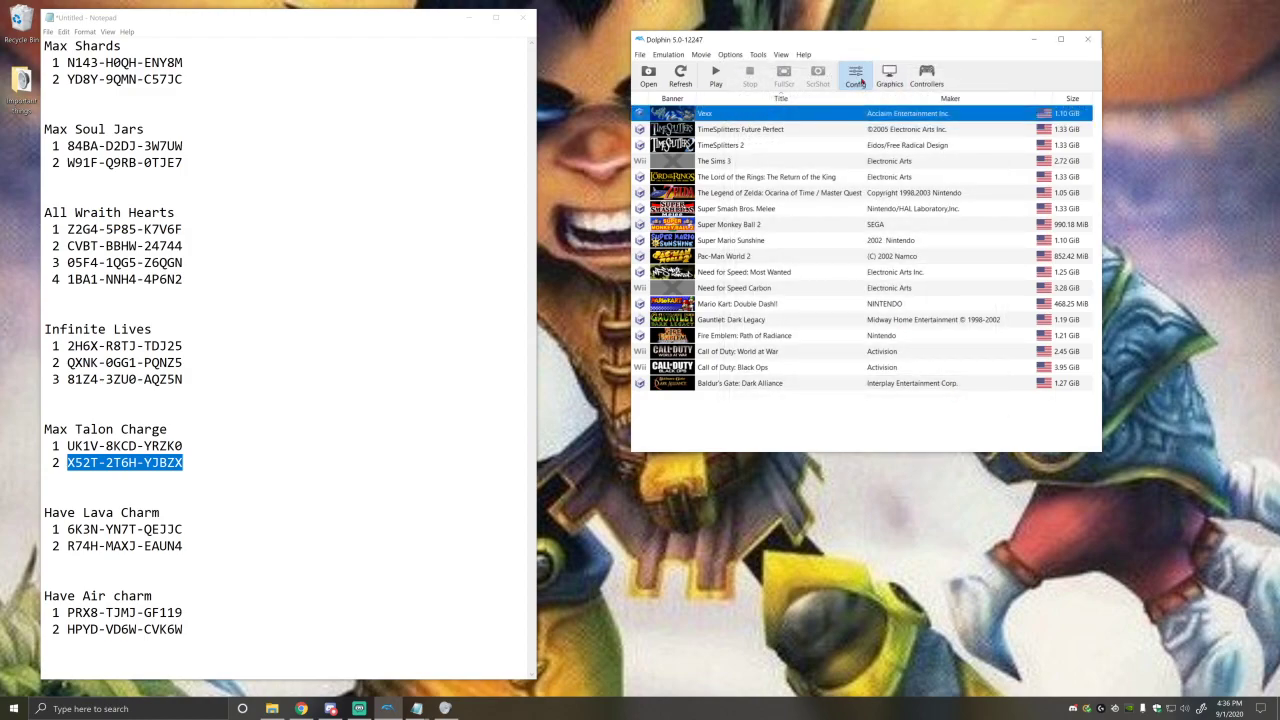
- Toggle Enable Cheats in General settings several times, leaving it on, and close Config
{"action": "left_click", "coordinate": [855, 75]}
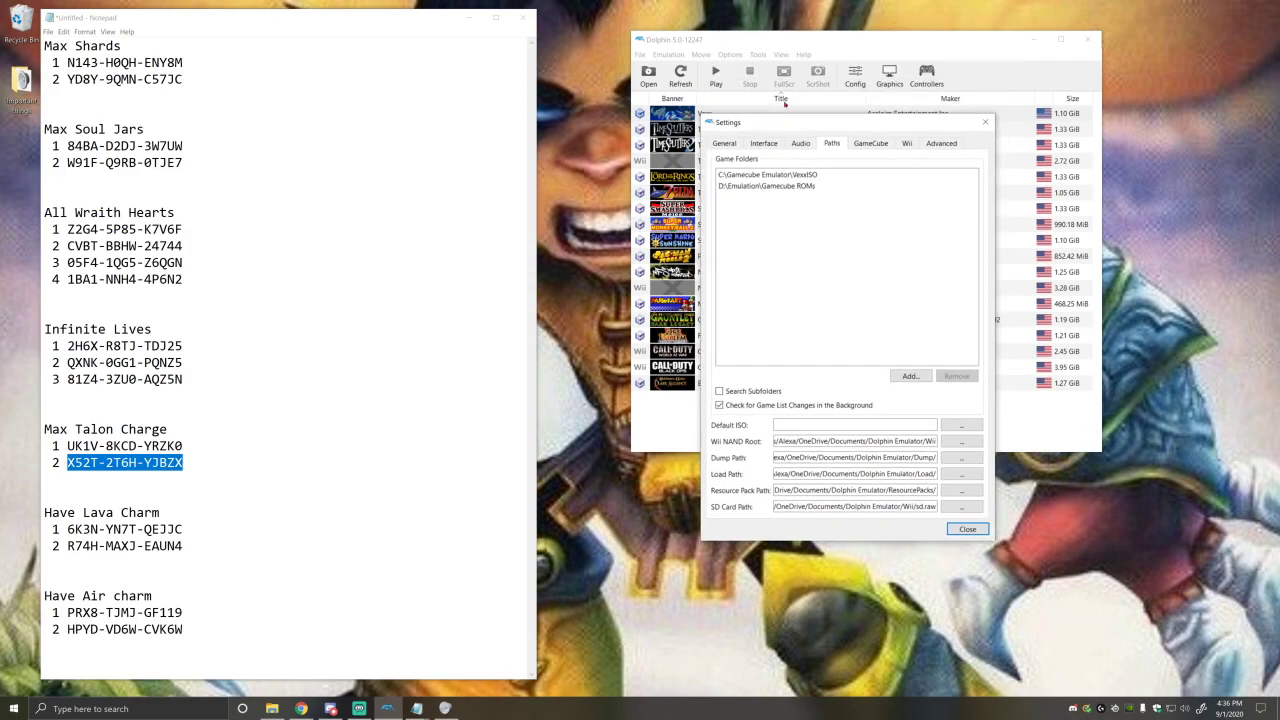
{"action": "left_click", "coordinate": [724, 143]}
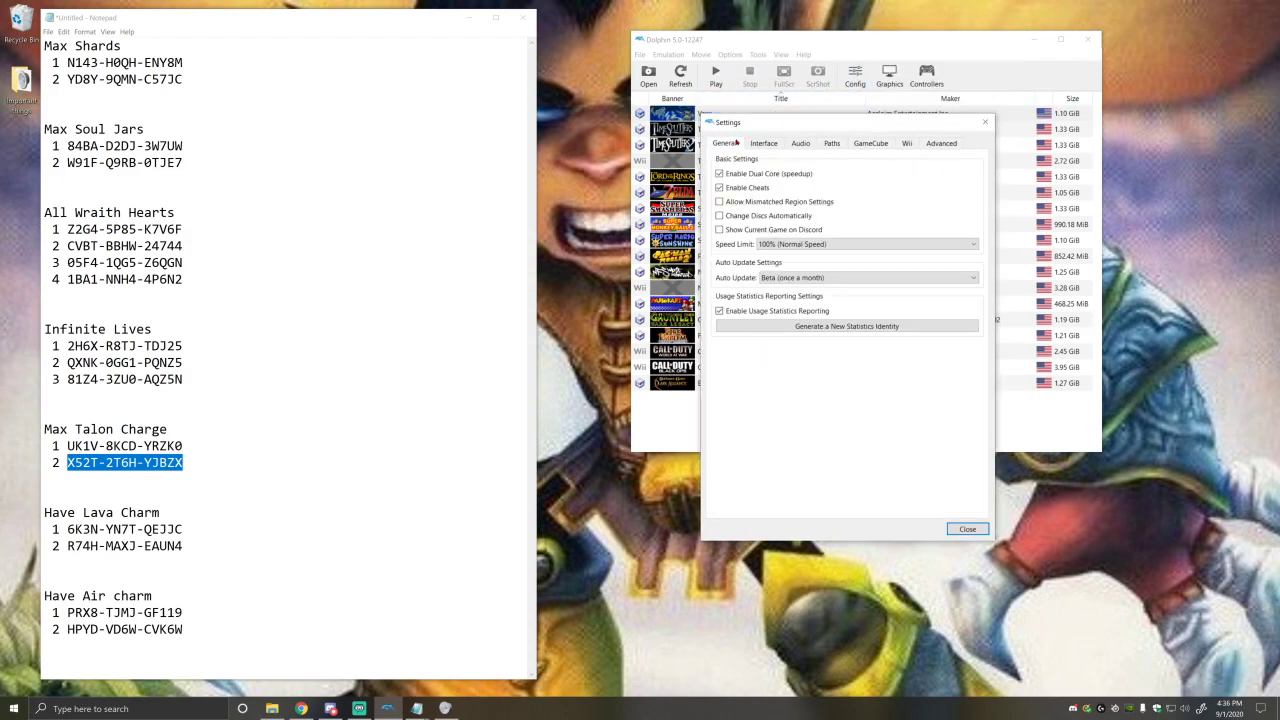
{"action": "left_click", "coordinate": [719, 188]}
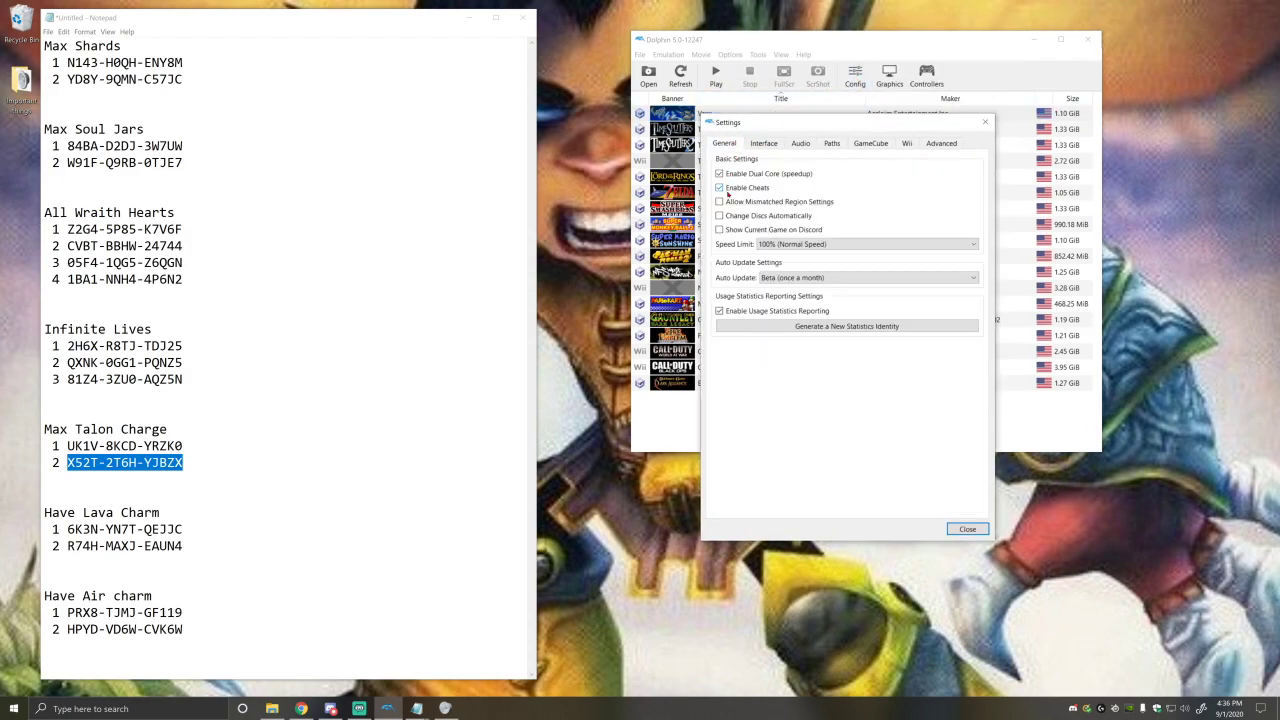
{"action": "left_click", "coordinate": [719, 188]}
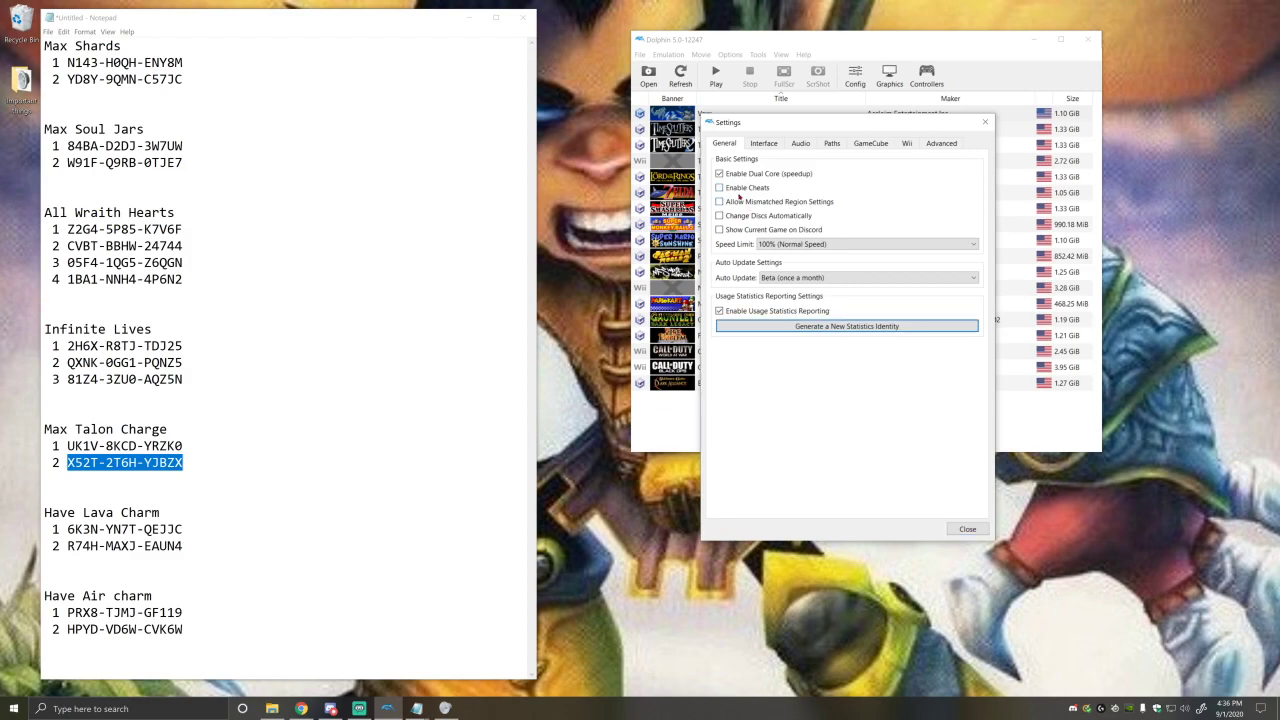
{"action": "left_click", "coordinate": [719, 187]}
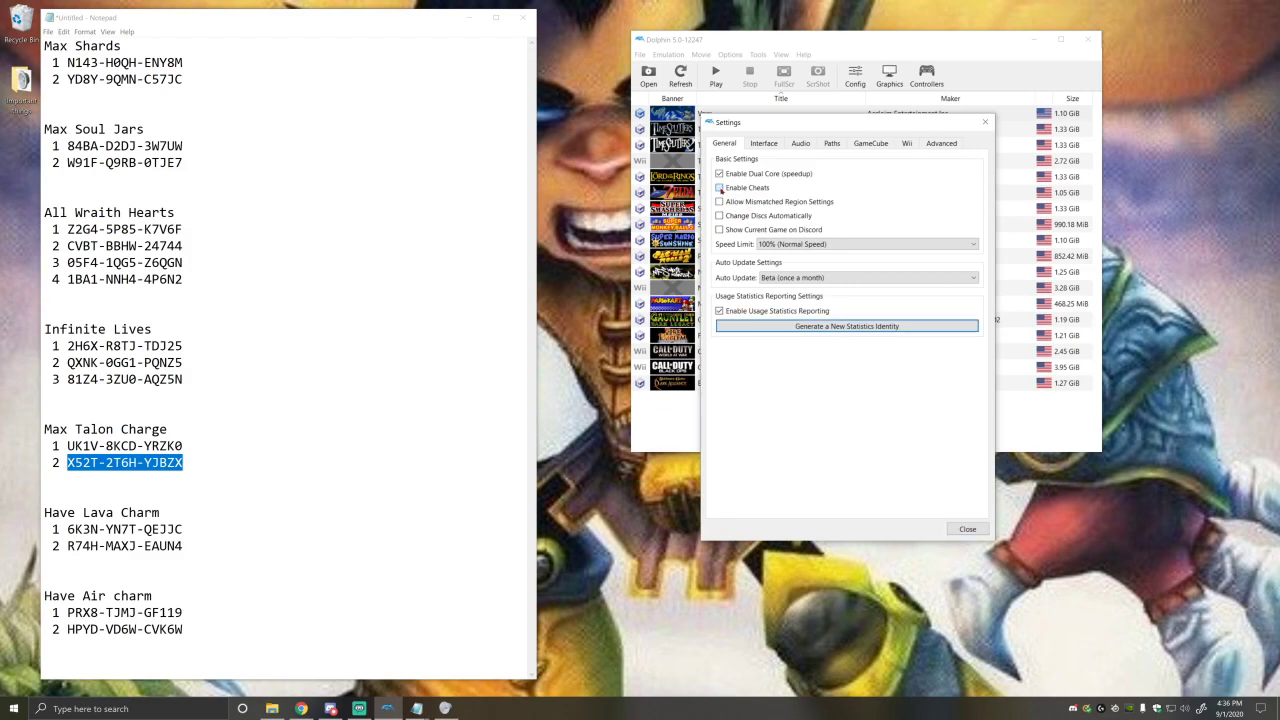
{"action": "left_click", "coordinate": [719, 188]}
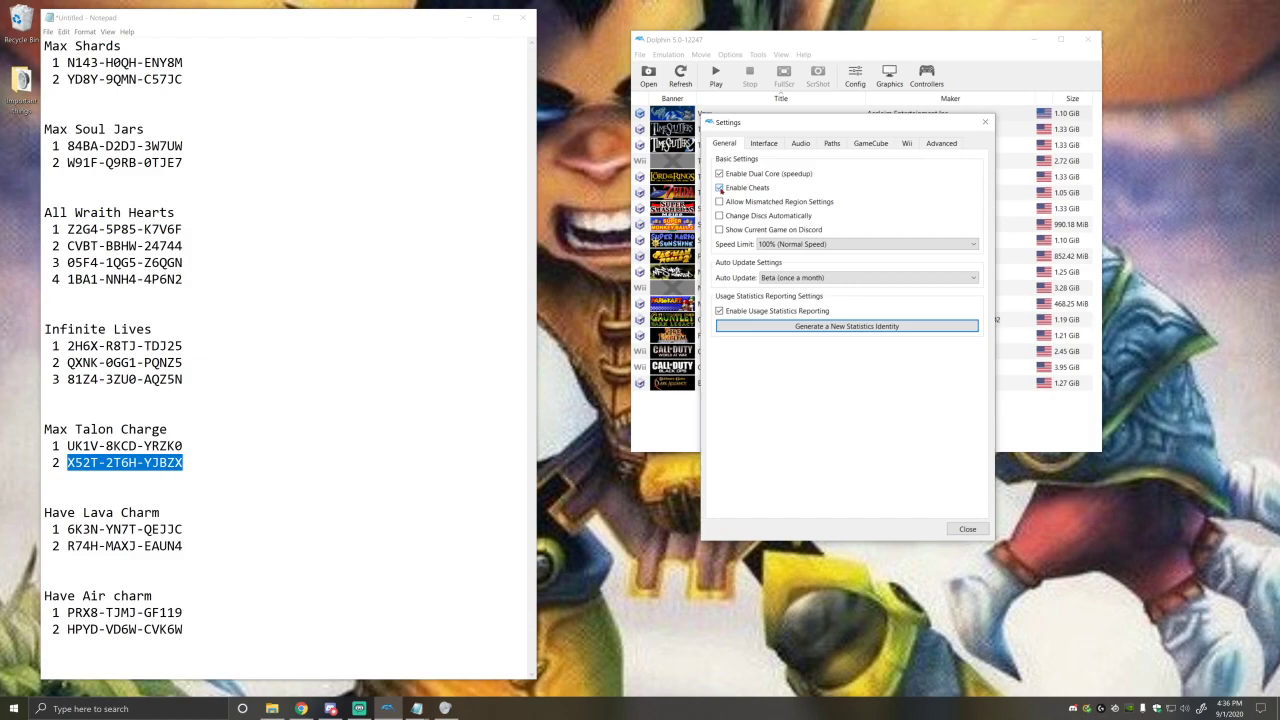
{"action": "left_click", "coordinate": [719, 188]}
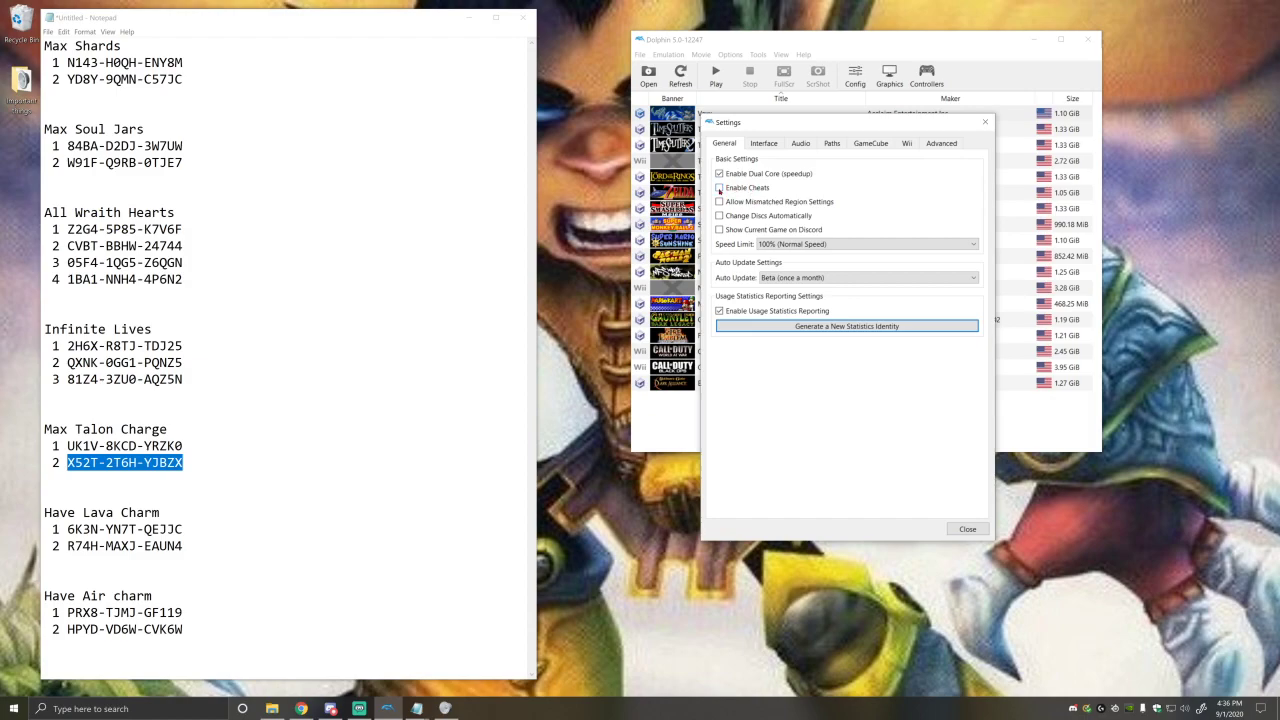
{"action": "left_click", "coordinate": [719, 188]}
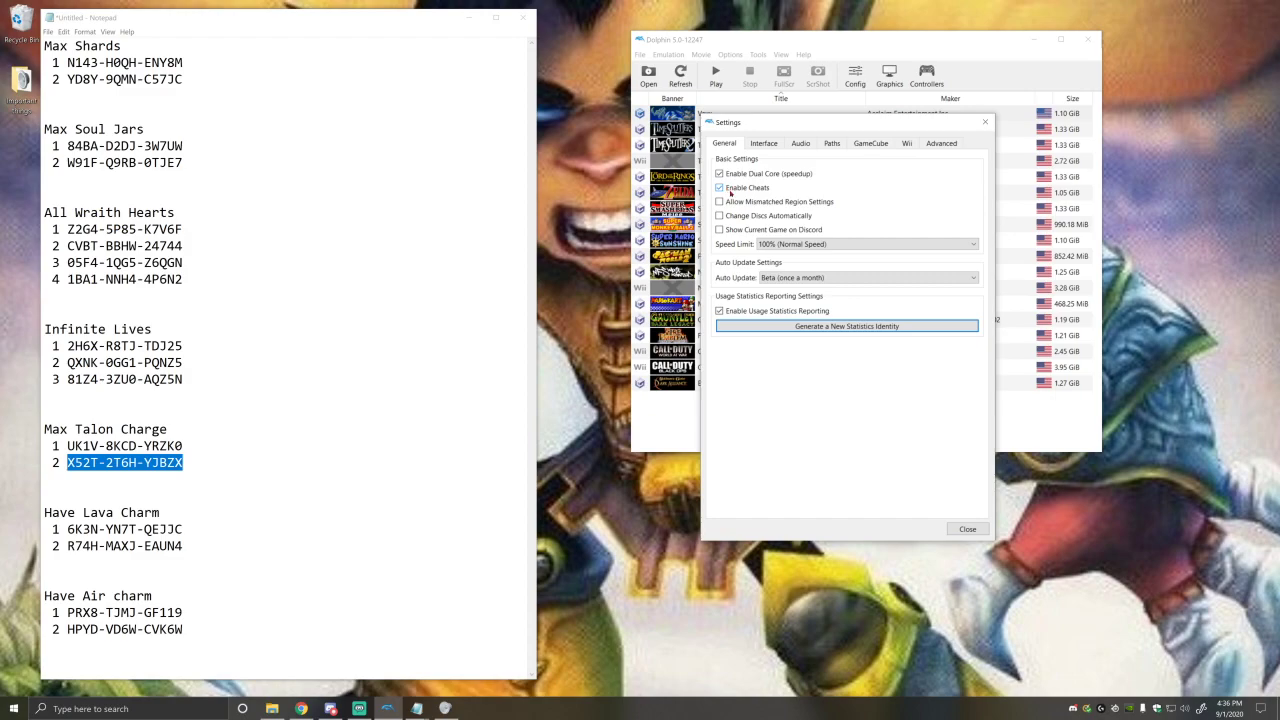
{"action": "left_click", "coordinate": [719, 188]}
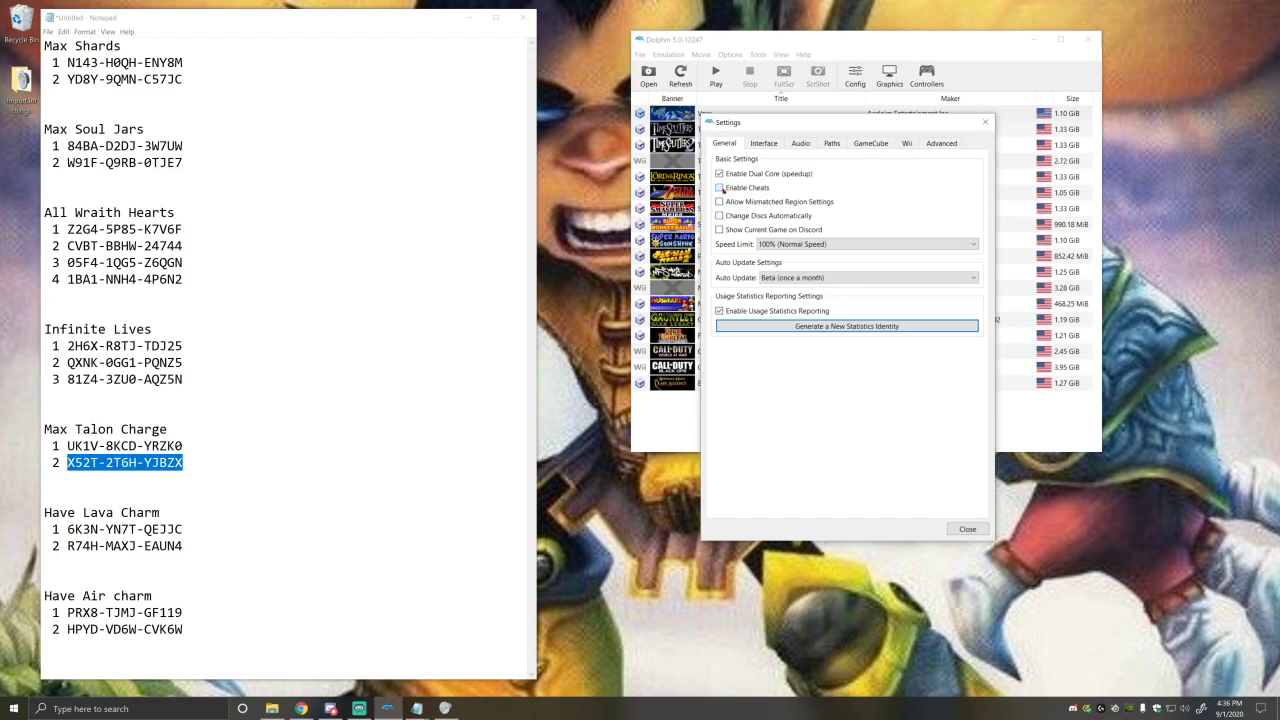
{"action": "left_click", "coordinate": [966, 528]}
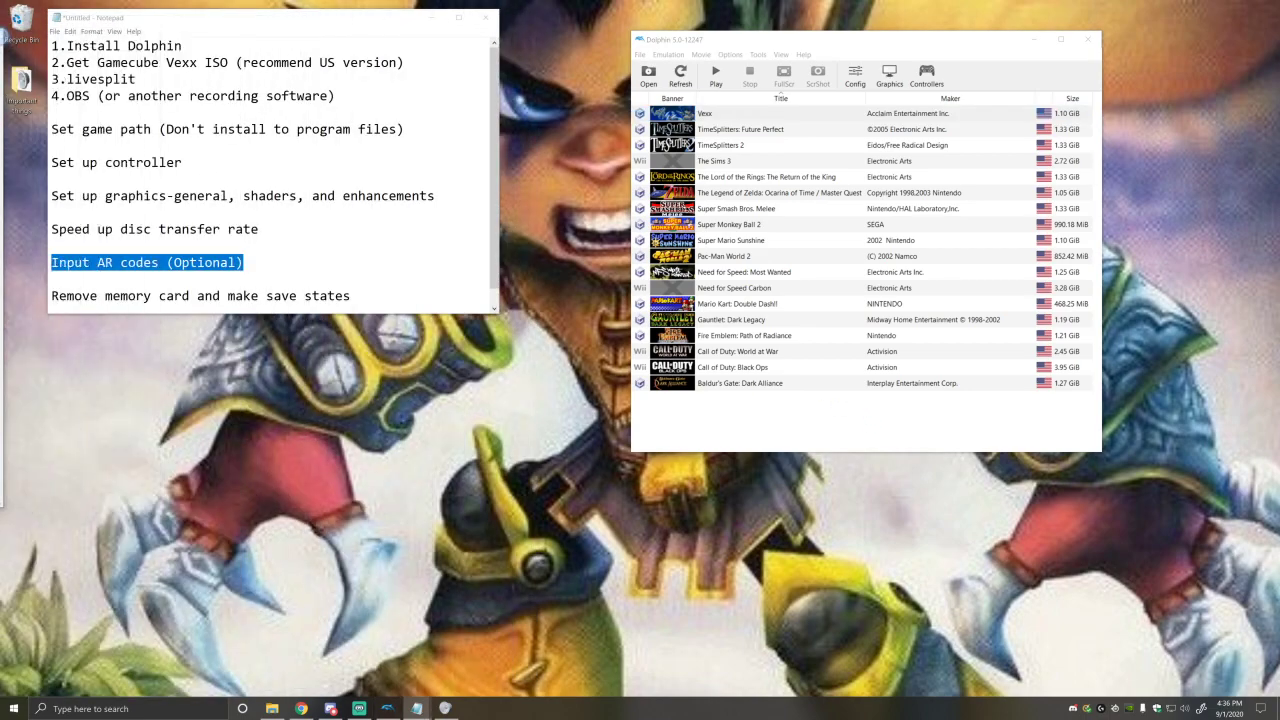
- Scroll the notes to the memory-card step and select Vexx in the game list
{"action": "scroll", "scroll_direction": "down", "scroll_amount": 3}
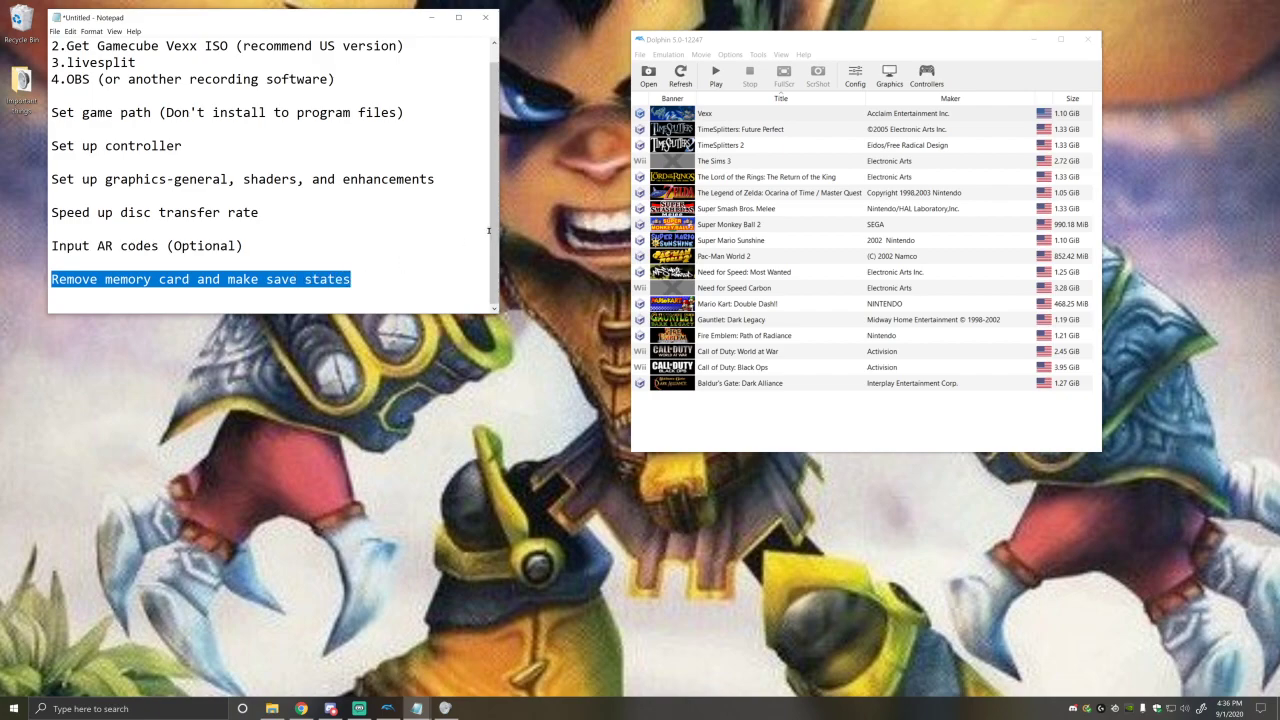
{"action": "left_click", "coordinate": [705, 113]}
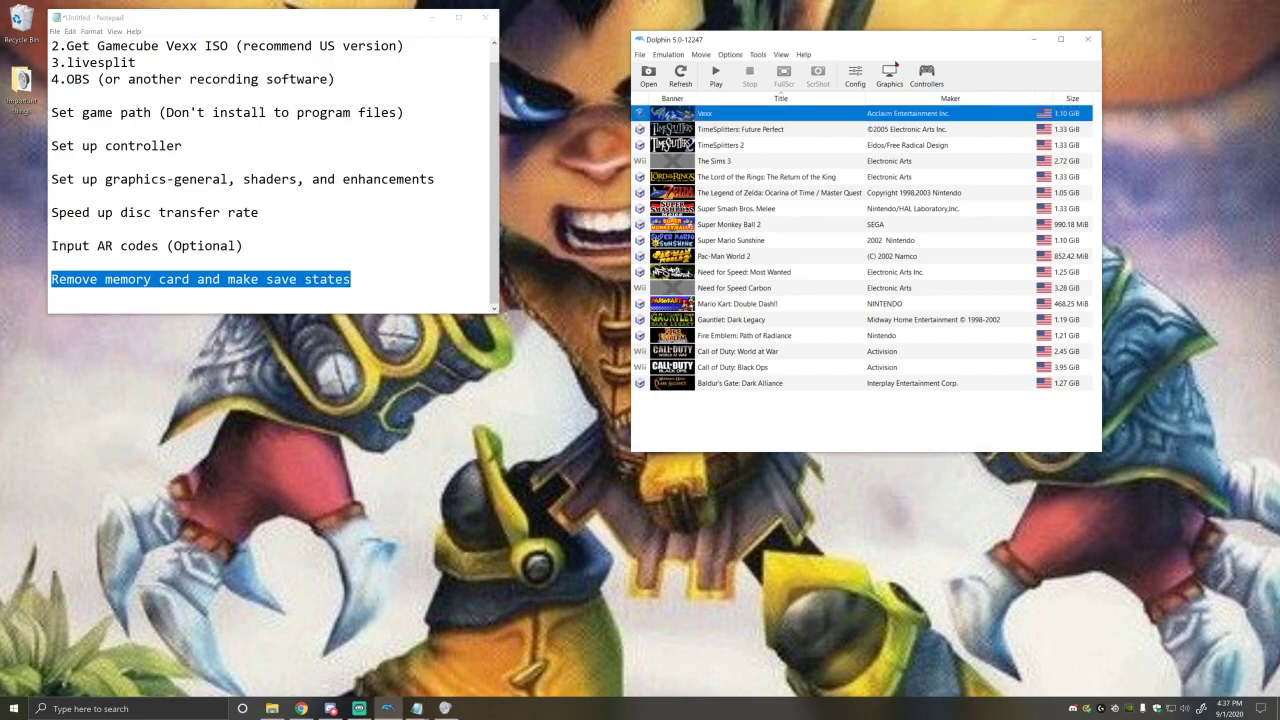
{"action": "mouse_move", "coordinate": [855, 75]}
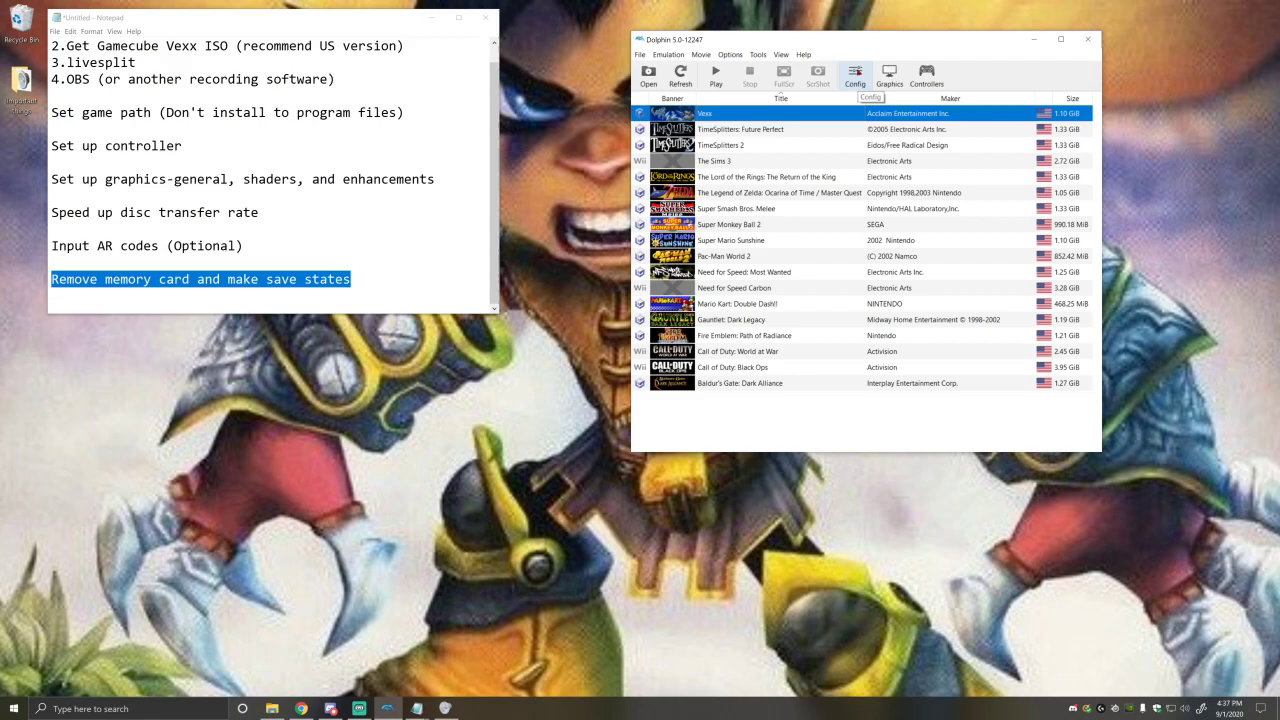
- In GameCube settings keep Slot A on GCI Folder and close Config
{"action": "left_click", "coordinate": [855, 75]}
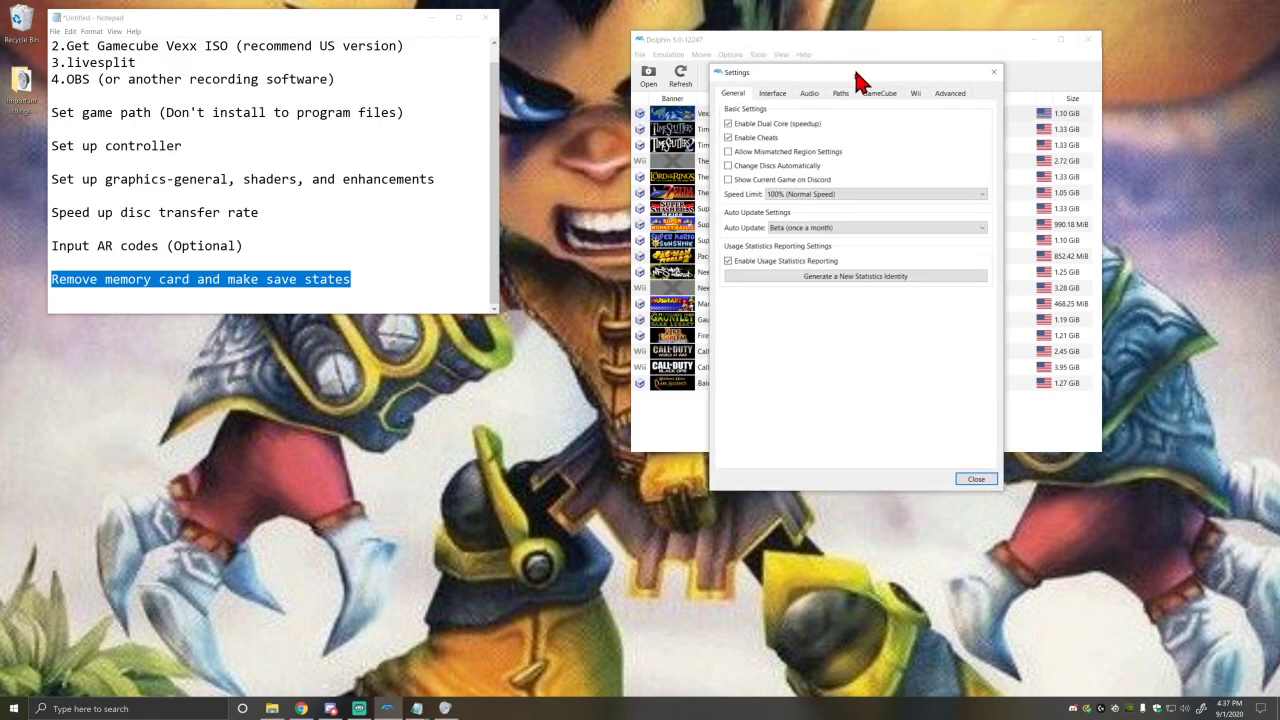
{"action": "left_click", "coordinate": [865, 132]}
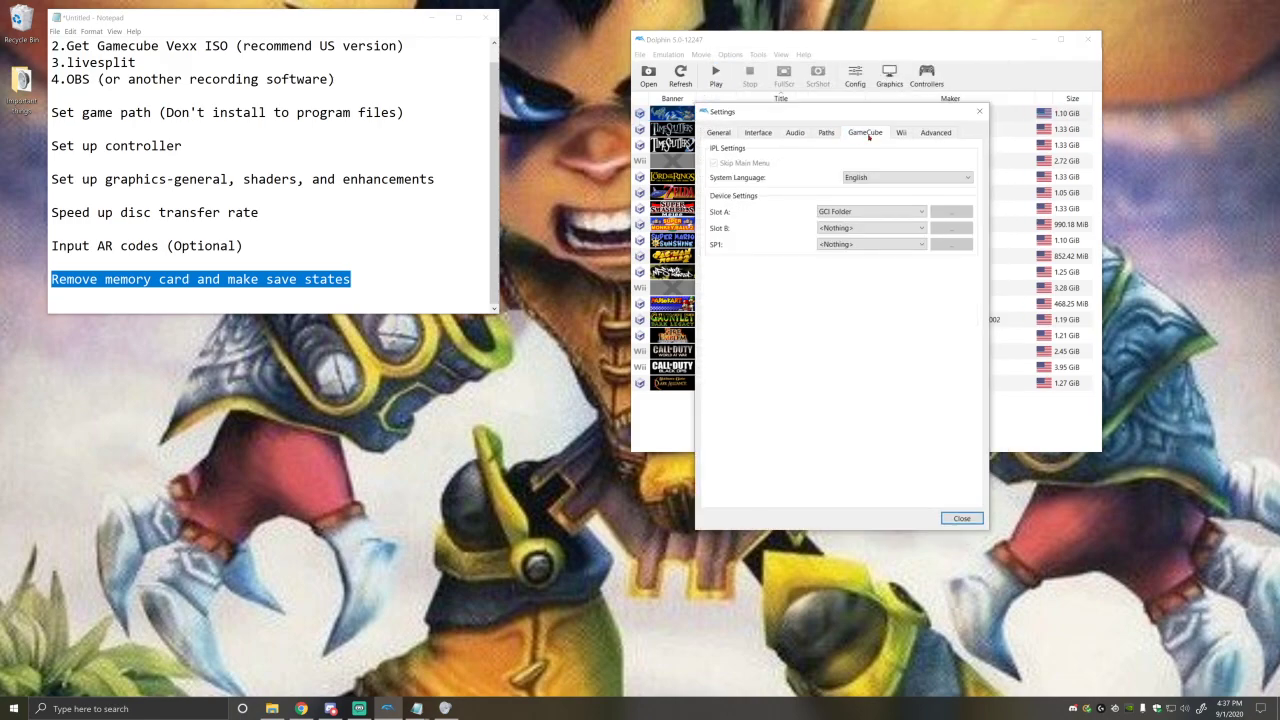
{"action": "mouse_move", "coordinate": [746, 204]}
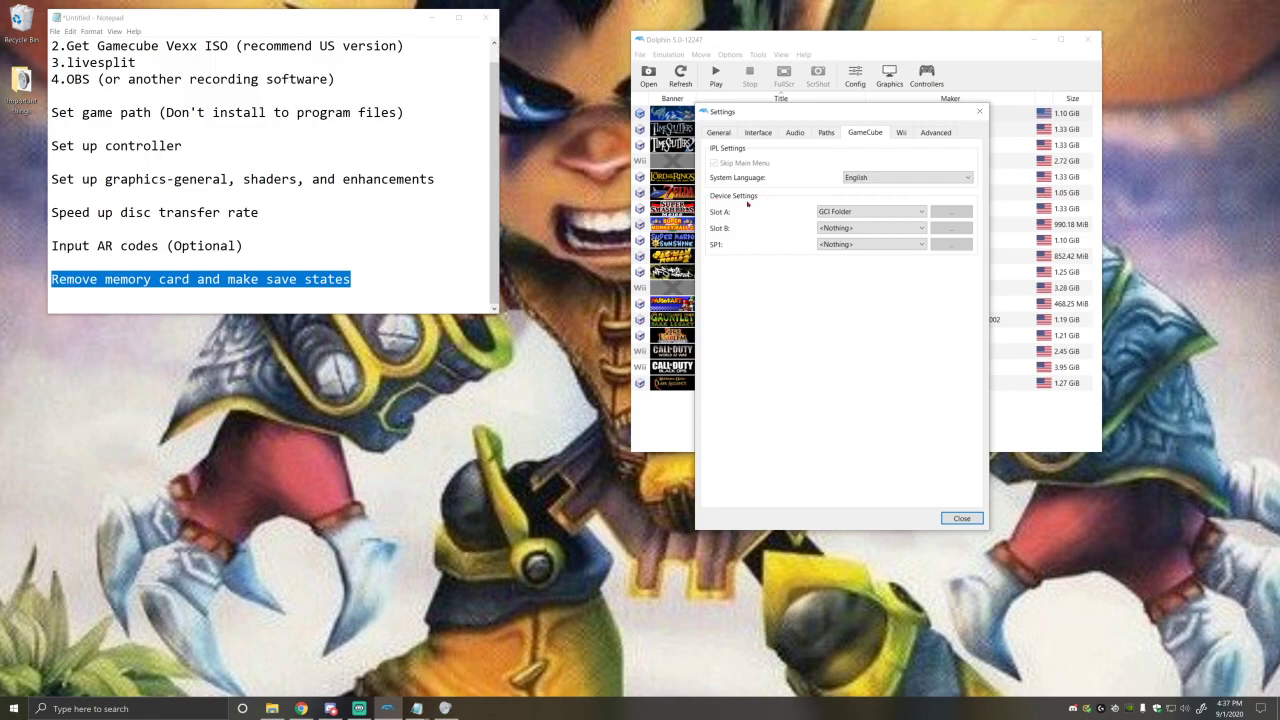
{"action": "mouse_move", "coordinate": [783, 217]}
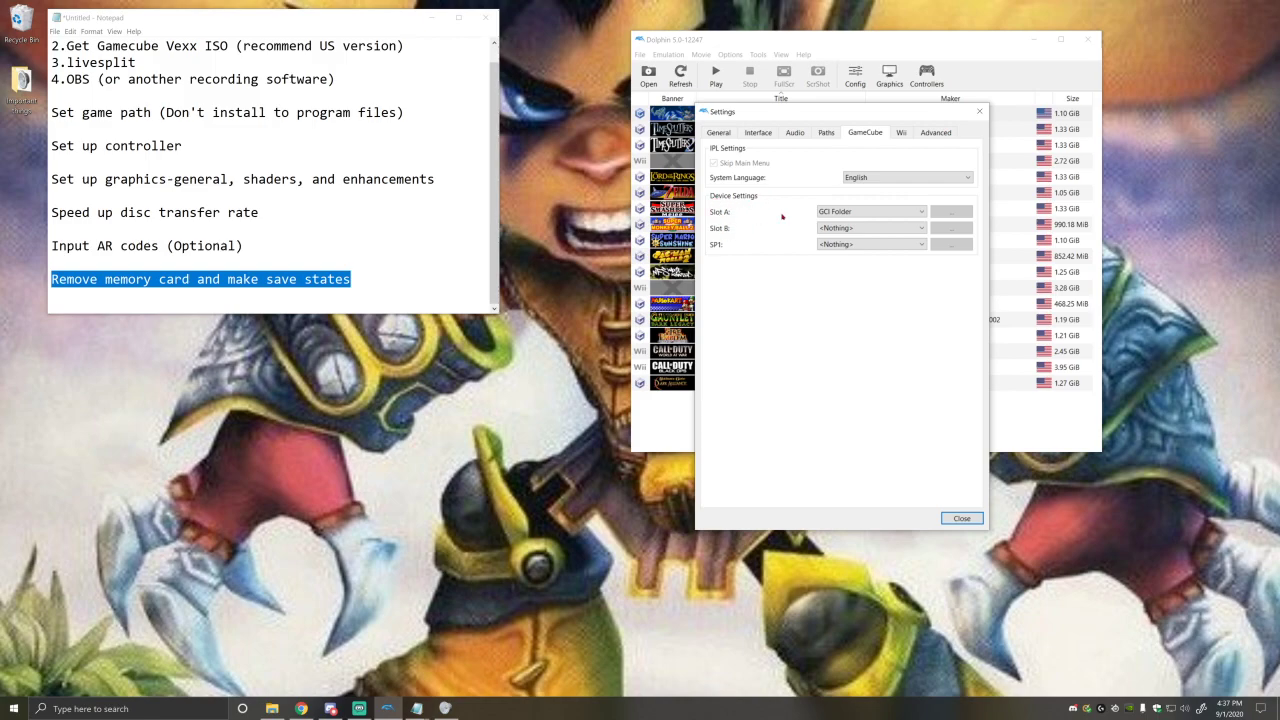
{"action": "left_click", "coordinate": [868, 211]}
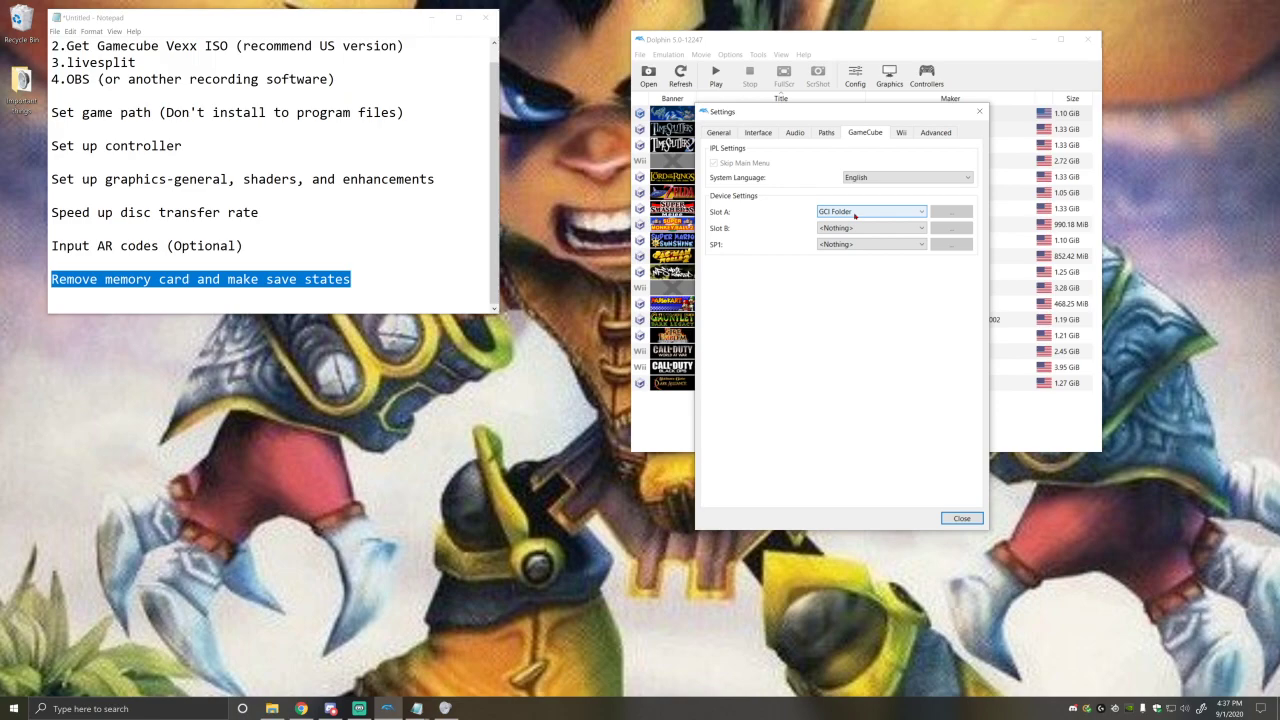
{"action": "left_click", "coordinate": [868, 211]}
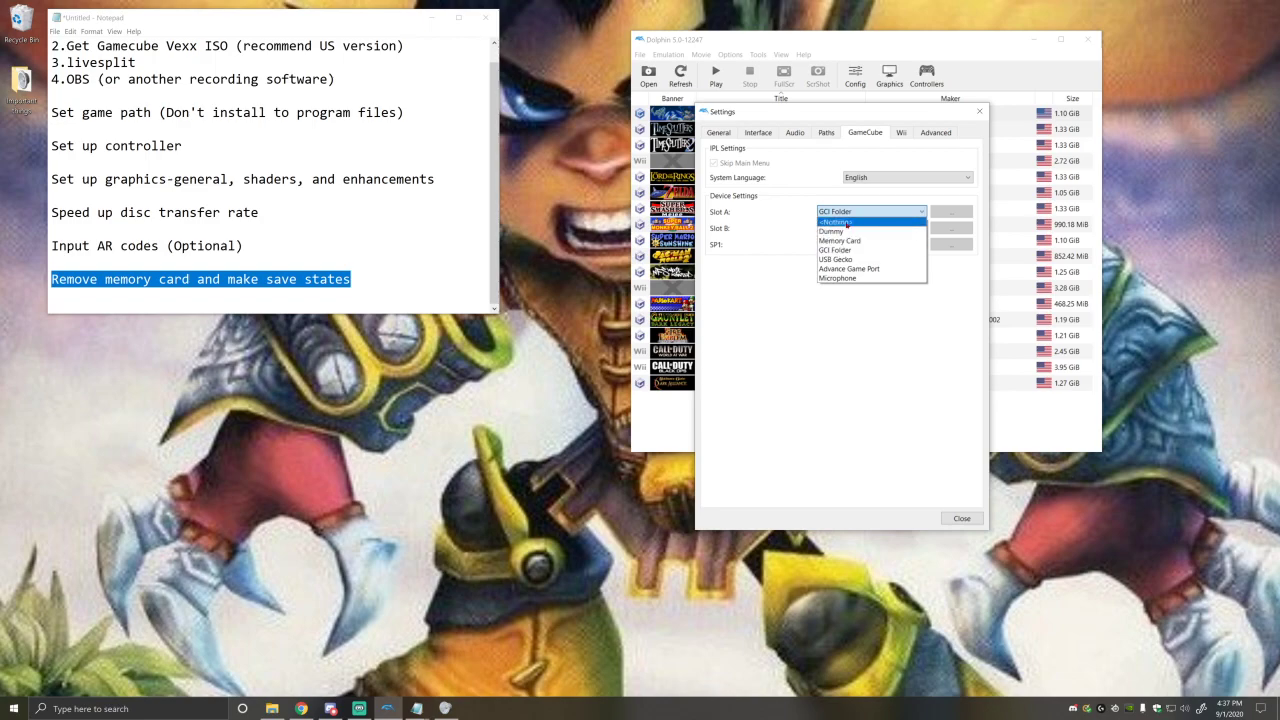
{"action": "left_click", "coordinate": [835, 221]}
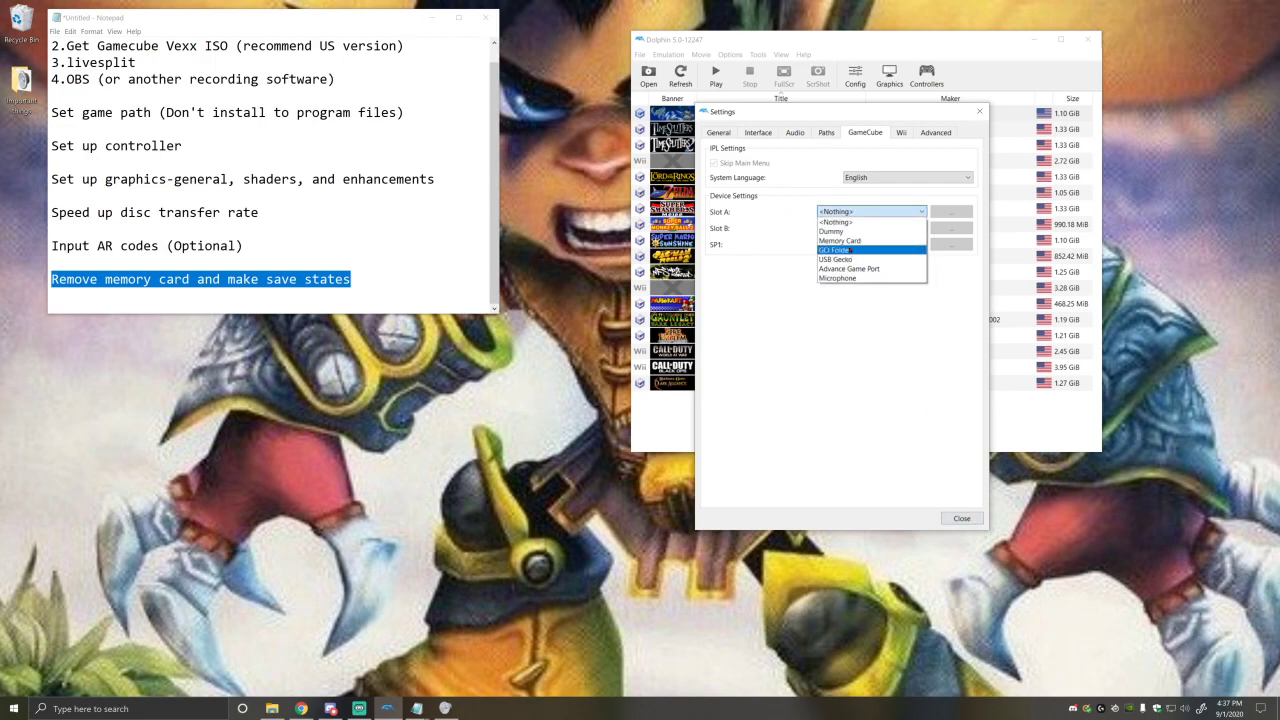
{"action": "left_click", "coordinate": [960, 518]}
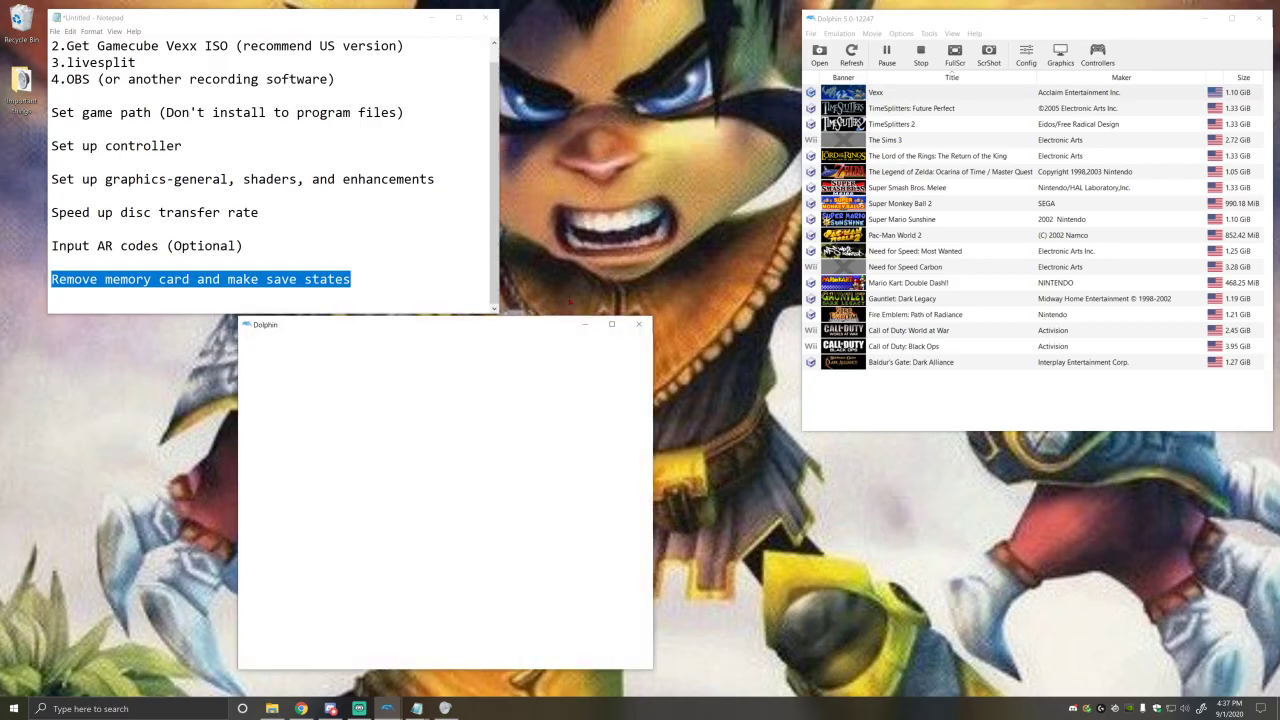
- Launch Vexx so it boots to the autosave notice screen
{"action": "left_click", "coordinate": [920, 50]}
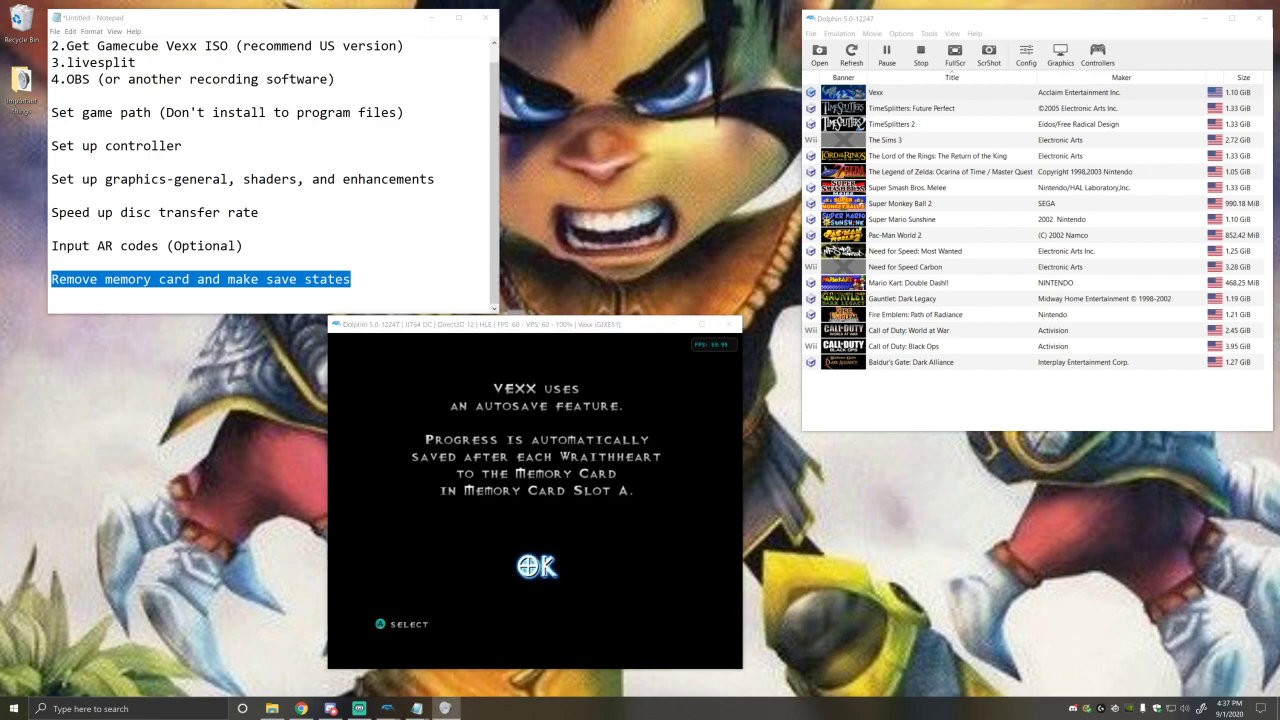
{"action": "left_click", "coordinate": [838, 33]}
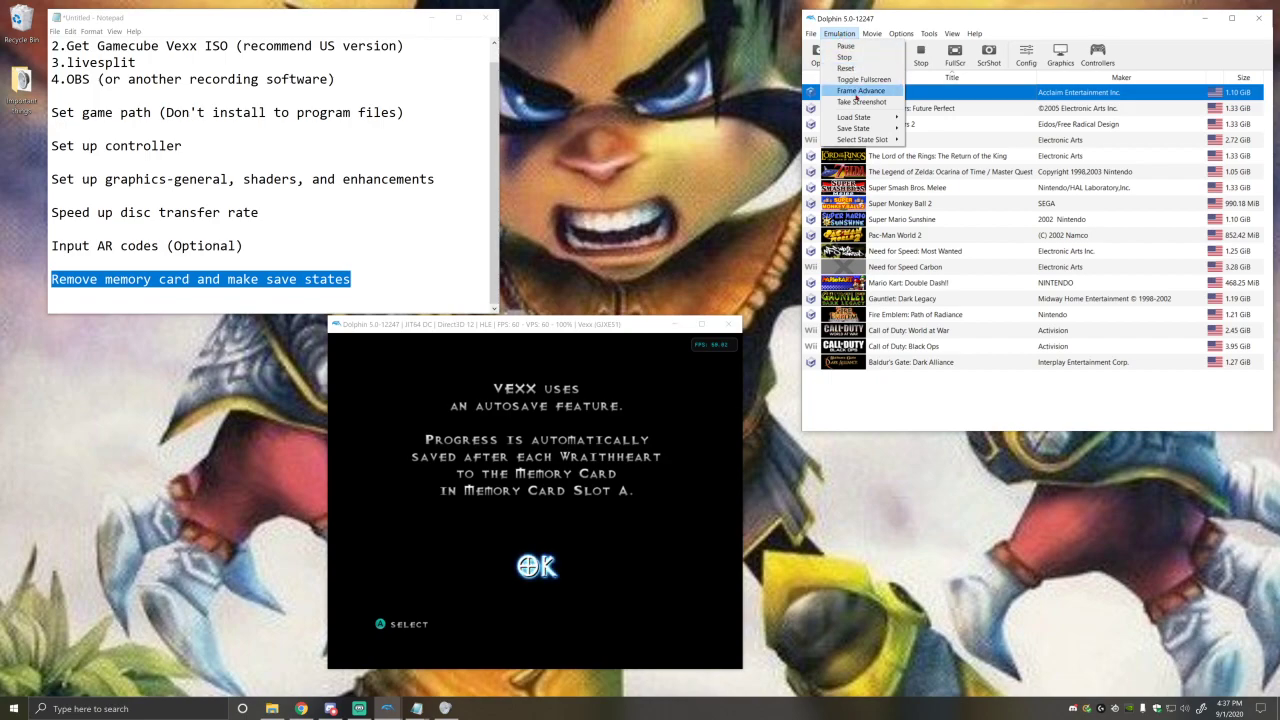
- Load the save state from slot 10, then from slot 5, resuming in-level gameplay
{"action": "left_click", "coordinate": [854, 128]}
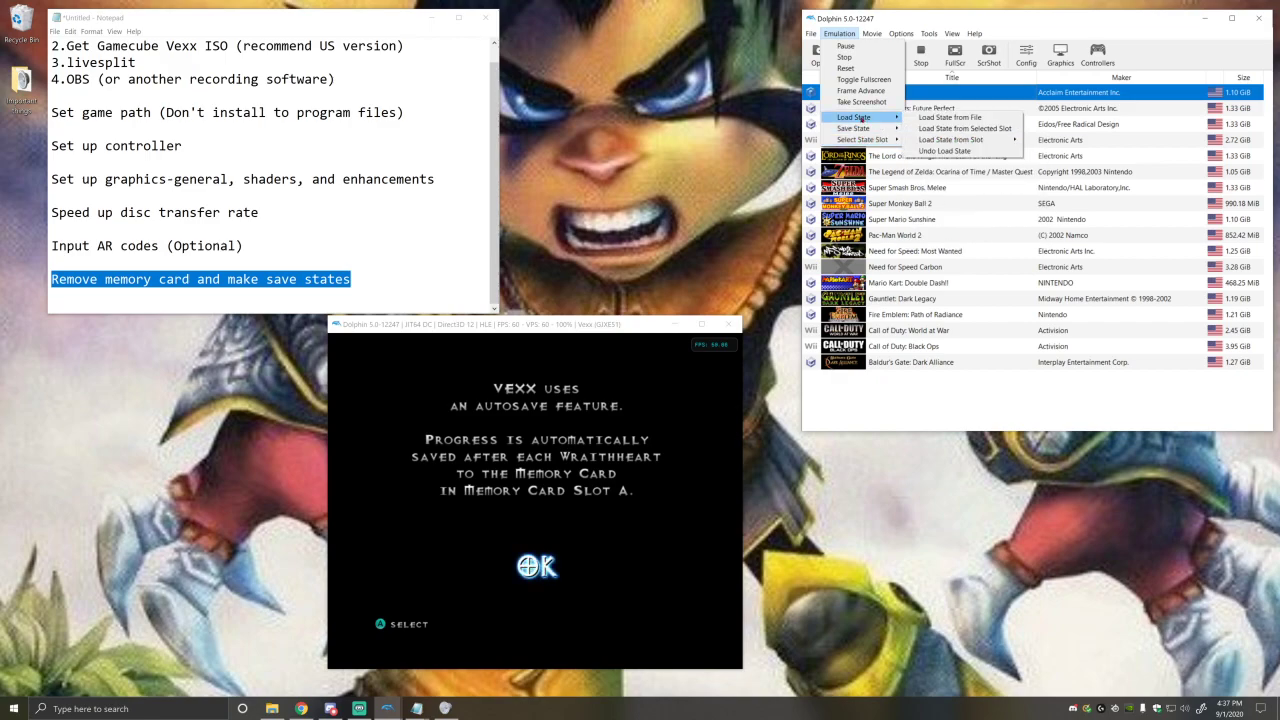
{"action": "mouse_move", "coordinate": [949, 139]}
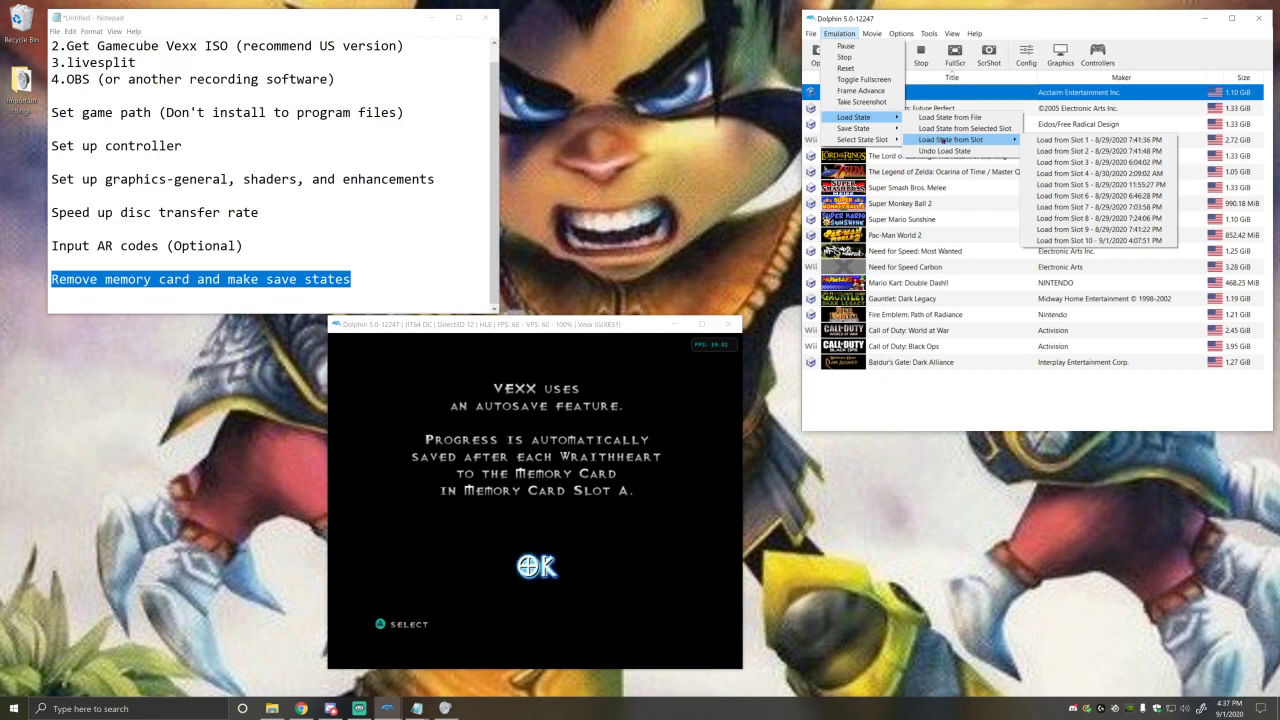
{"action": "mouse_move", "coordinate": [948, 117]}
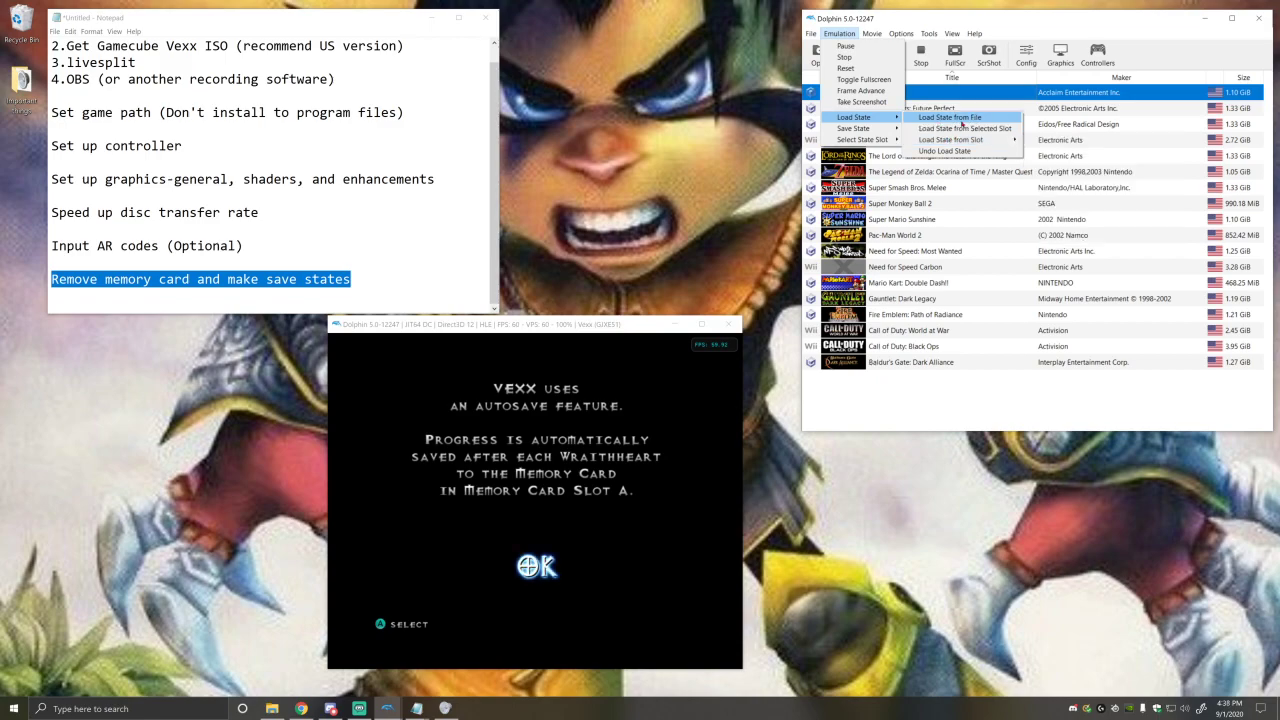
{"action": "mouse_move", "coordinate": [963, 128]}
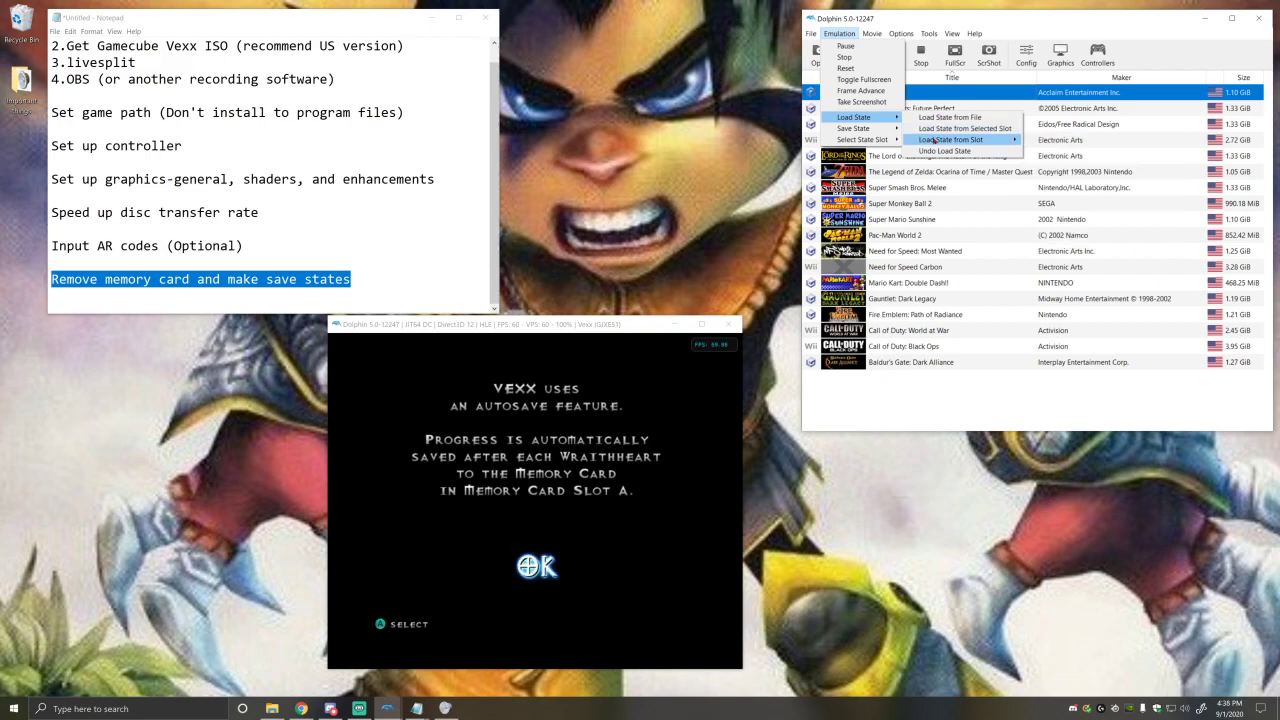
{"action": "left_click", "coordinate": [950, 139]}
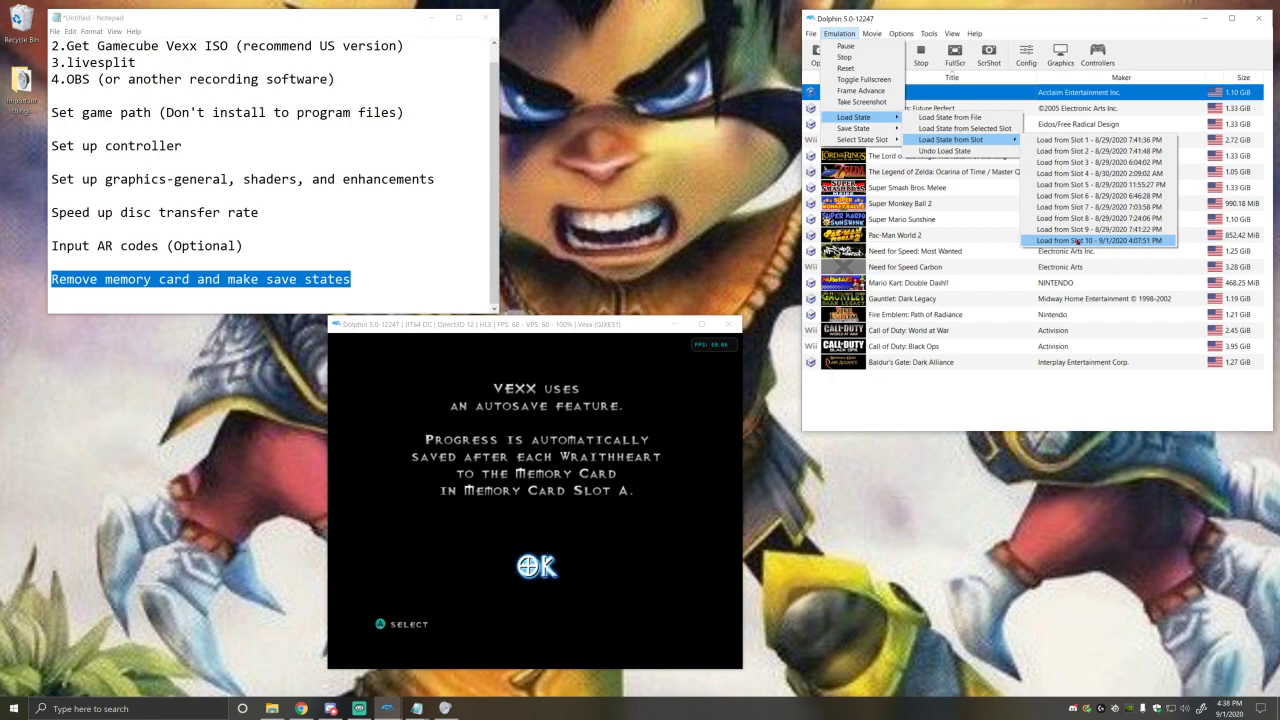
{"action": "left_click", "coordinate": [1097, 240]}
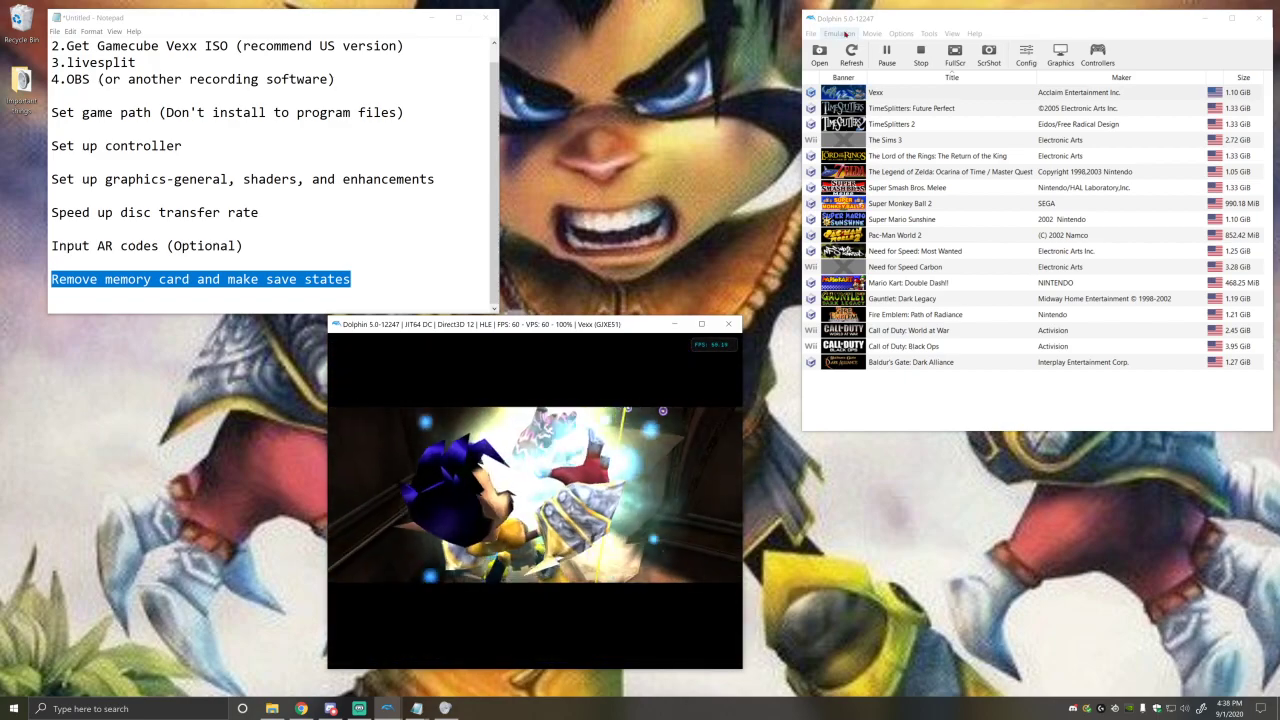
{"action": "left_click", "coordinate": [838, 33]}
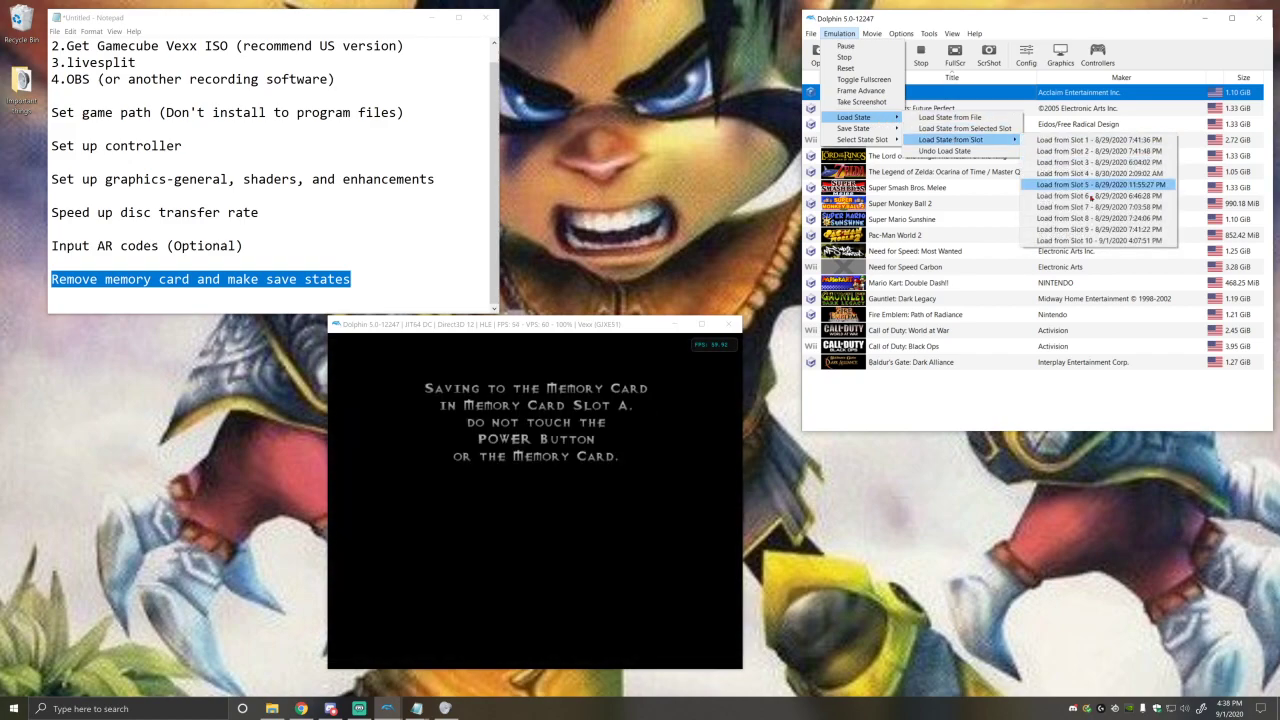
{"action": "left_click", "coordinate": [1100, 185]}
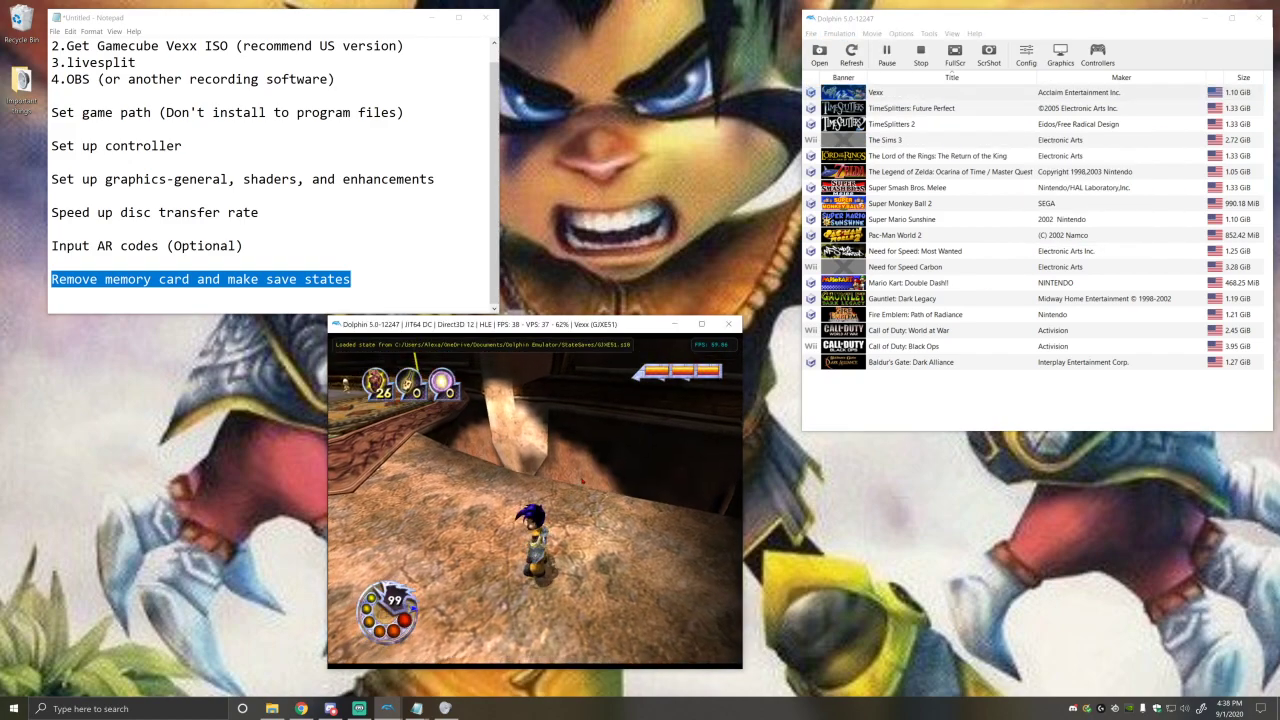
- Save the current Vexx position to state slot 10
{"action": "left_click", "coordinate": [838, 33]}
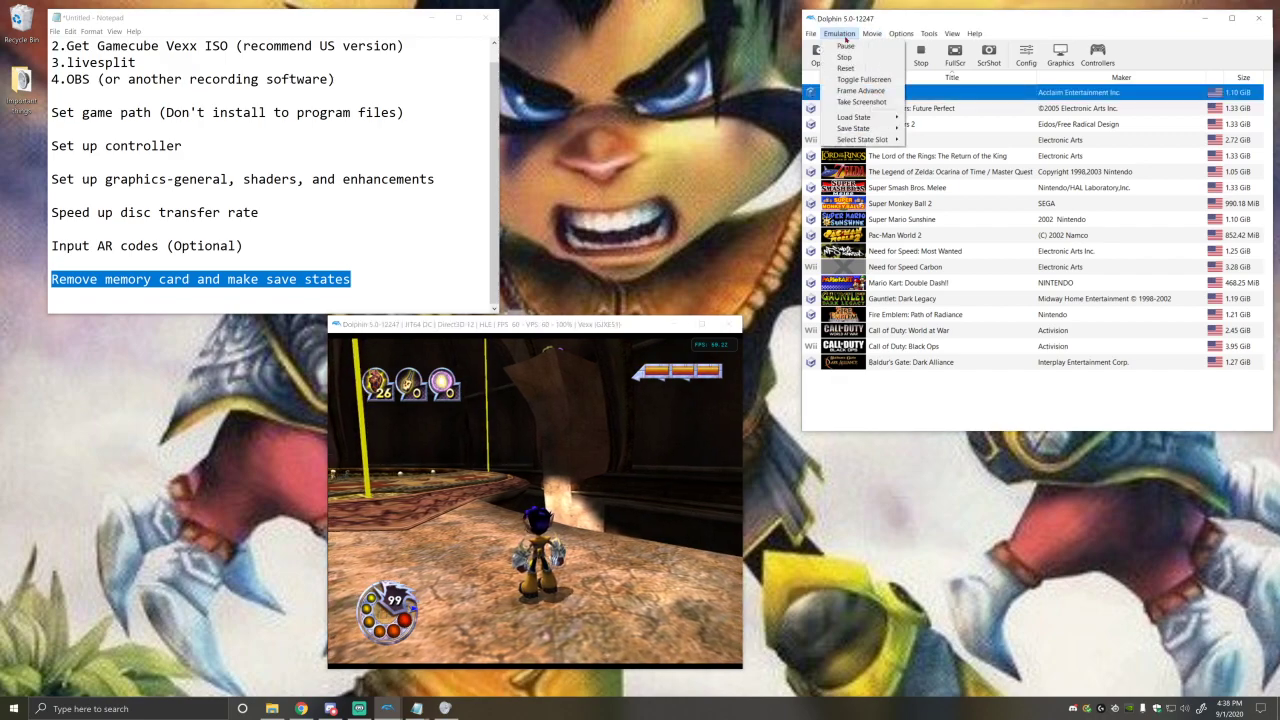
{"action": "left_click", "coordinate": [853, 128]}
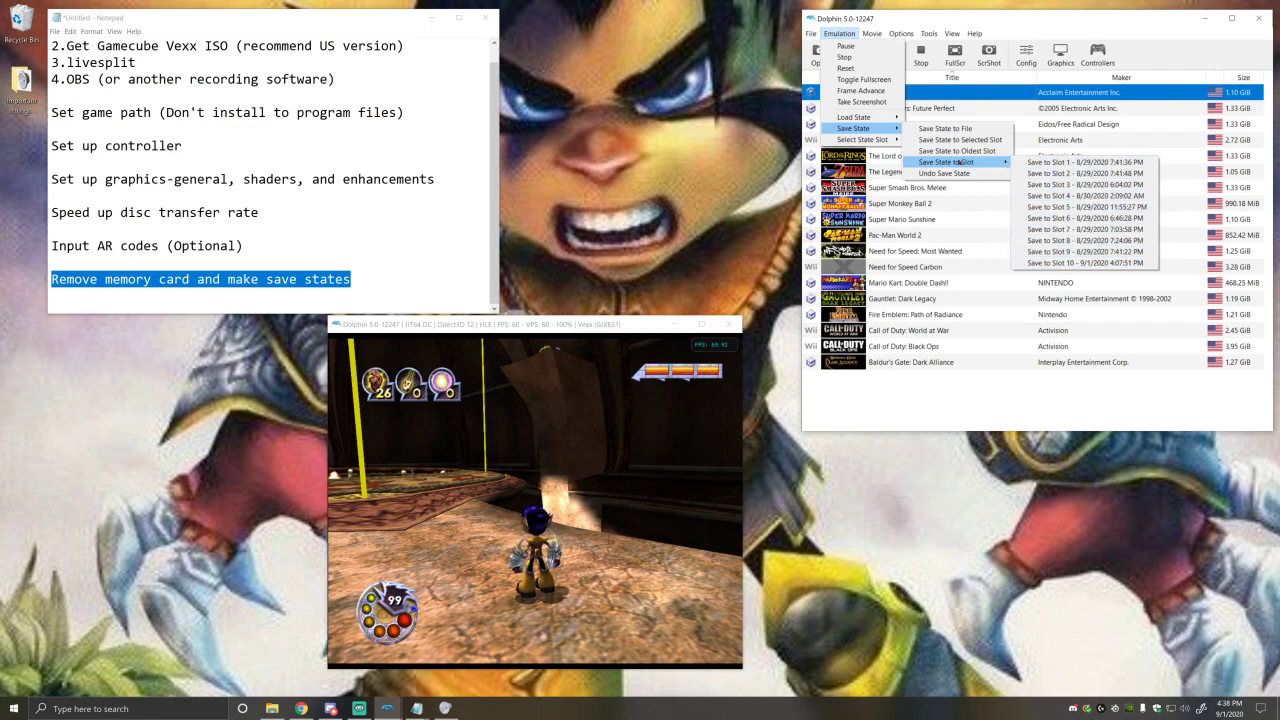
{"action": "mouse_move", "coordinate": [1085, 251]}
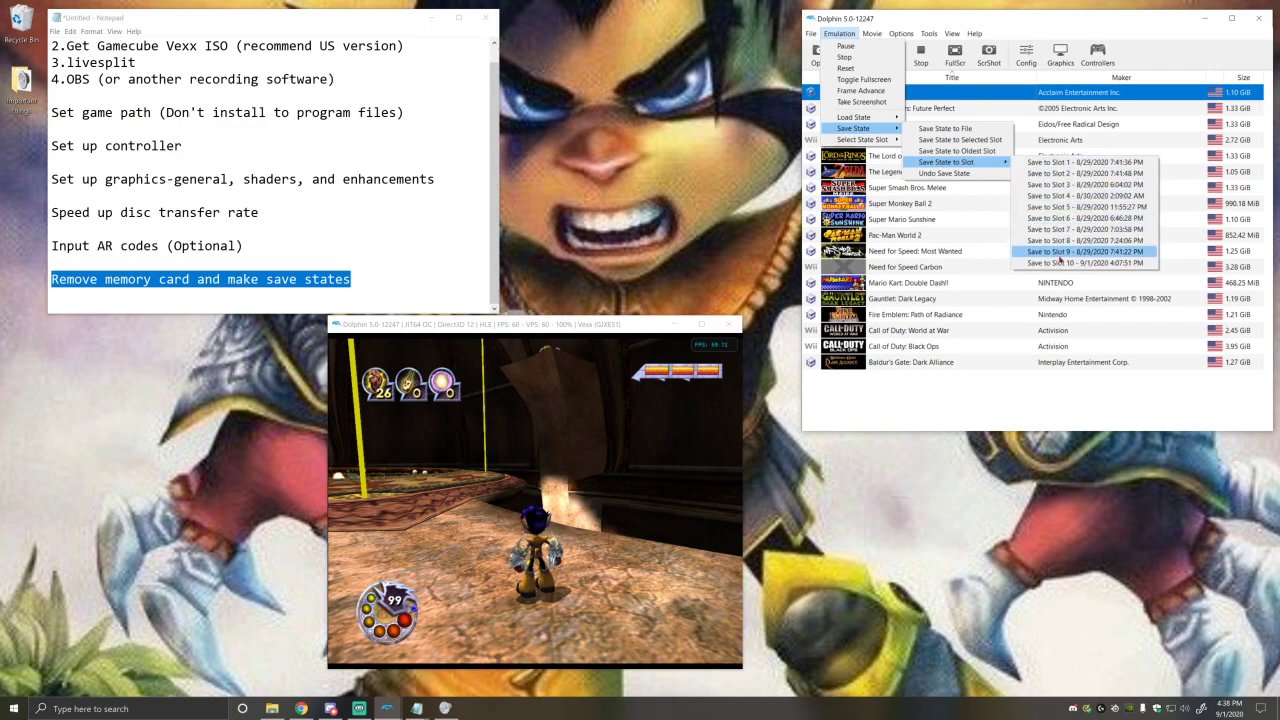
{"action": "left_click", "coordinate": [1085, 251]}
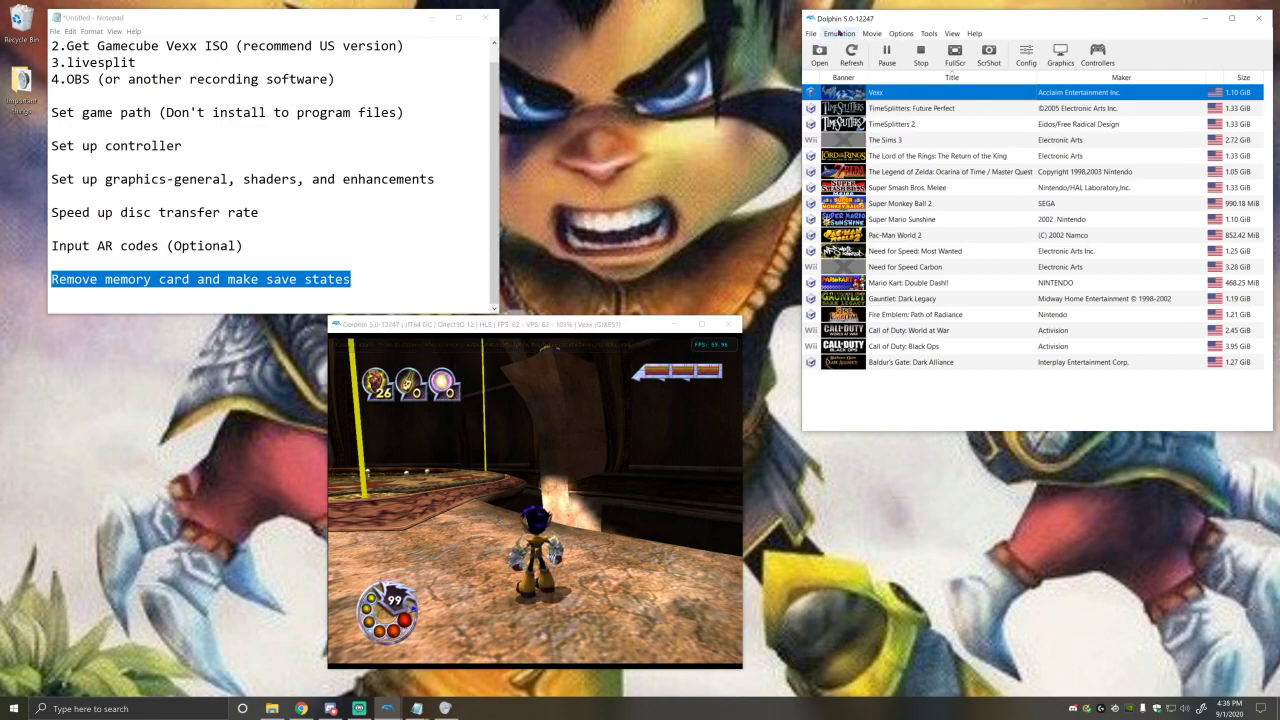
- Select state slot 9 and load it, moving Vexx into Citadel of Shadows
{"action": "left_click", "coordinate": [839, 33]}
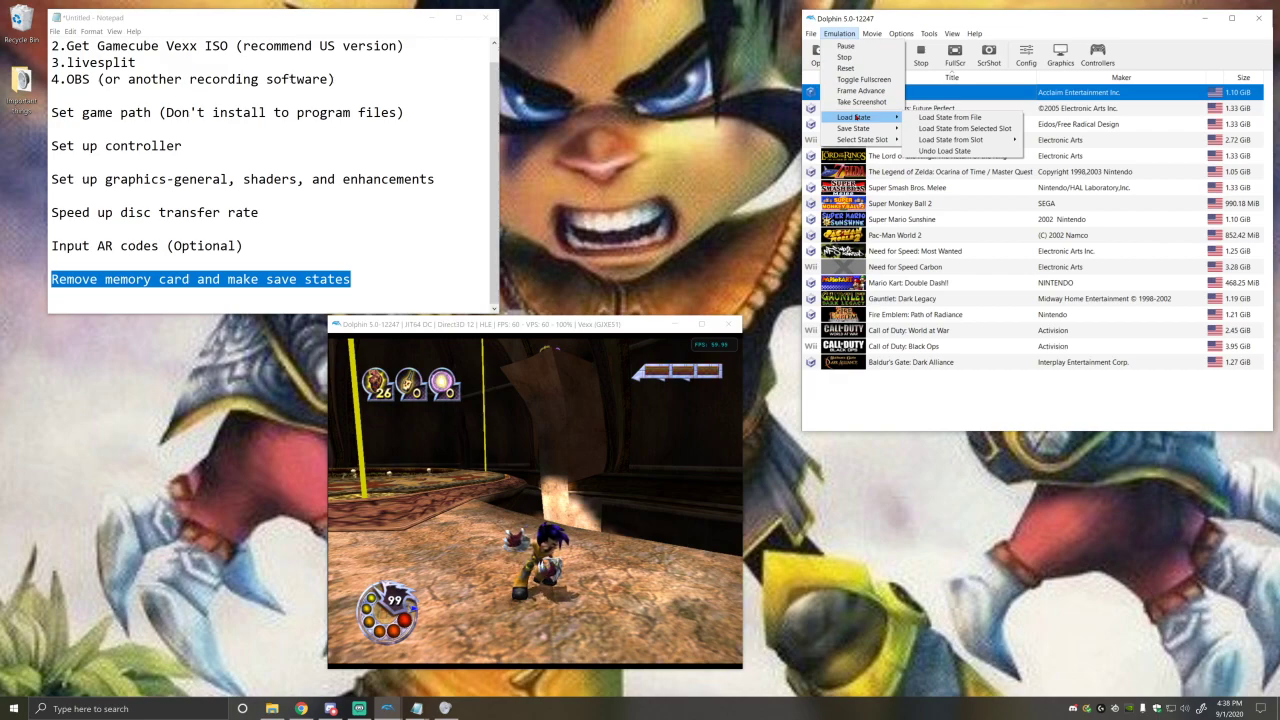
{"action": "mouse_move", "coordinate": [862, 139]}
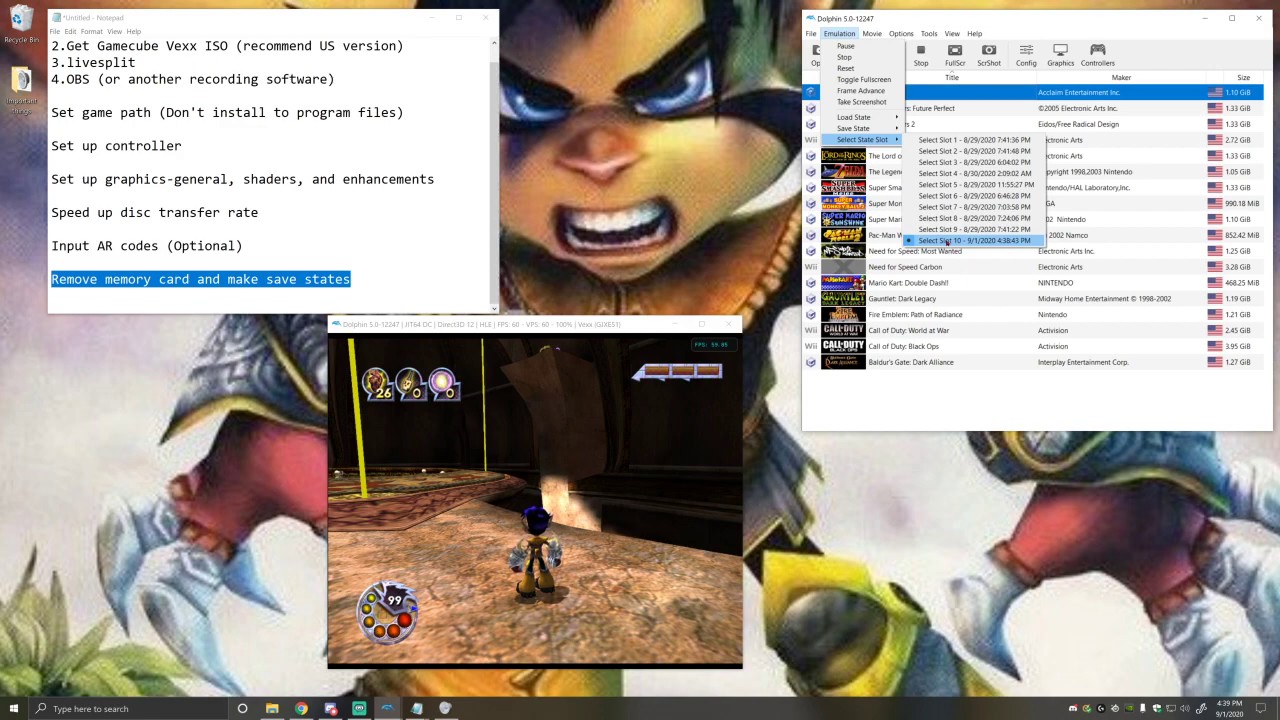
{"action": "mouse_move", "coordinate": [975, 229]}
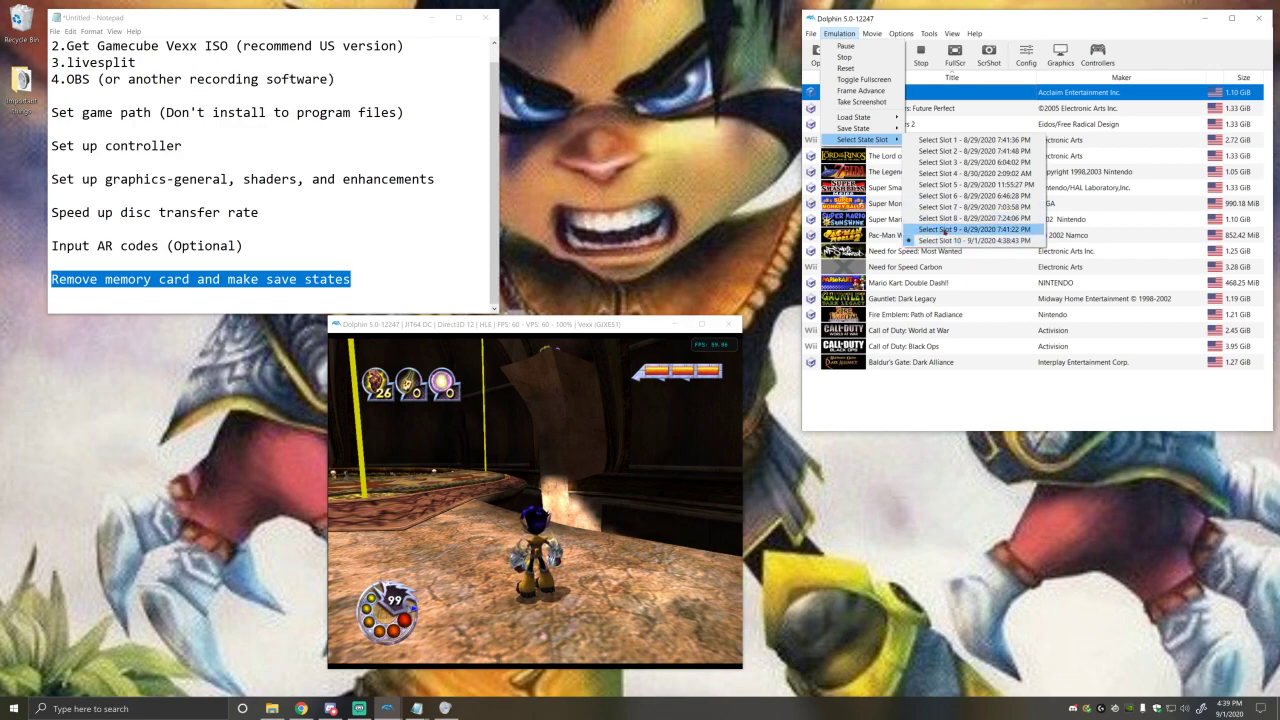
{"action": "left_click", "coordinate": [965, 229]}
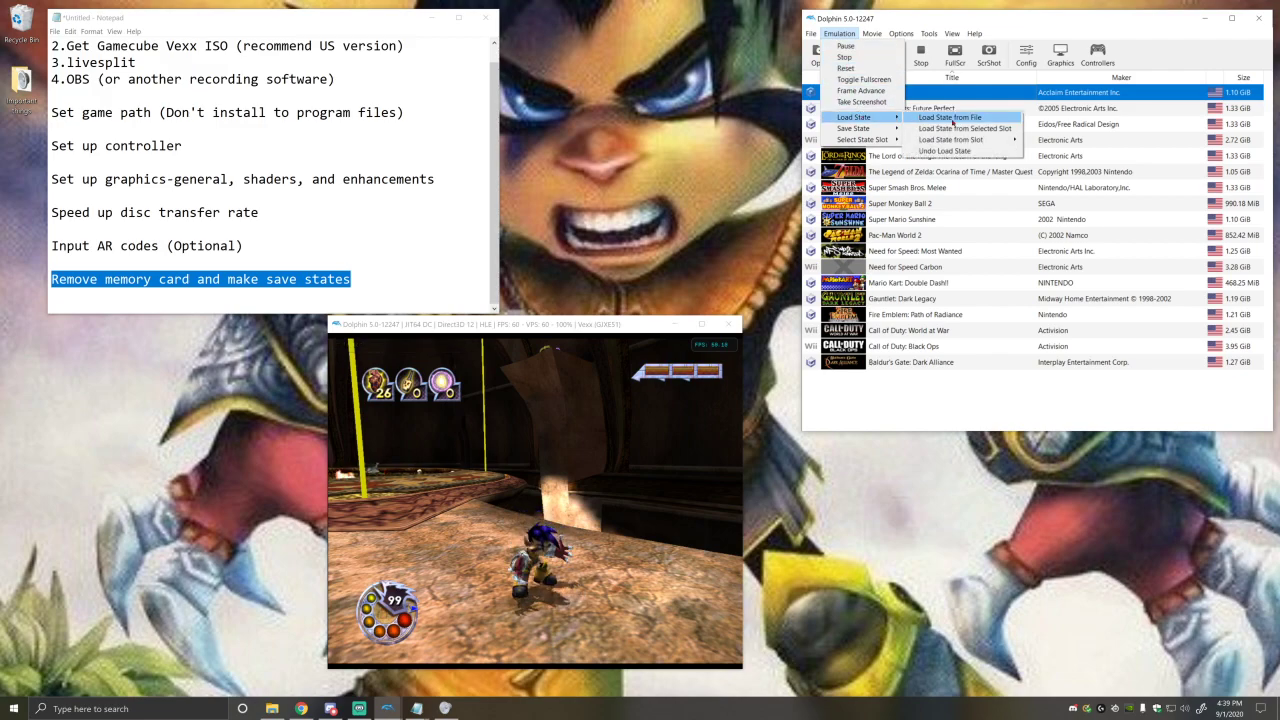
{"action": "left_click", "coordinate": [948, 117]}
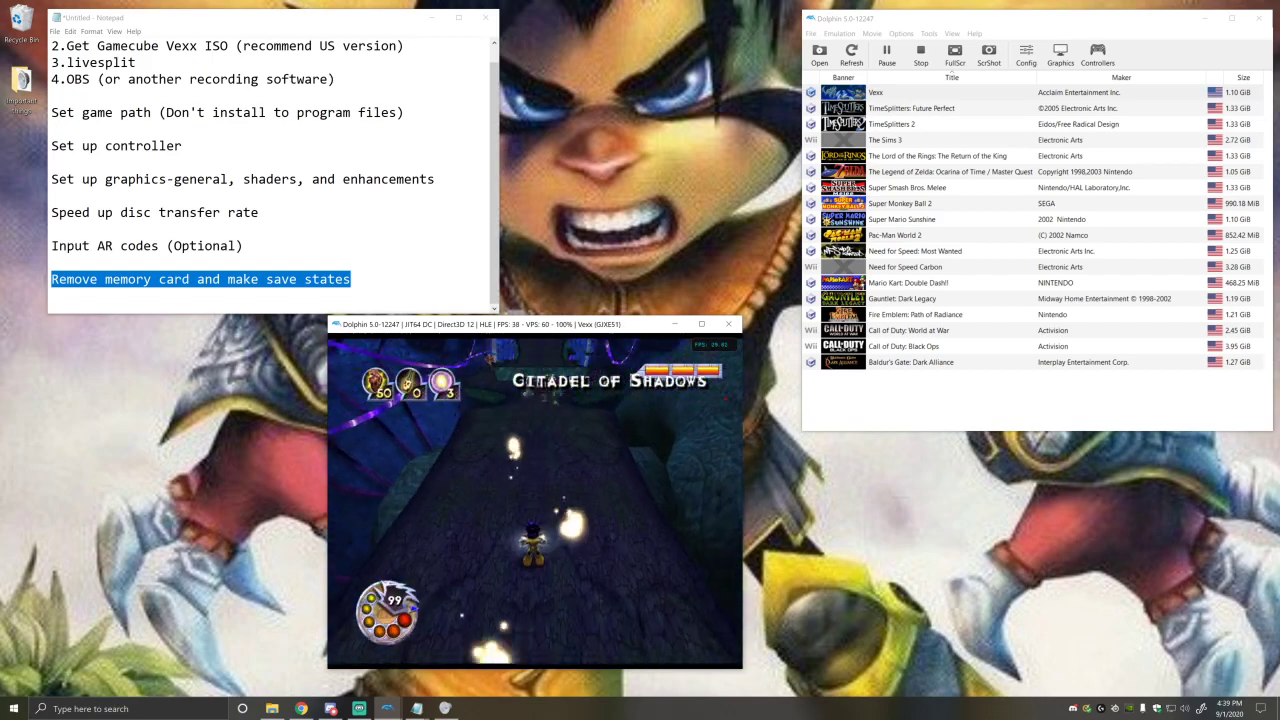
{"action": "left_click", "coordinate": [838, 33]}
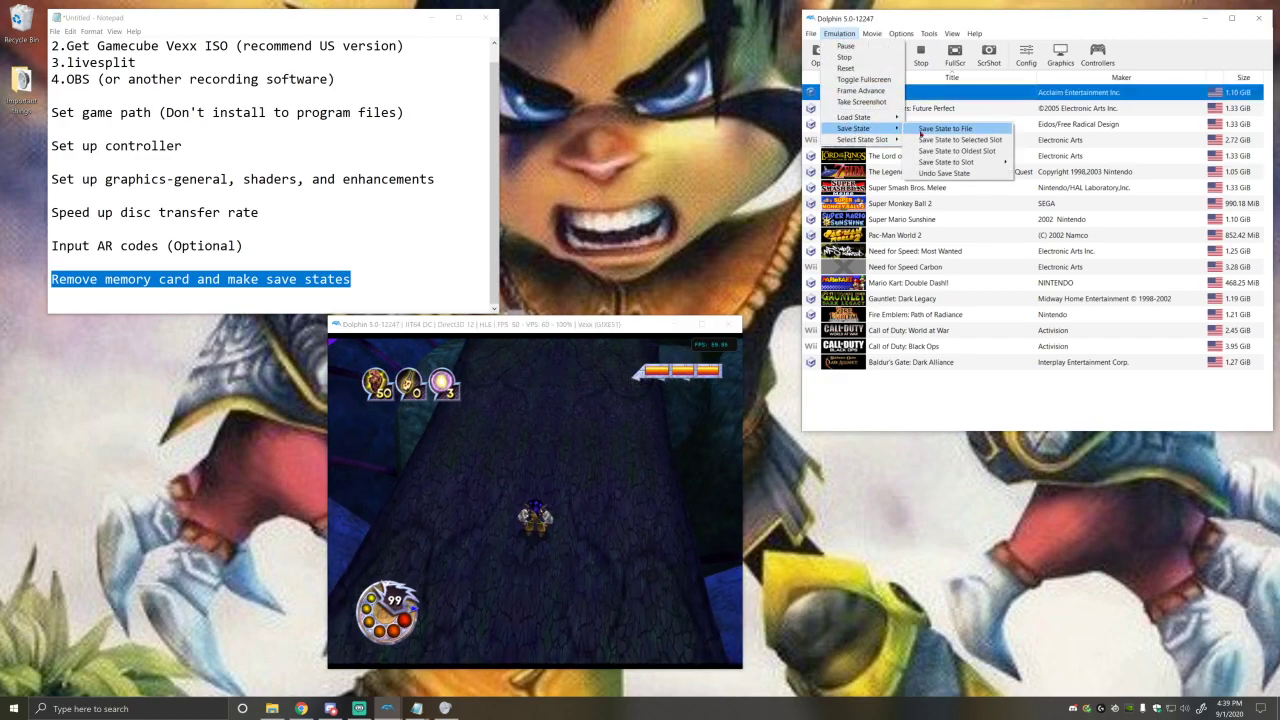
{"action": "mouse_move", "coordinate": [958, 139]}
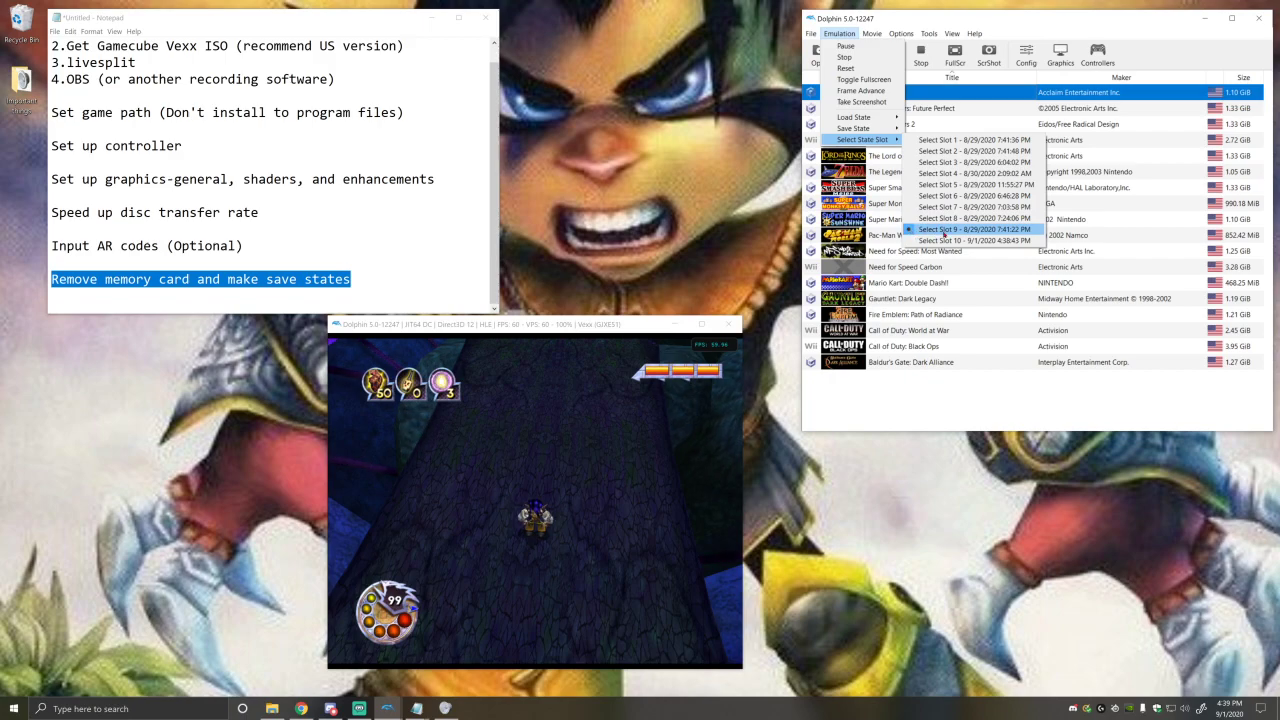
{"action": "mouse_move", "coordinate": [852, 128]}
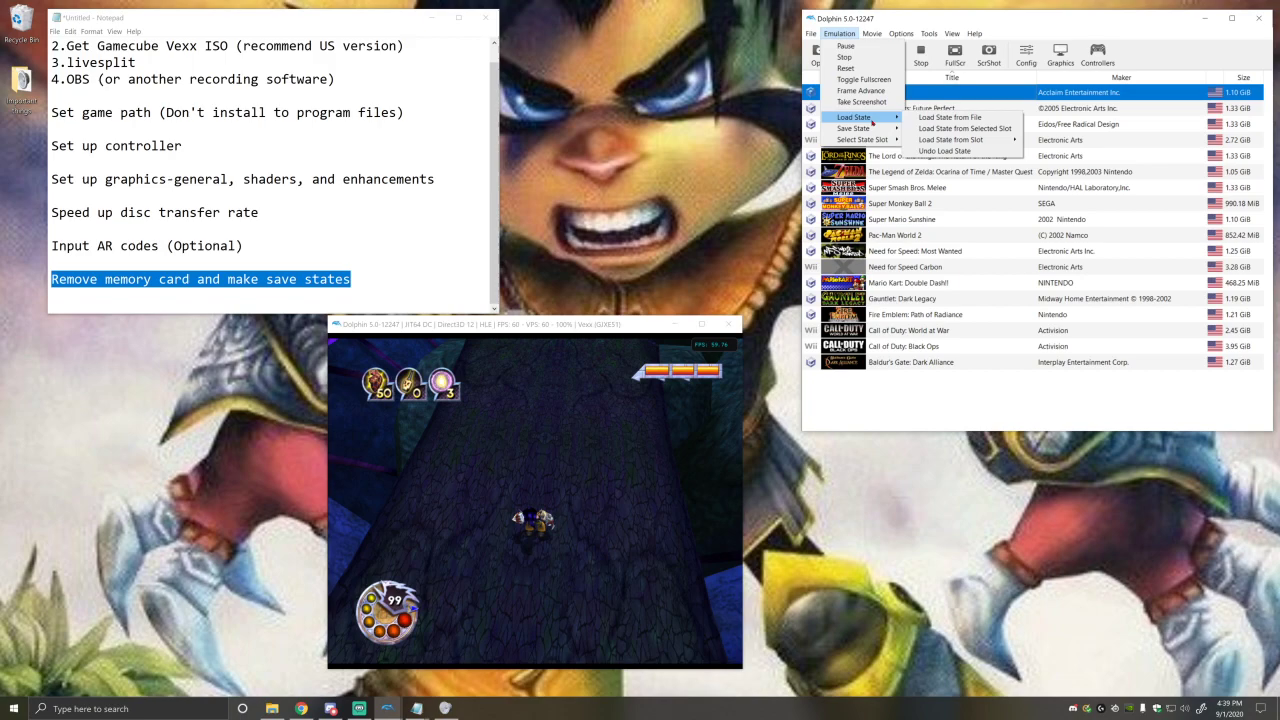
{"action": "mouse_move", "coordinate": [855, 128]}
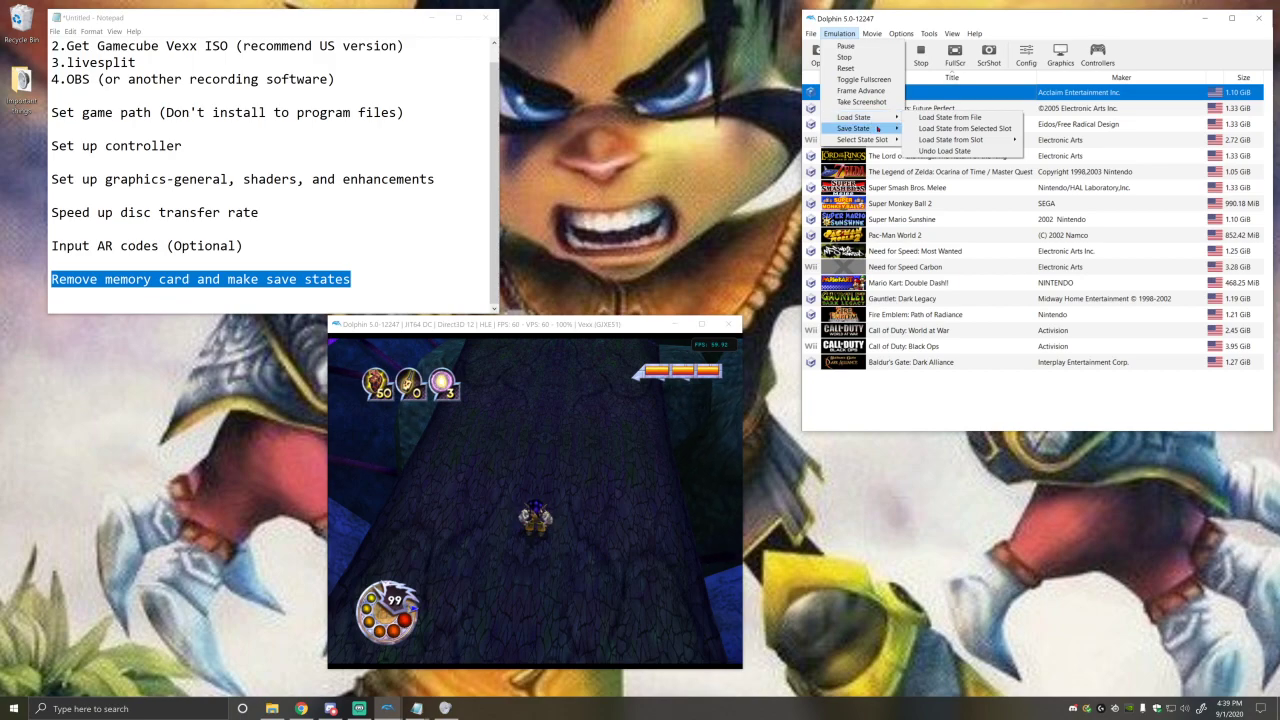
{"action": "left_click", "coordinate": [839, 33]}
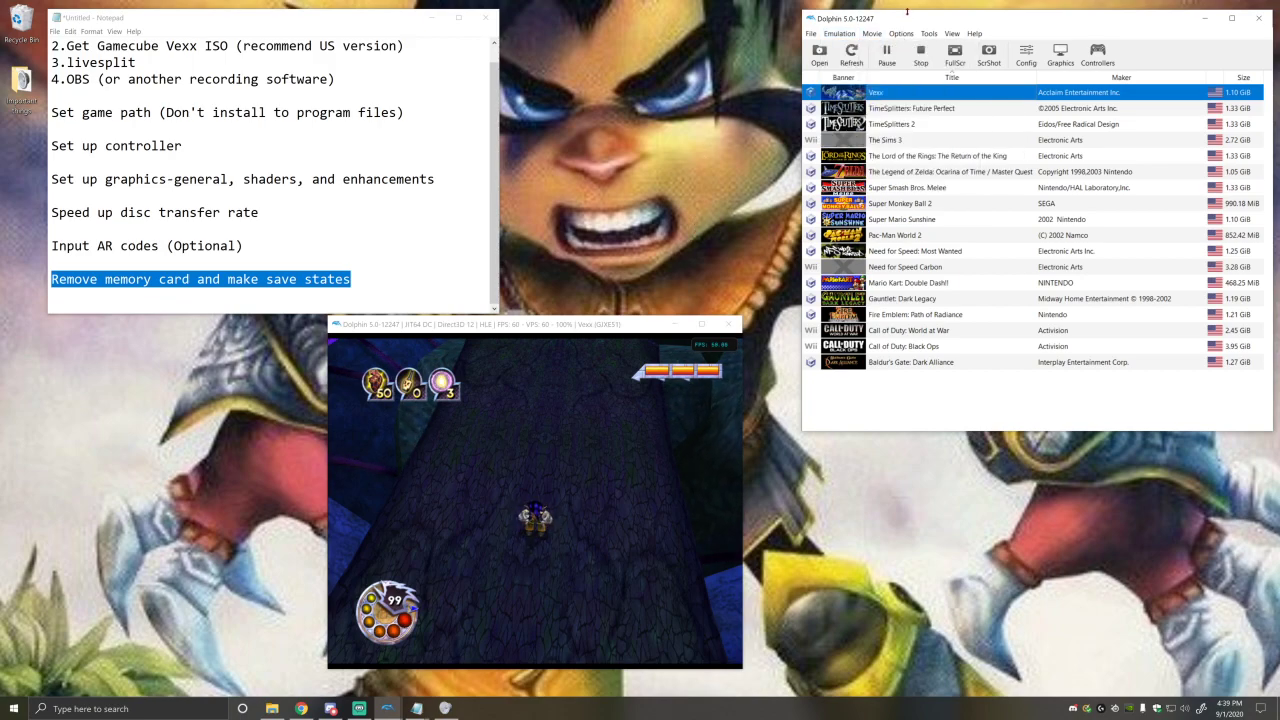